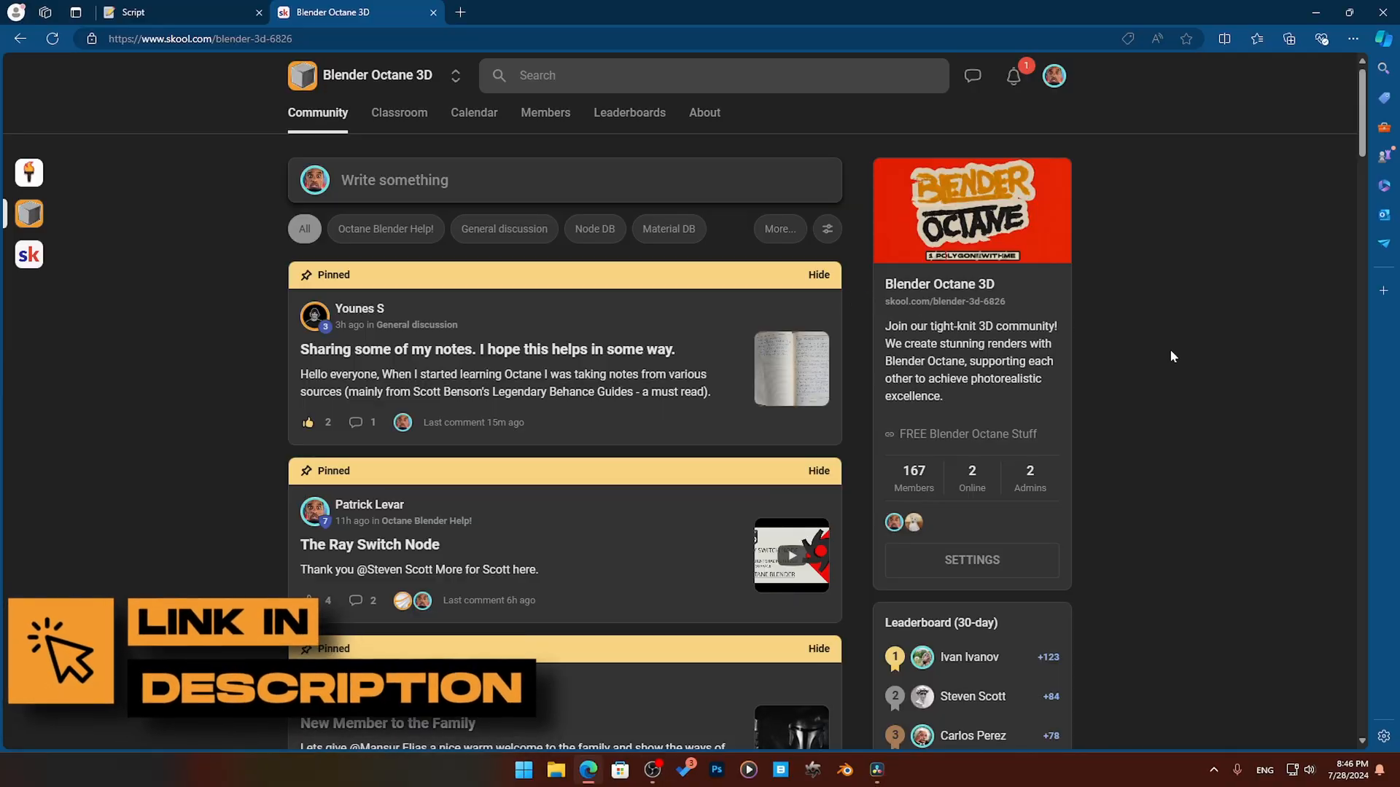
# Open the New Octane Blender Add-on Update post in the Skool community feed.
pyautogui.scroll(-3)
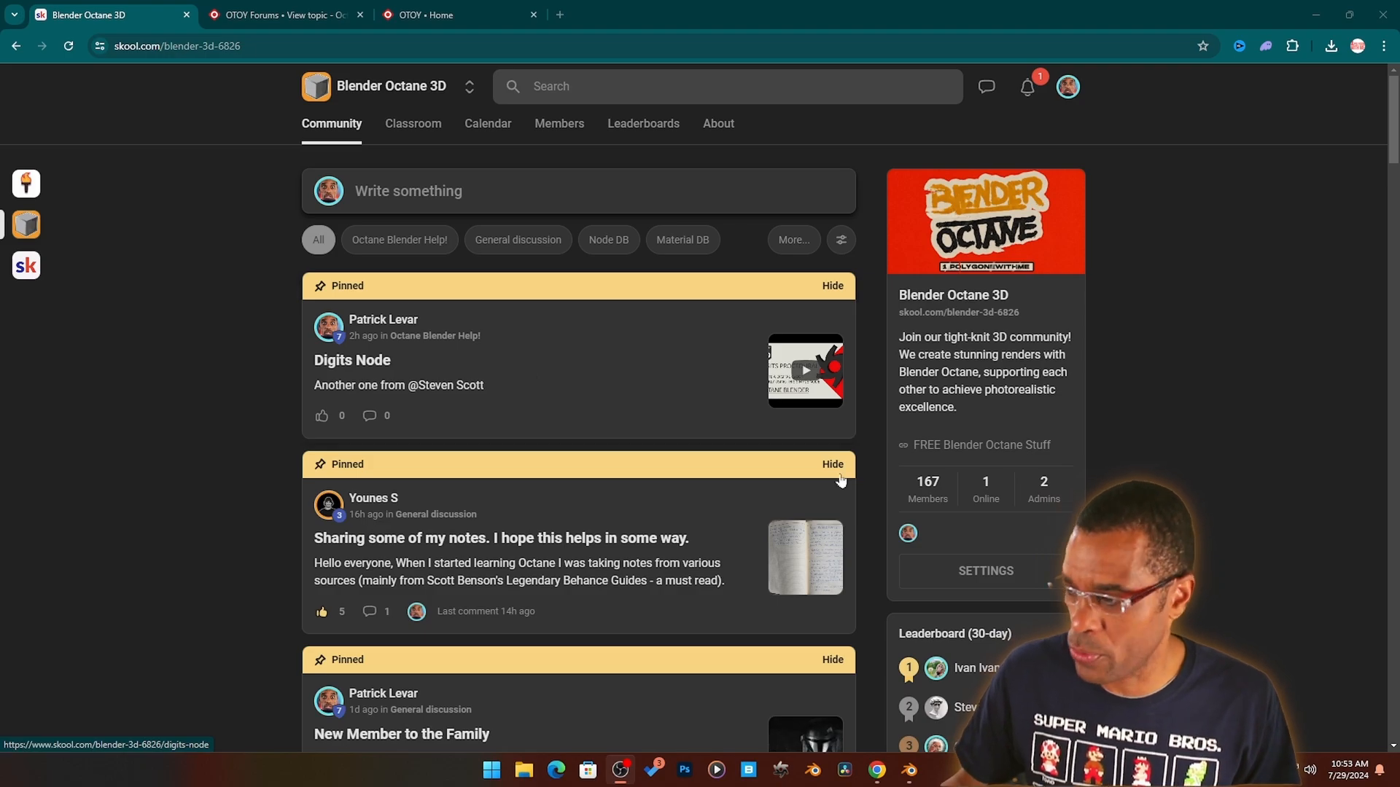
pyautogui.scroll(-3)
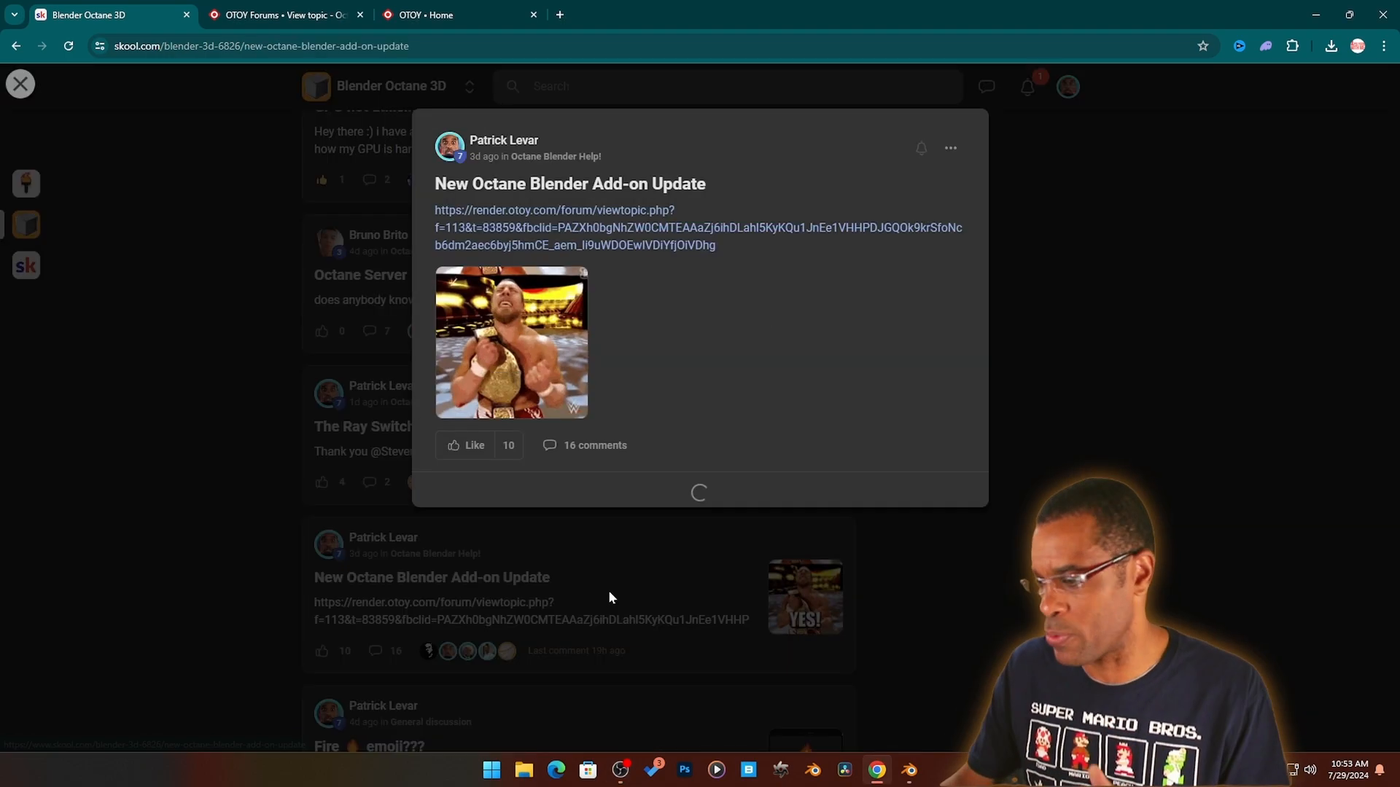
pyautogui.click(594, 444)
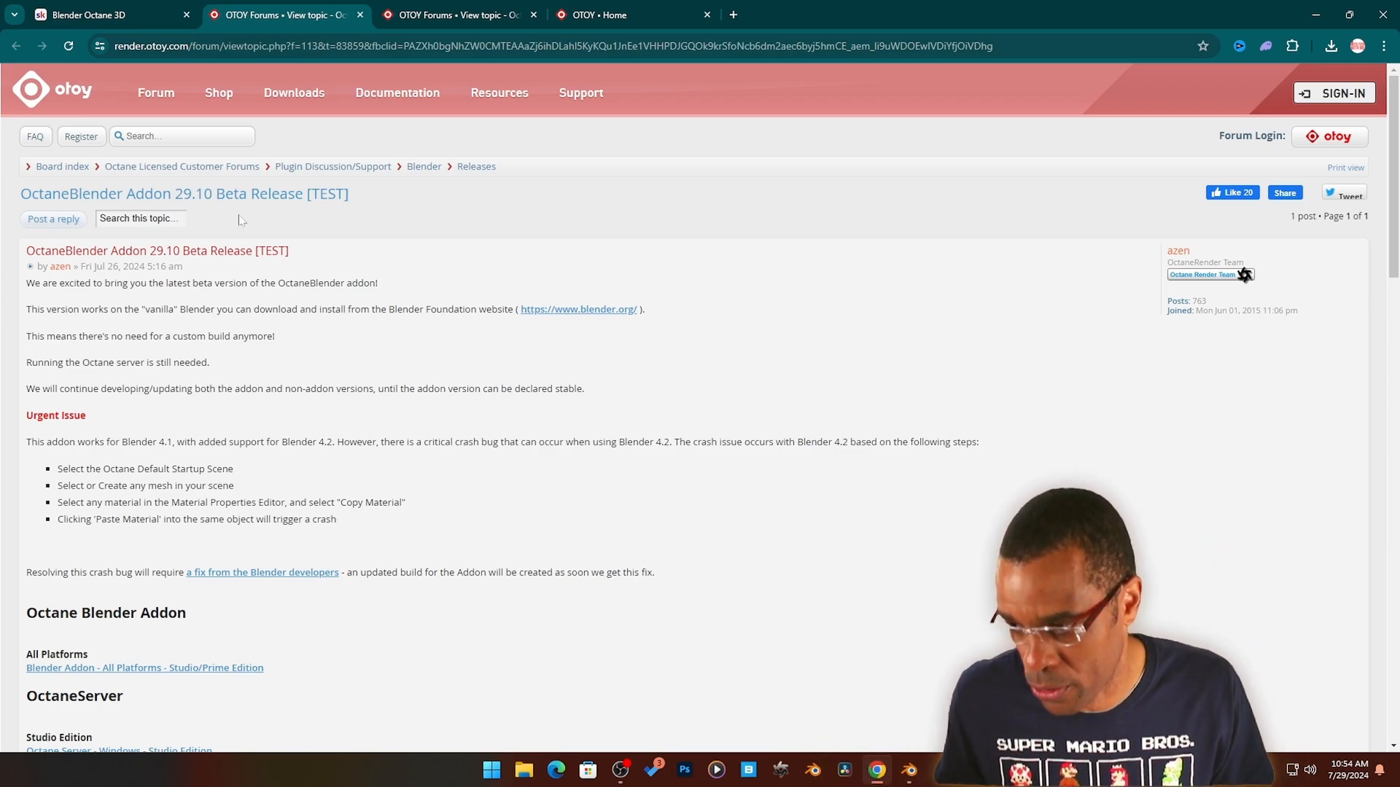
pyautogui.moveTo(75, 194)
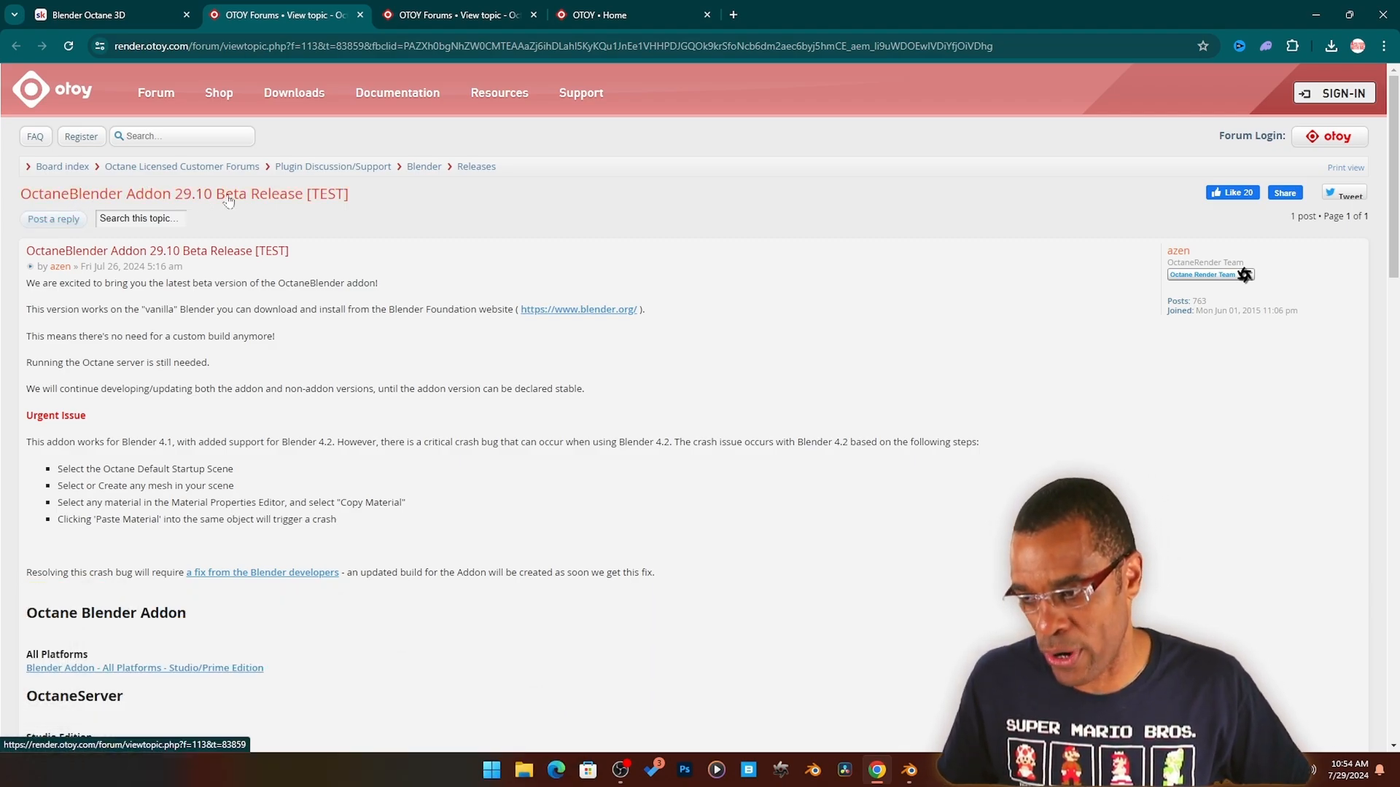
pyautogui.scroll(-3)
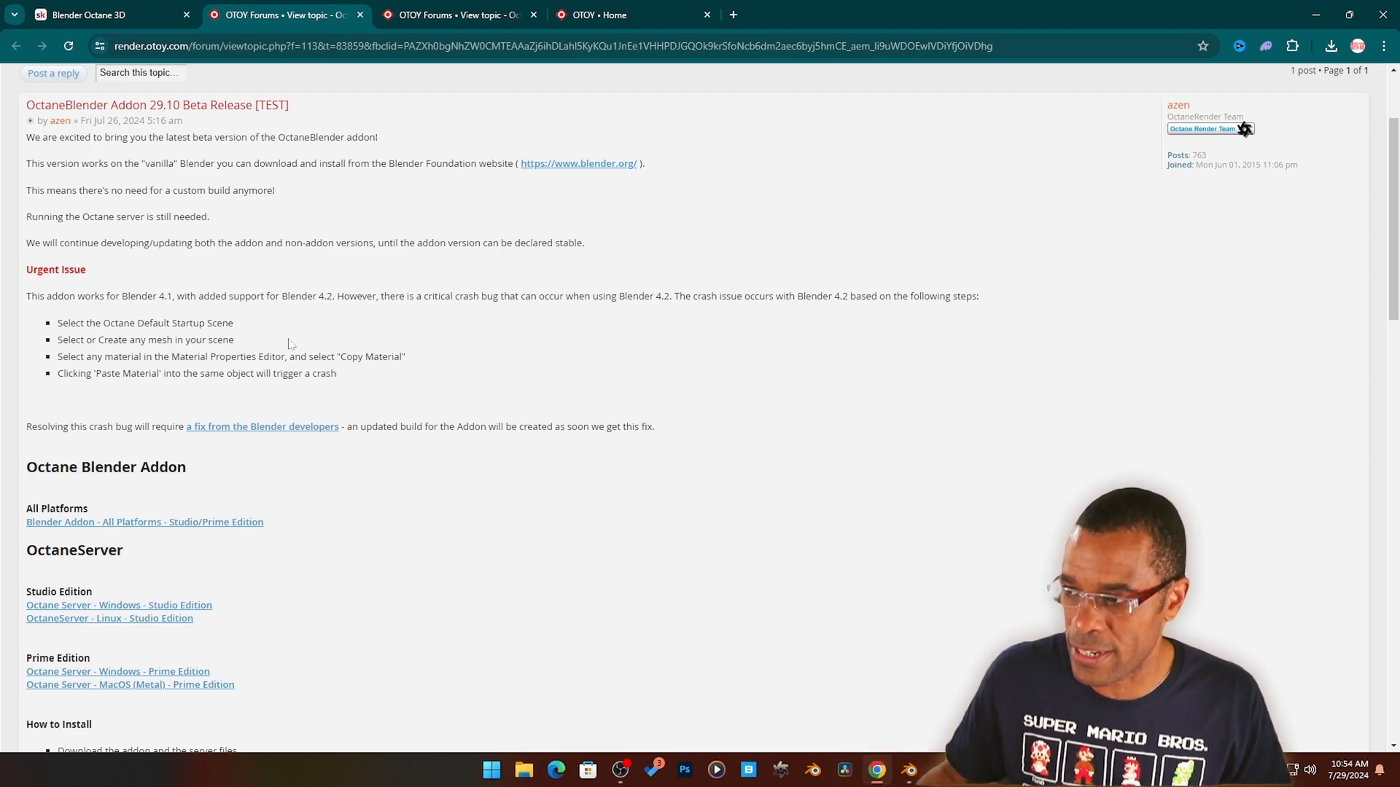
# Glance at the OTOY home page, then return to the forum topic with the download links.
pyautogui.click(624, 14)
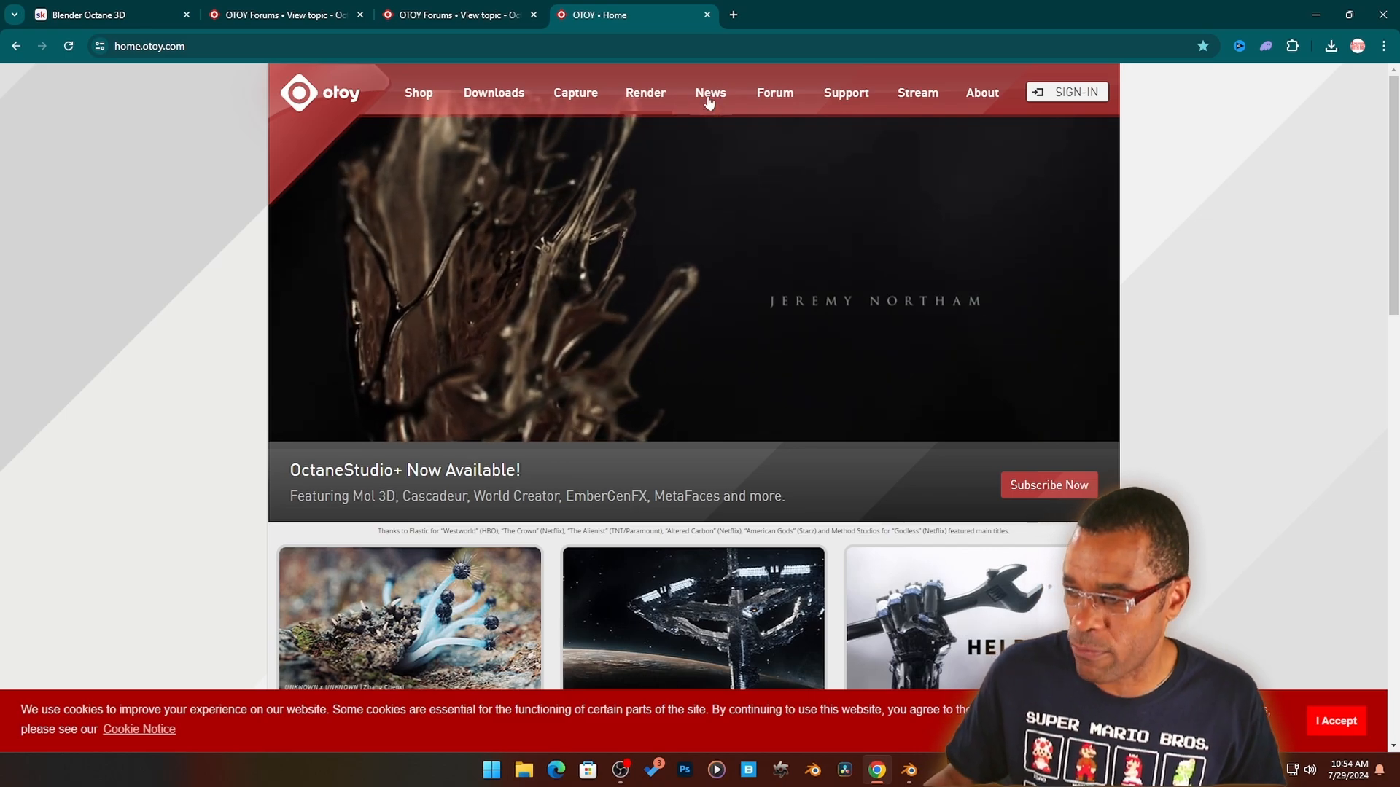
pyautogui.scroll(-3)
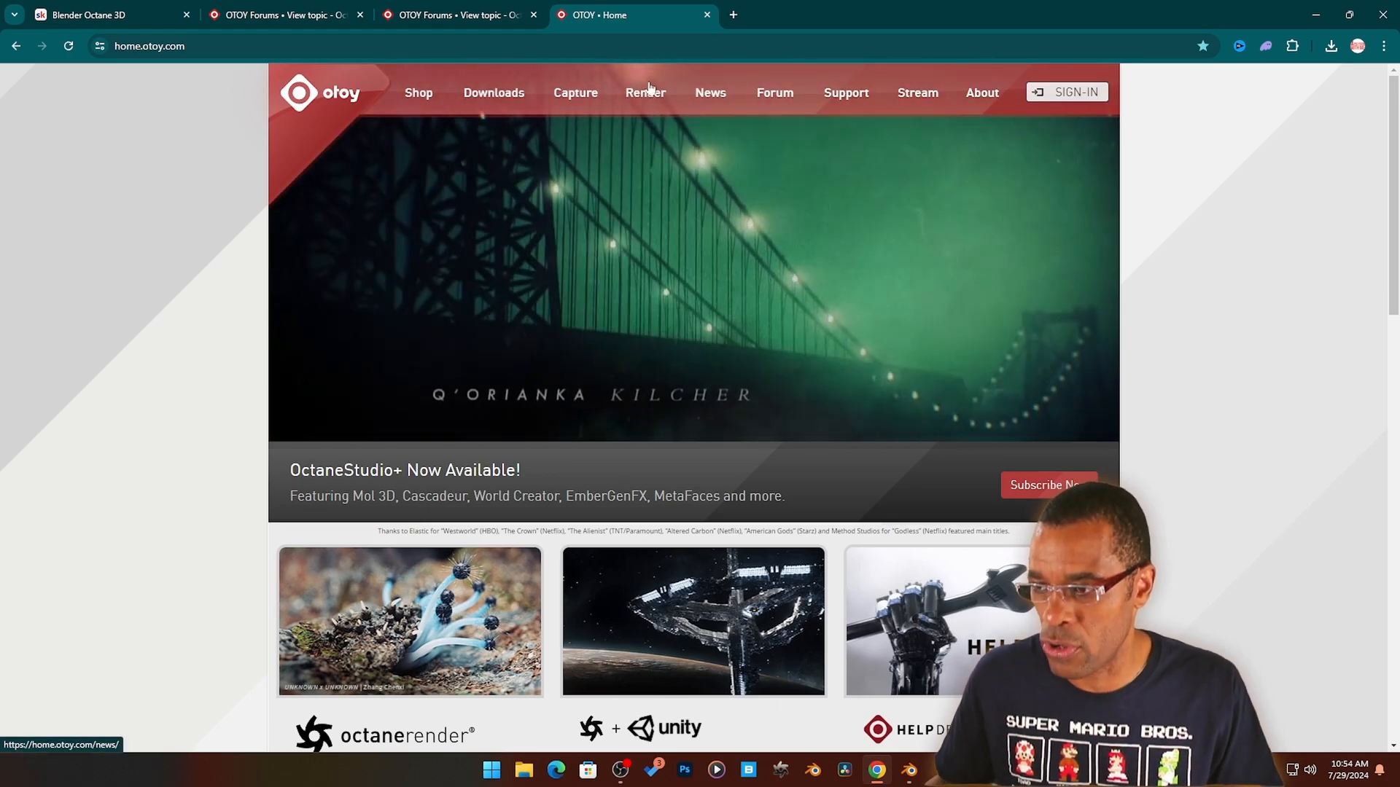
pyautogui.click(455, 15)
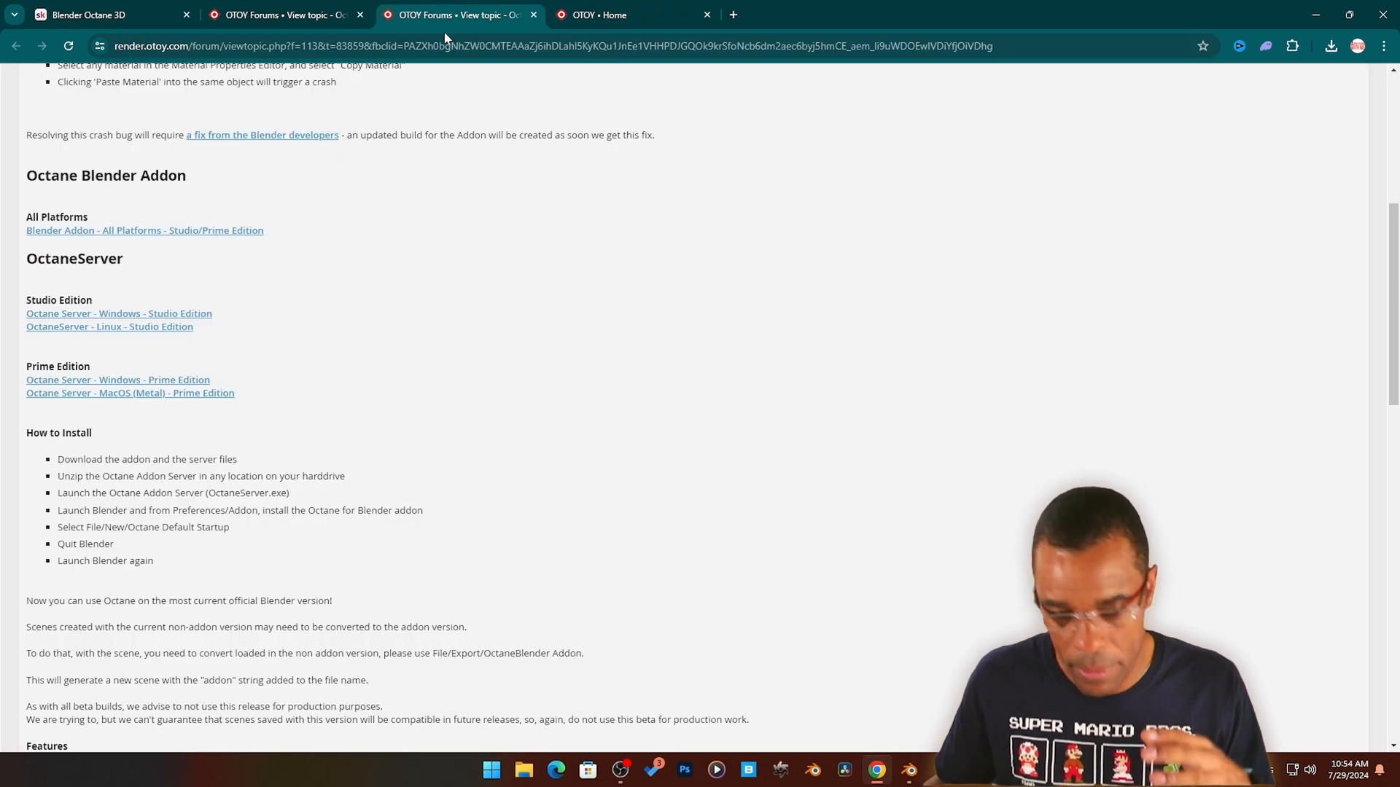
# Scroll the release post to the Octane Blender Addon Prime Edition download links.
pyautogui.scroll(3)
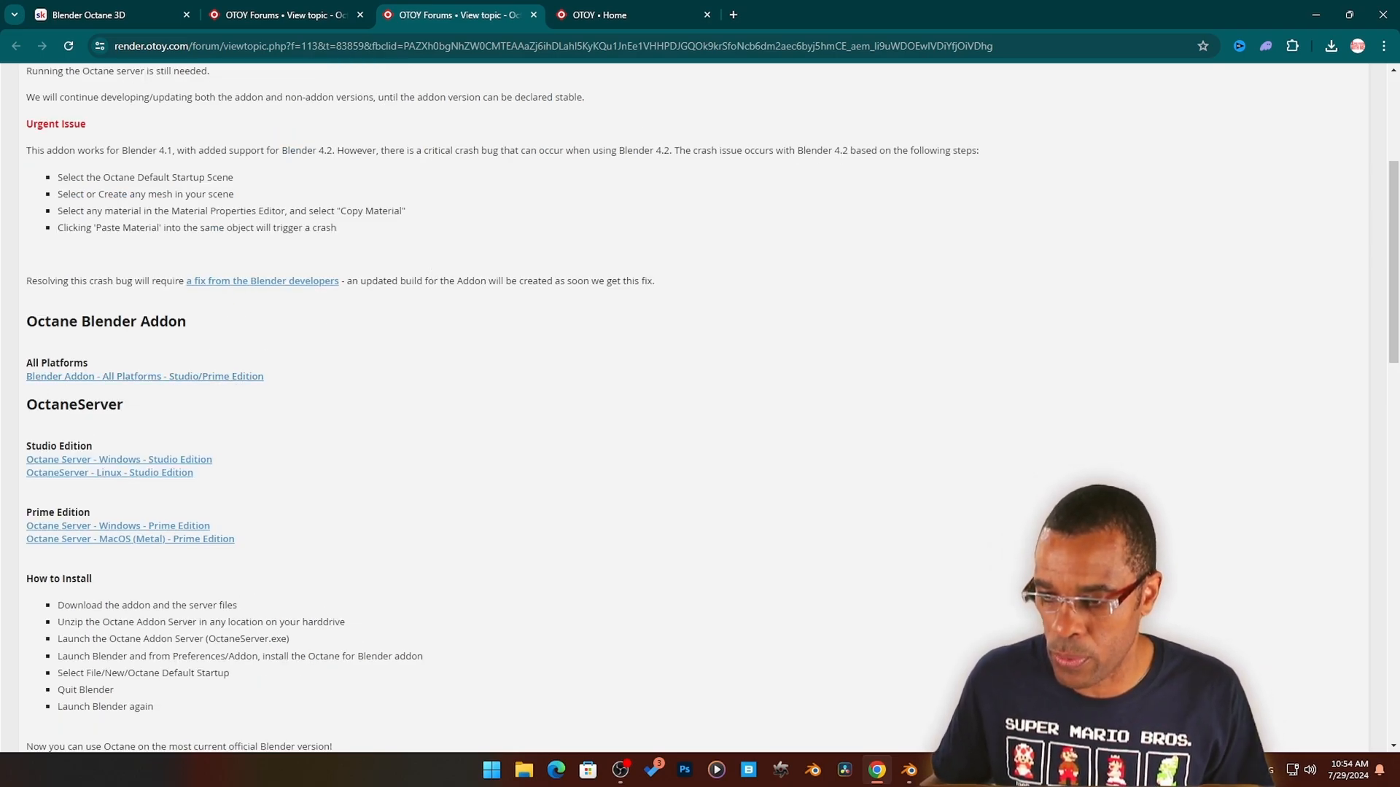
pyautogui.moveTo(190, 326)
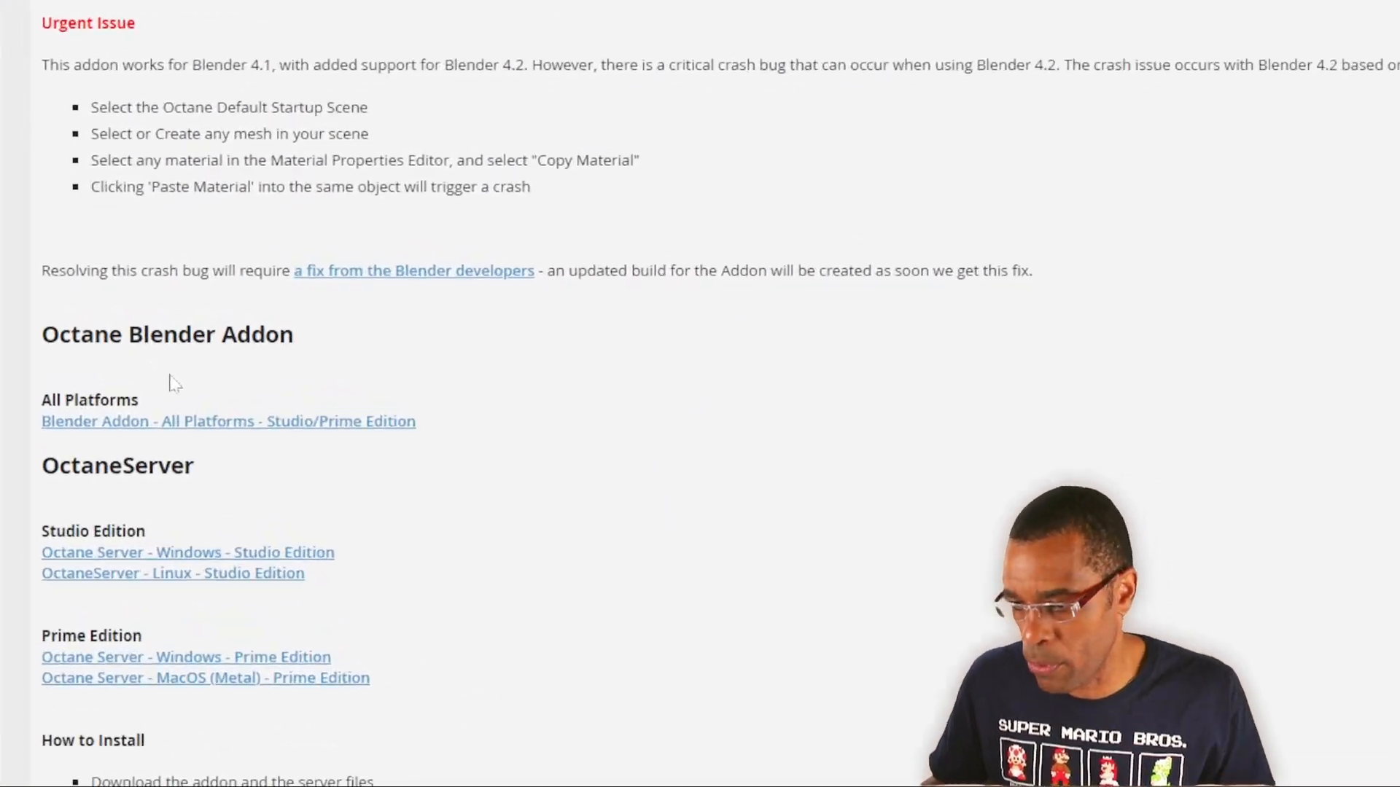
pyautogui.scroll(-3)
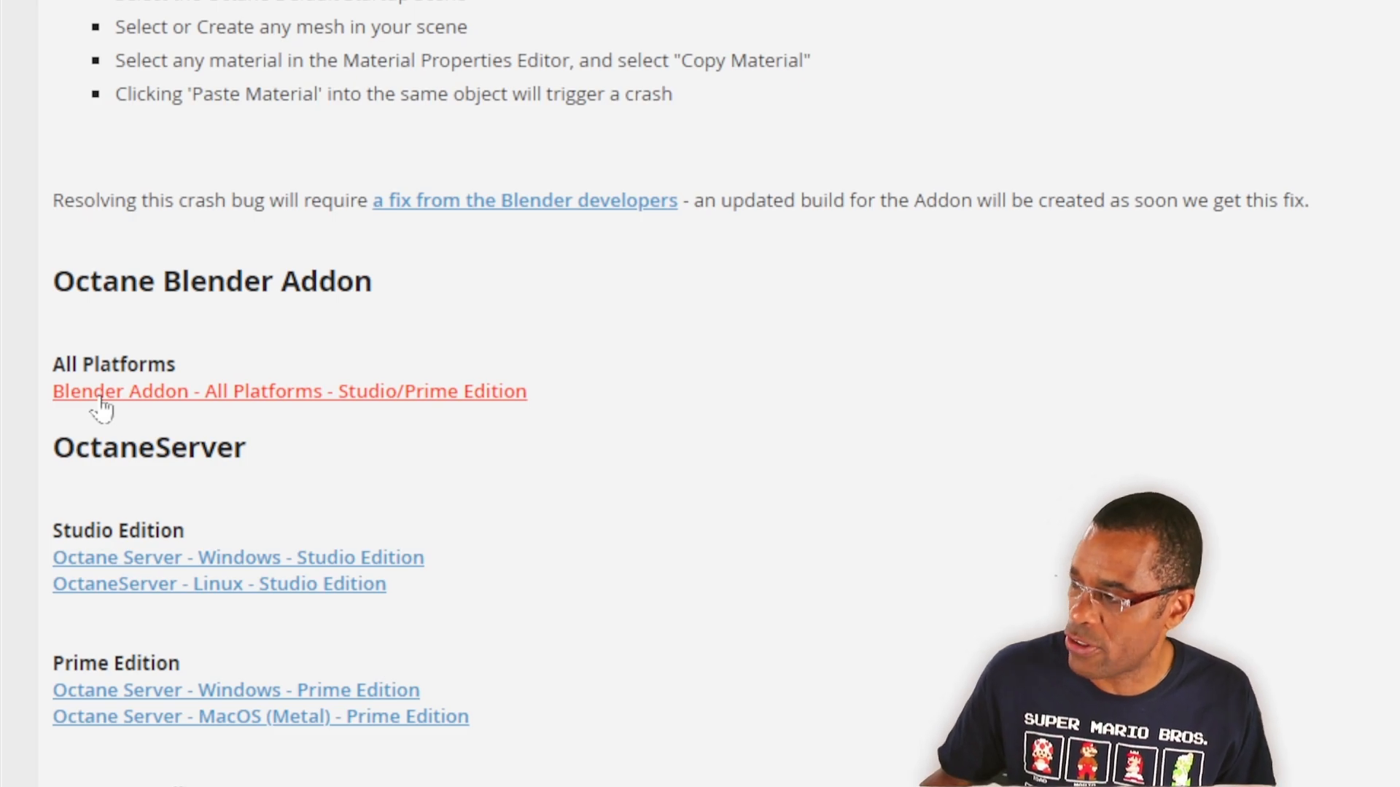
pyautogui.scroll(-3)
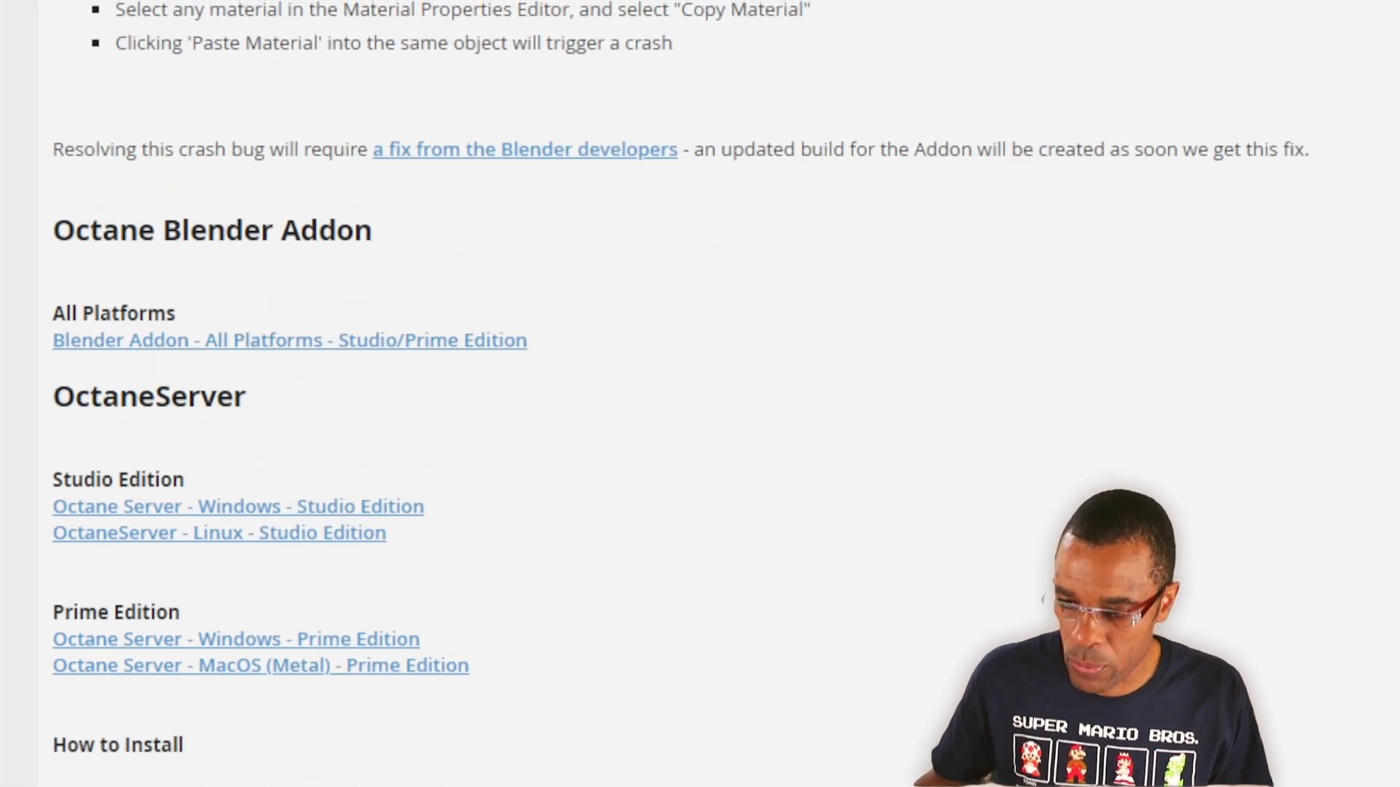
pyautogui.scroll(-3)
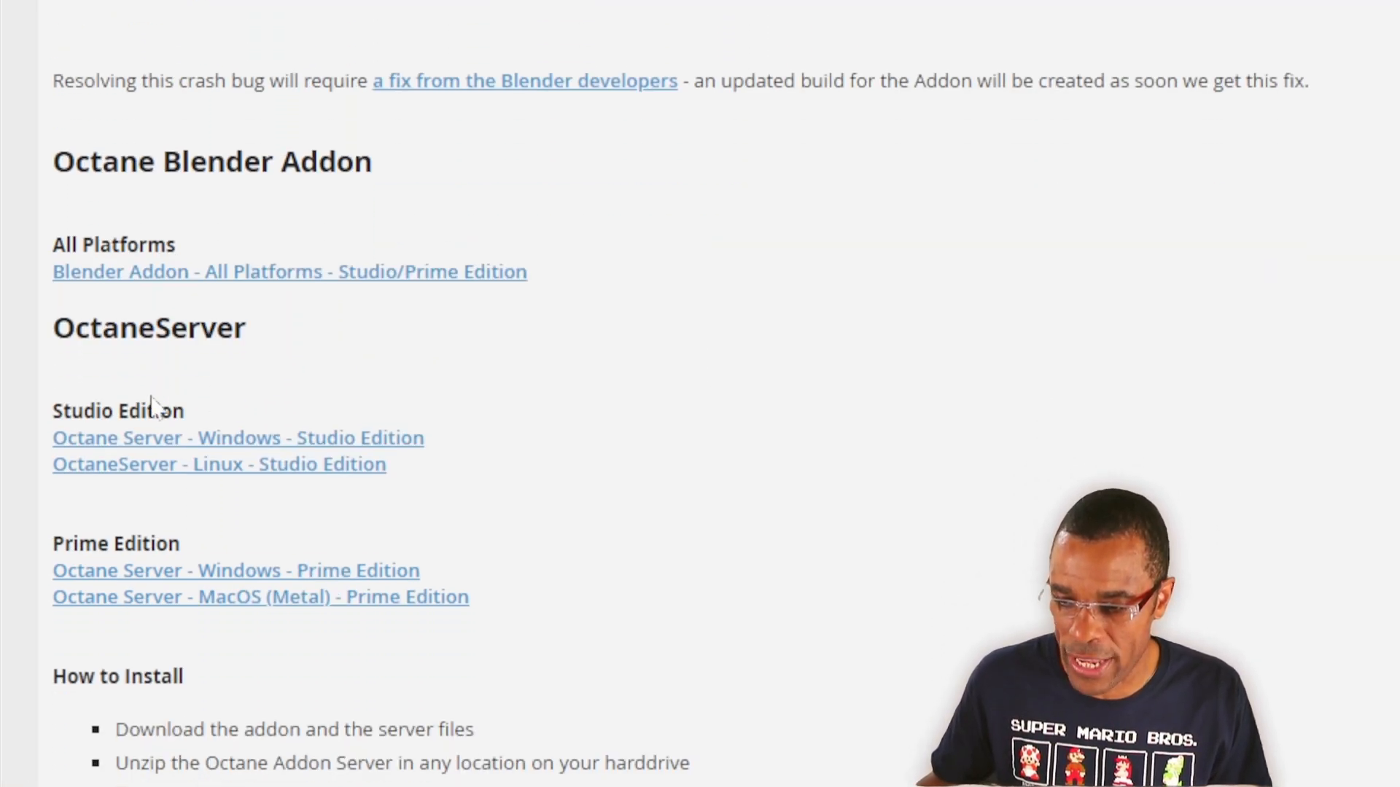
pyautogui.scroll(3)
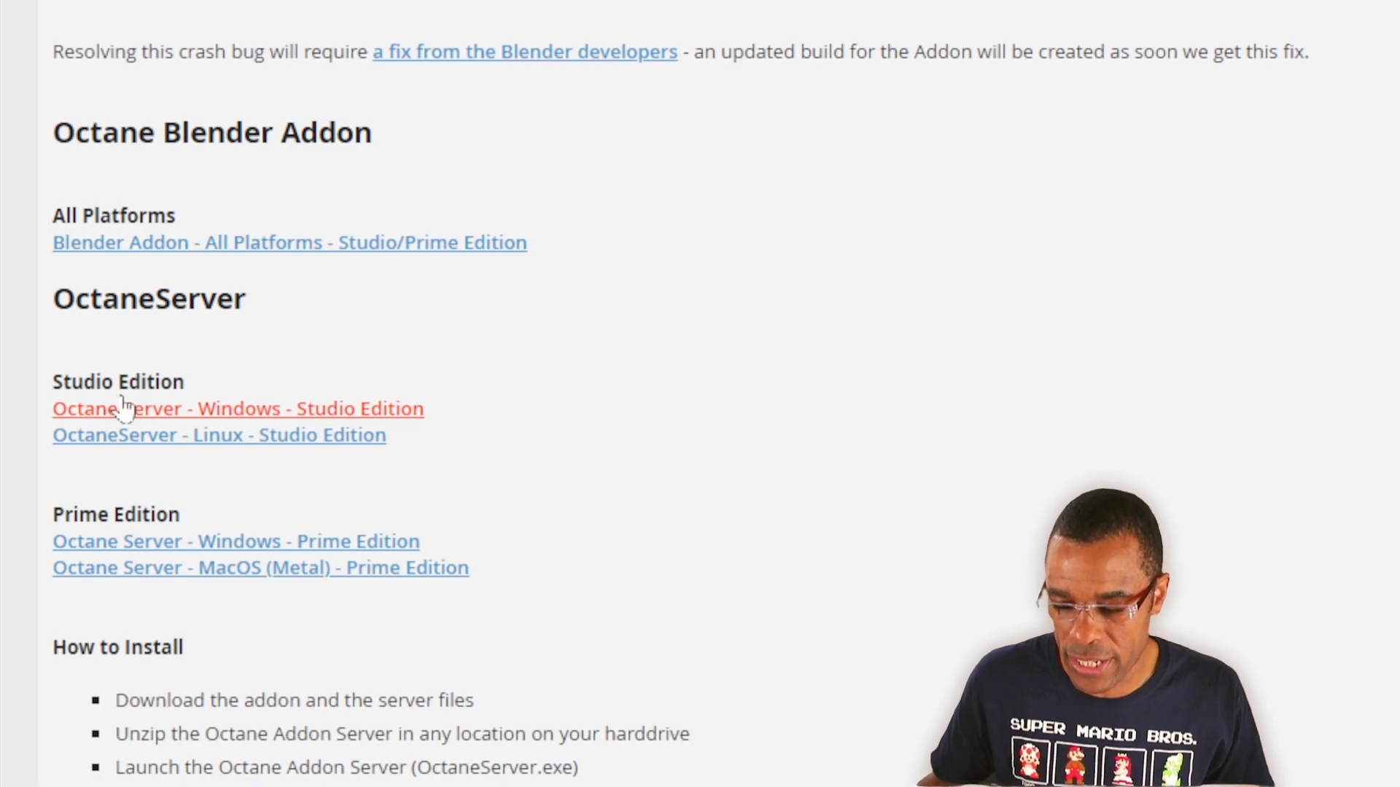
pyautogui.scroll(-3)
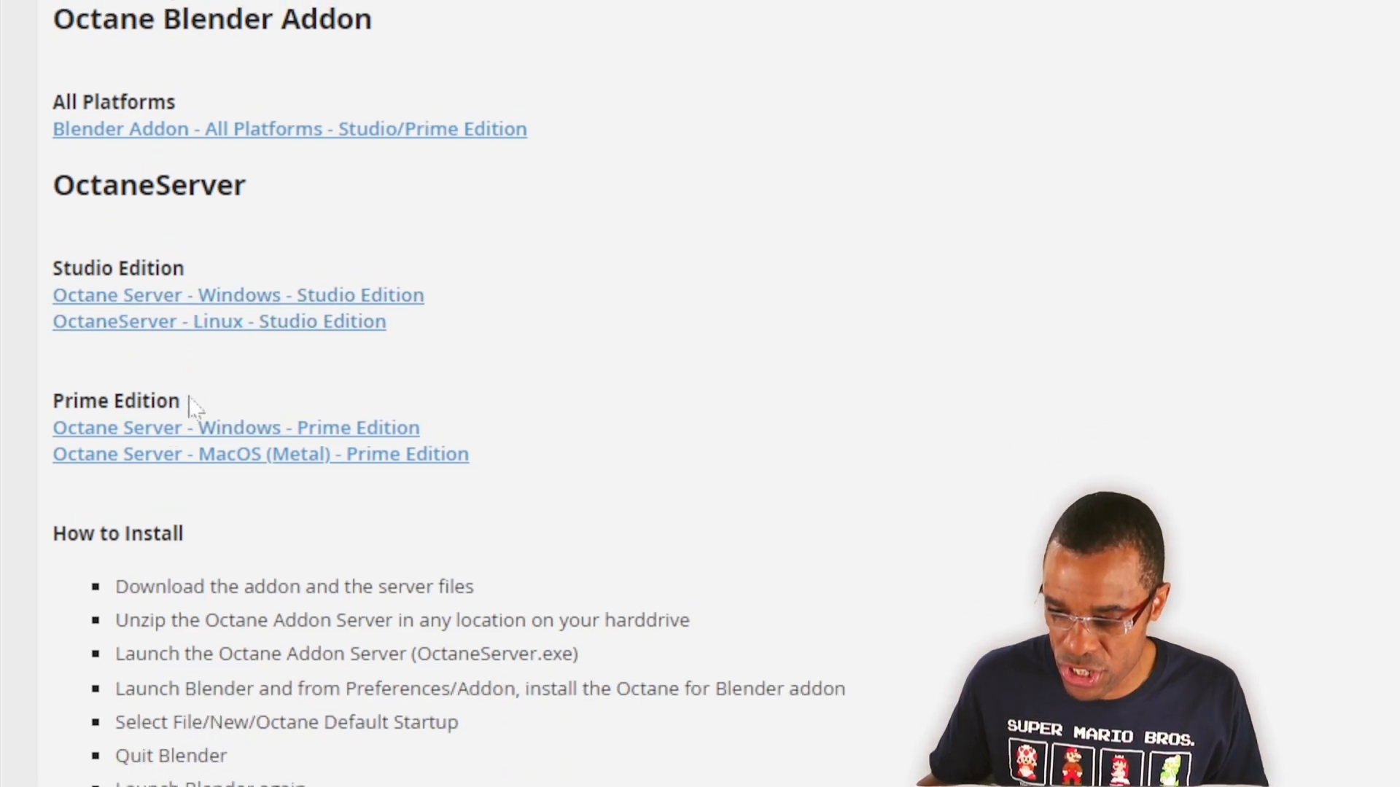
pyautogui.doubleClick(115, 401)
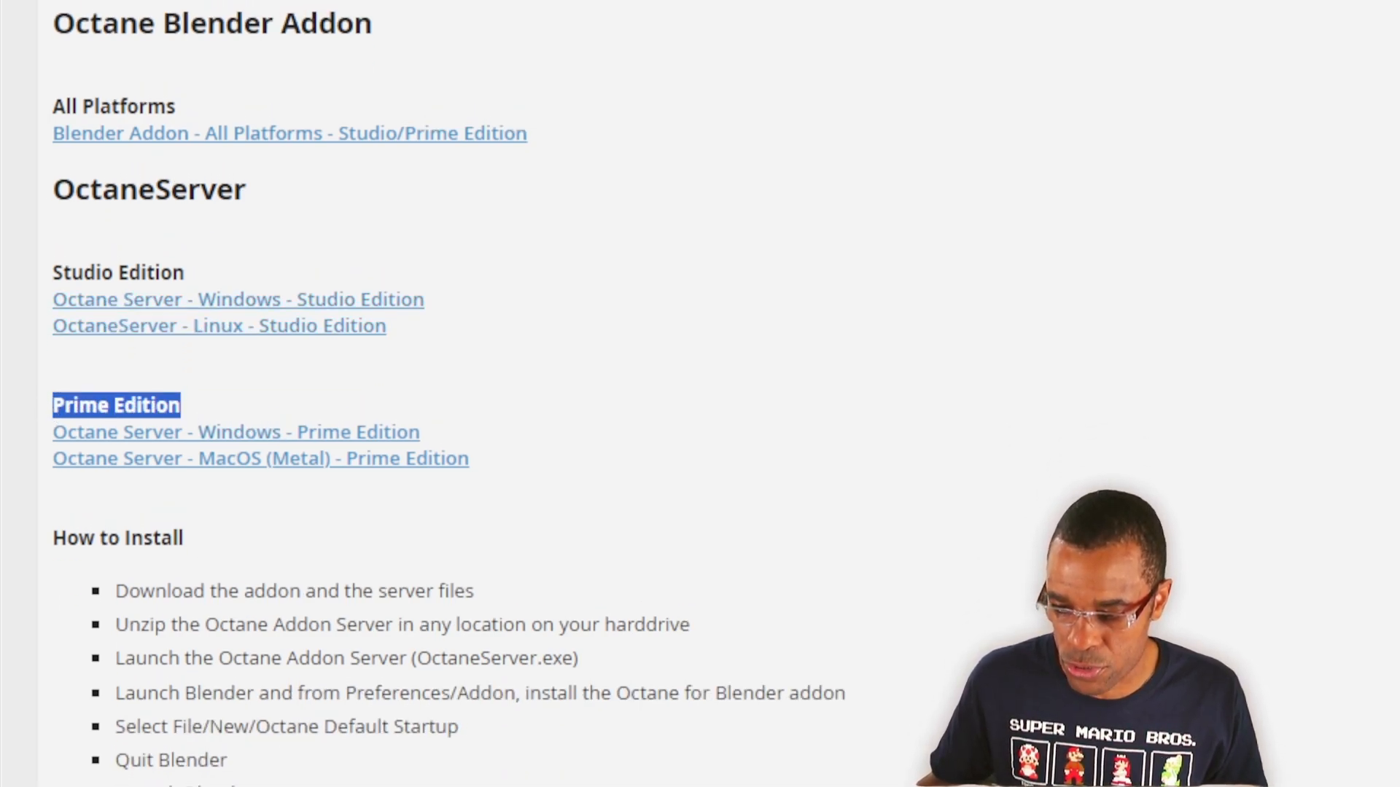
pyautogui.scroll(-3)
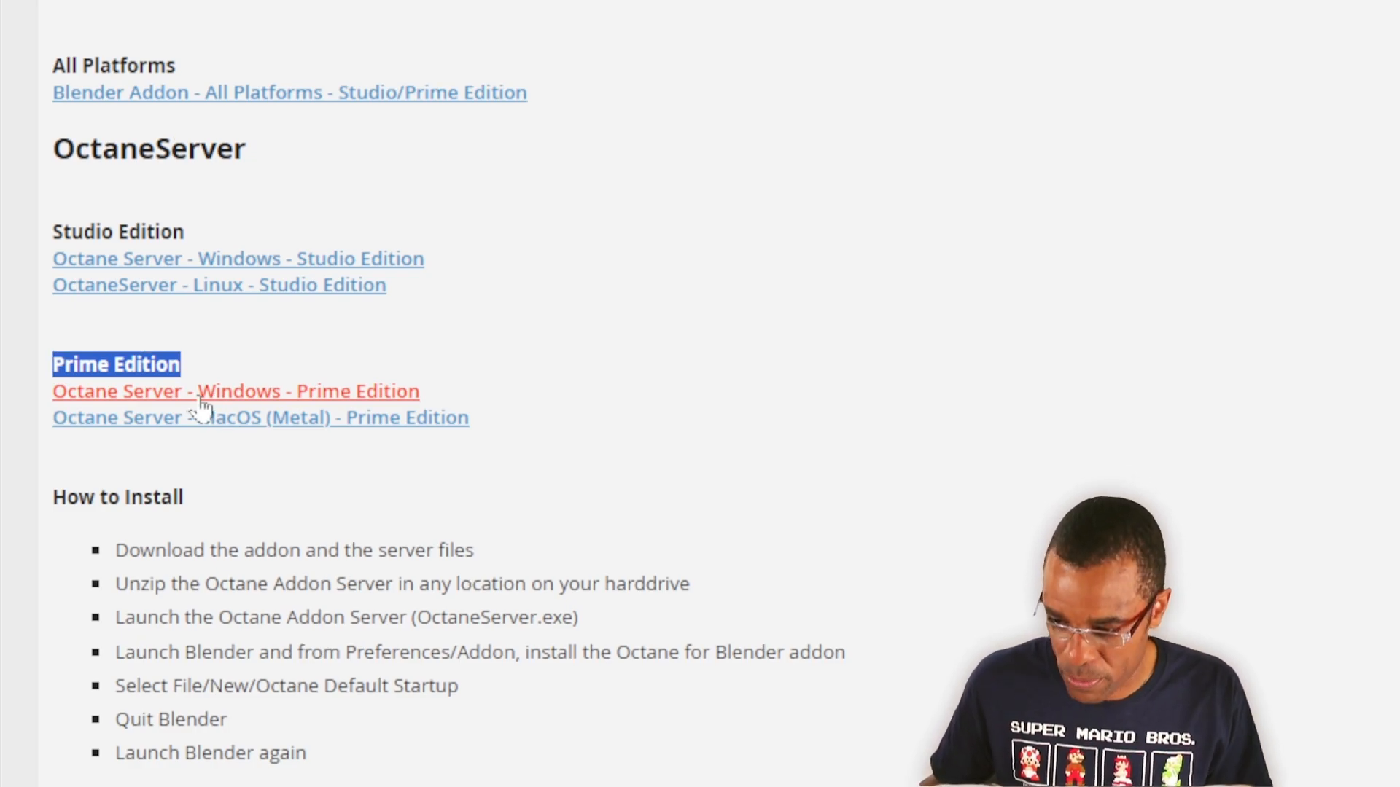
pyautogui.scroll(-3)
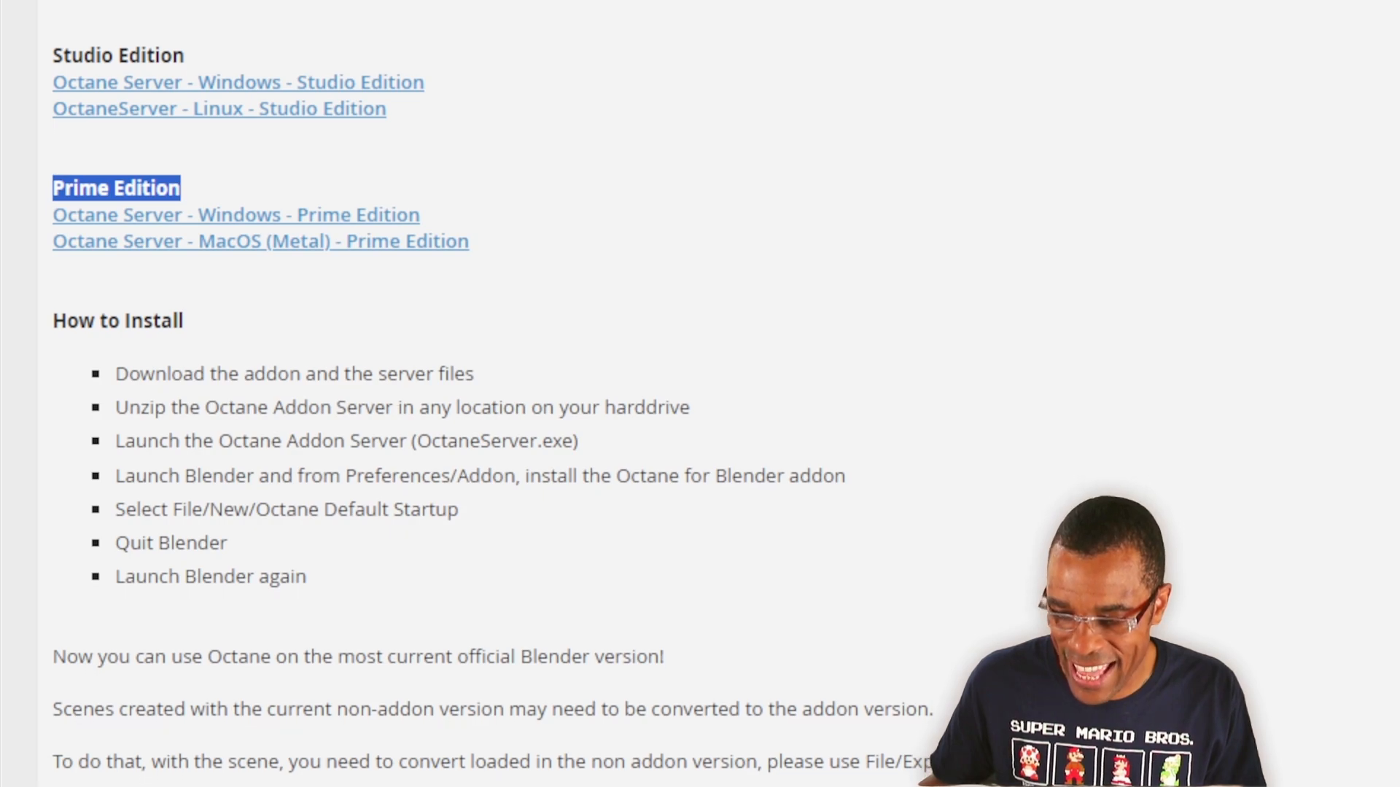
pyautogui.scroll(3)
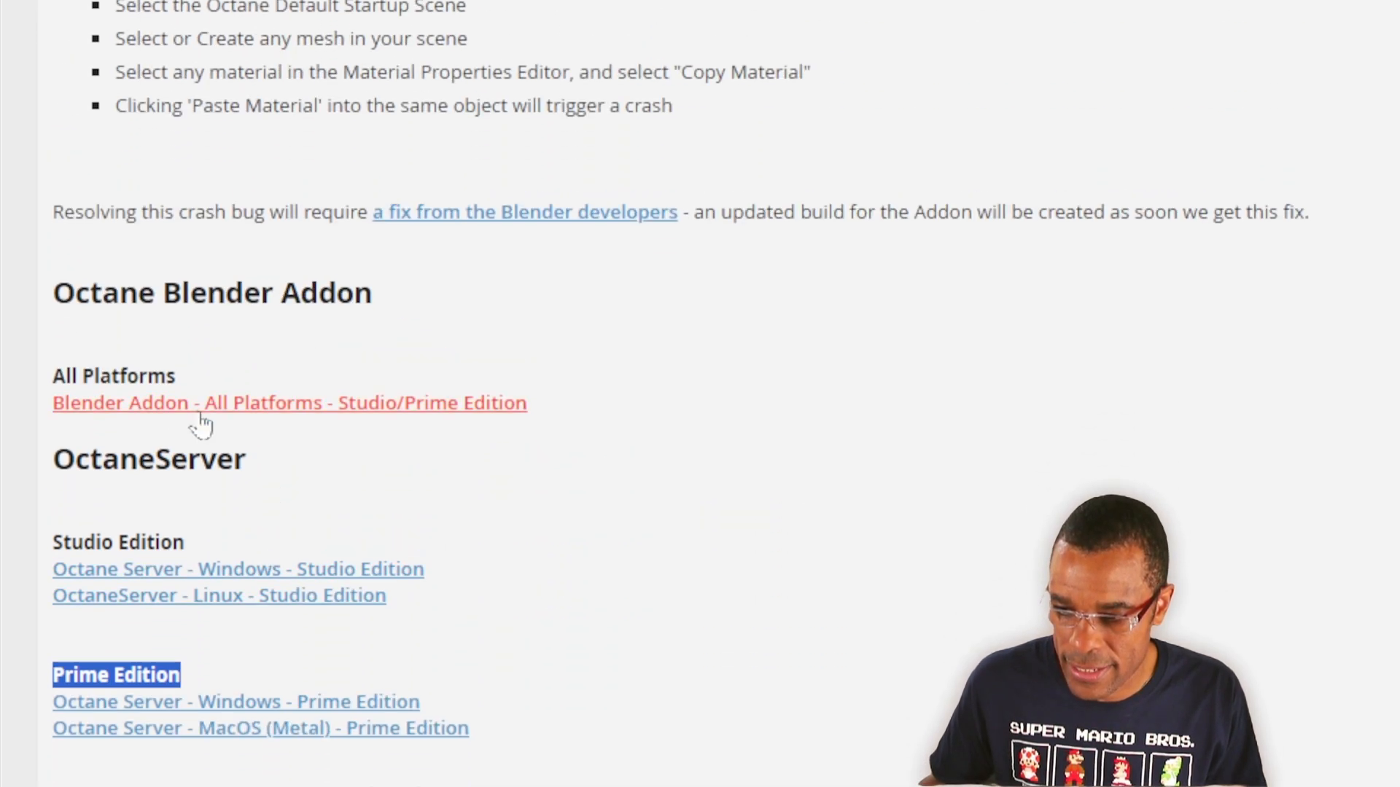
# Read through the How to Install steps for the addon and OctaneServer.
pyautogui.scroll(-3)
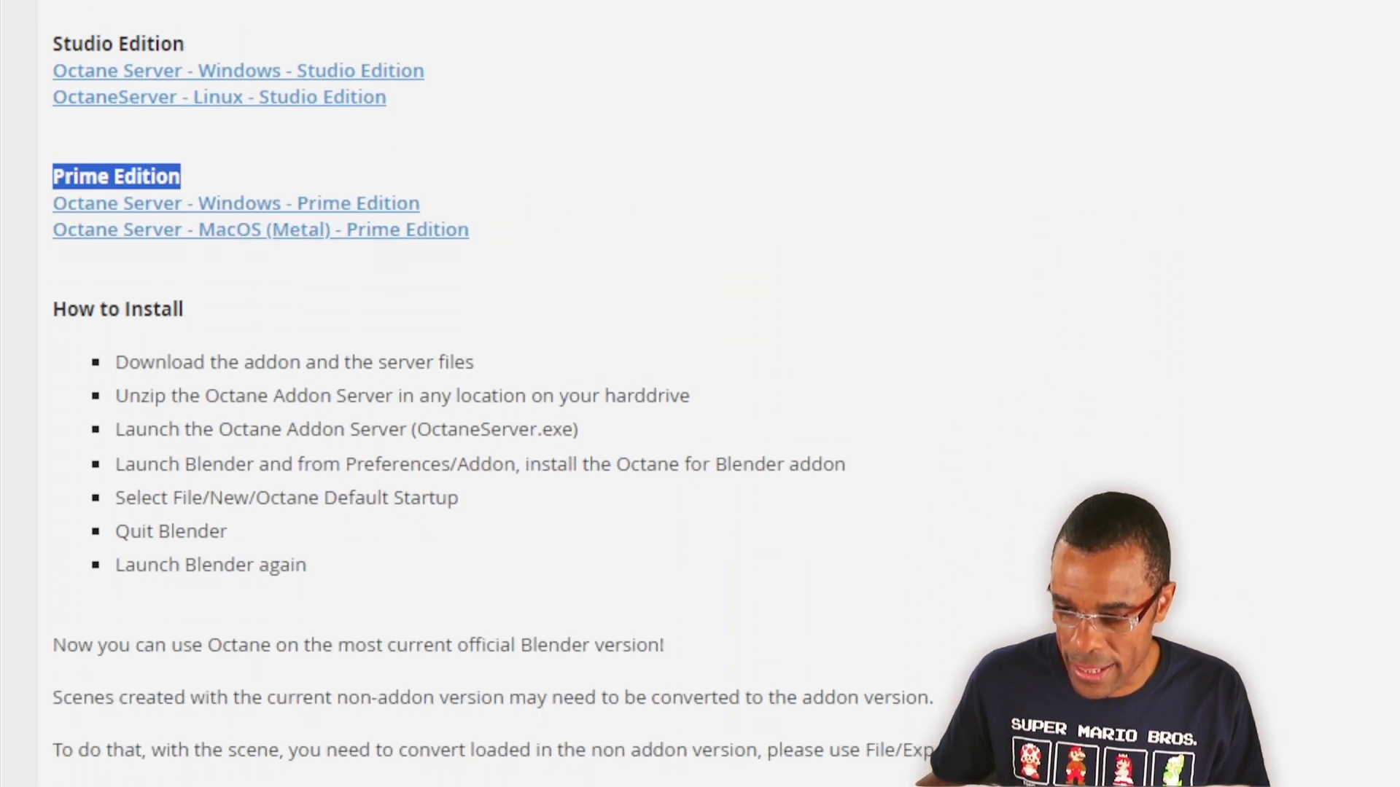
pyautogui.scroll(-3)
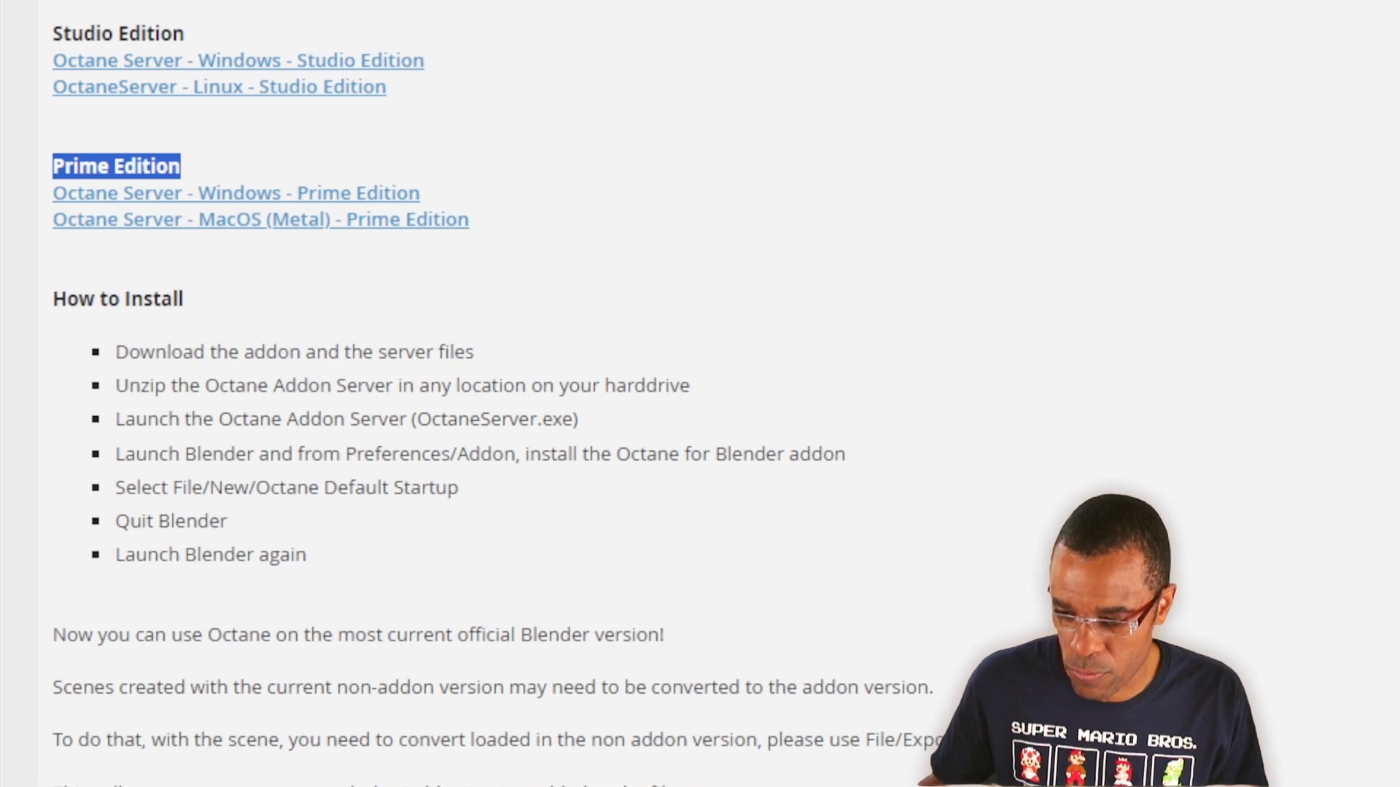
pyautogui.scroll(3)
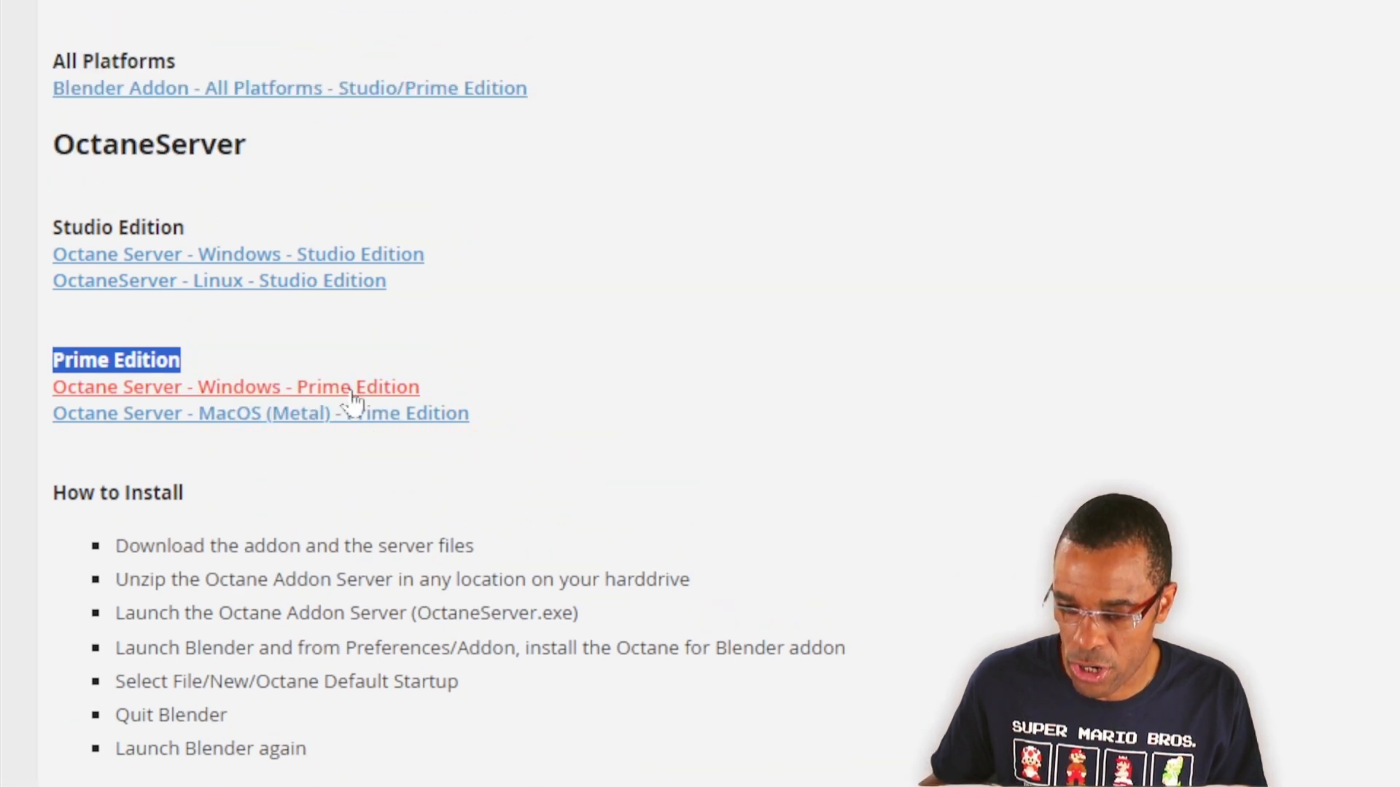
pyautogui.scroll(3)
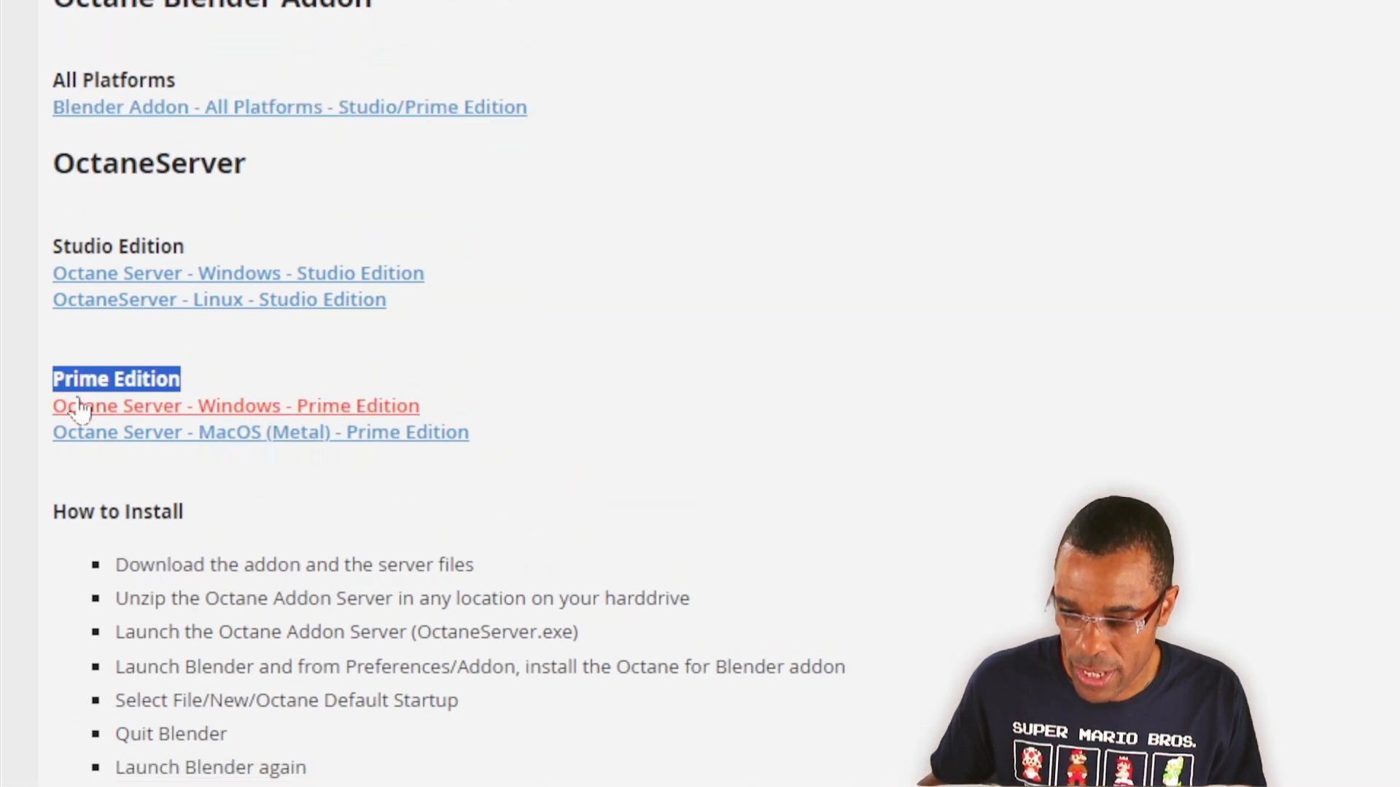
pyautogui.scroll(-3)
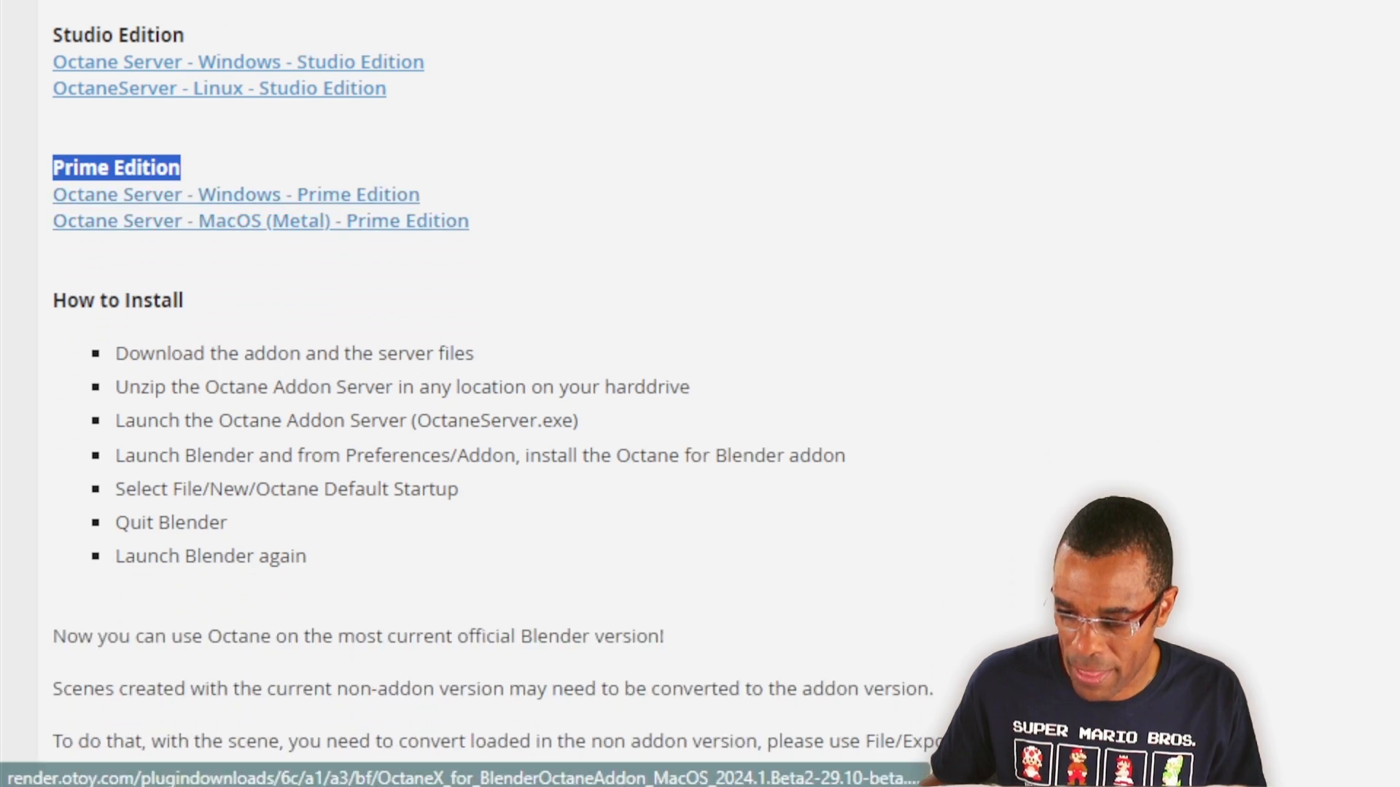
pyautogui.scroll(-3)
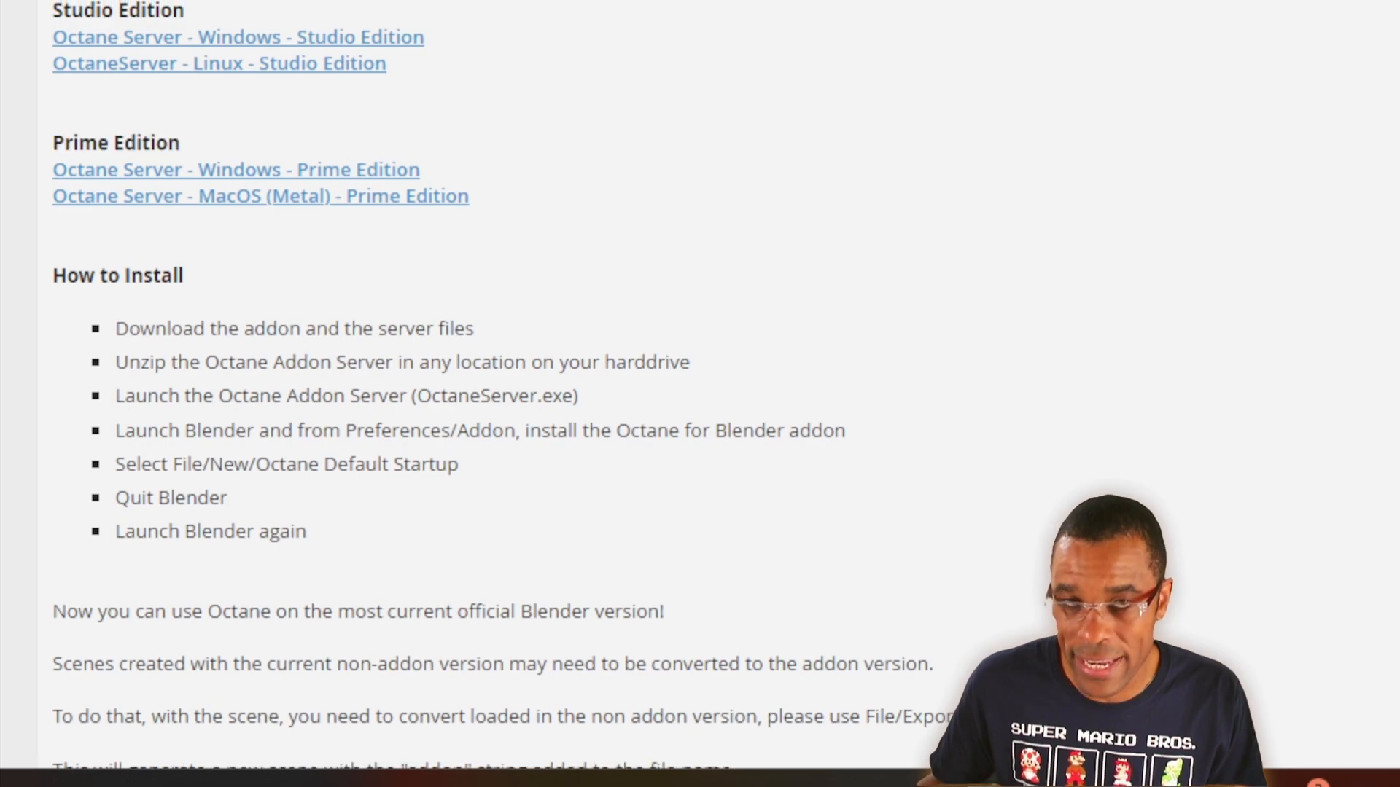
pyautogui.tripleClick(347, 394)
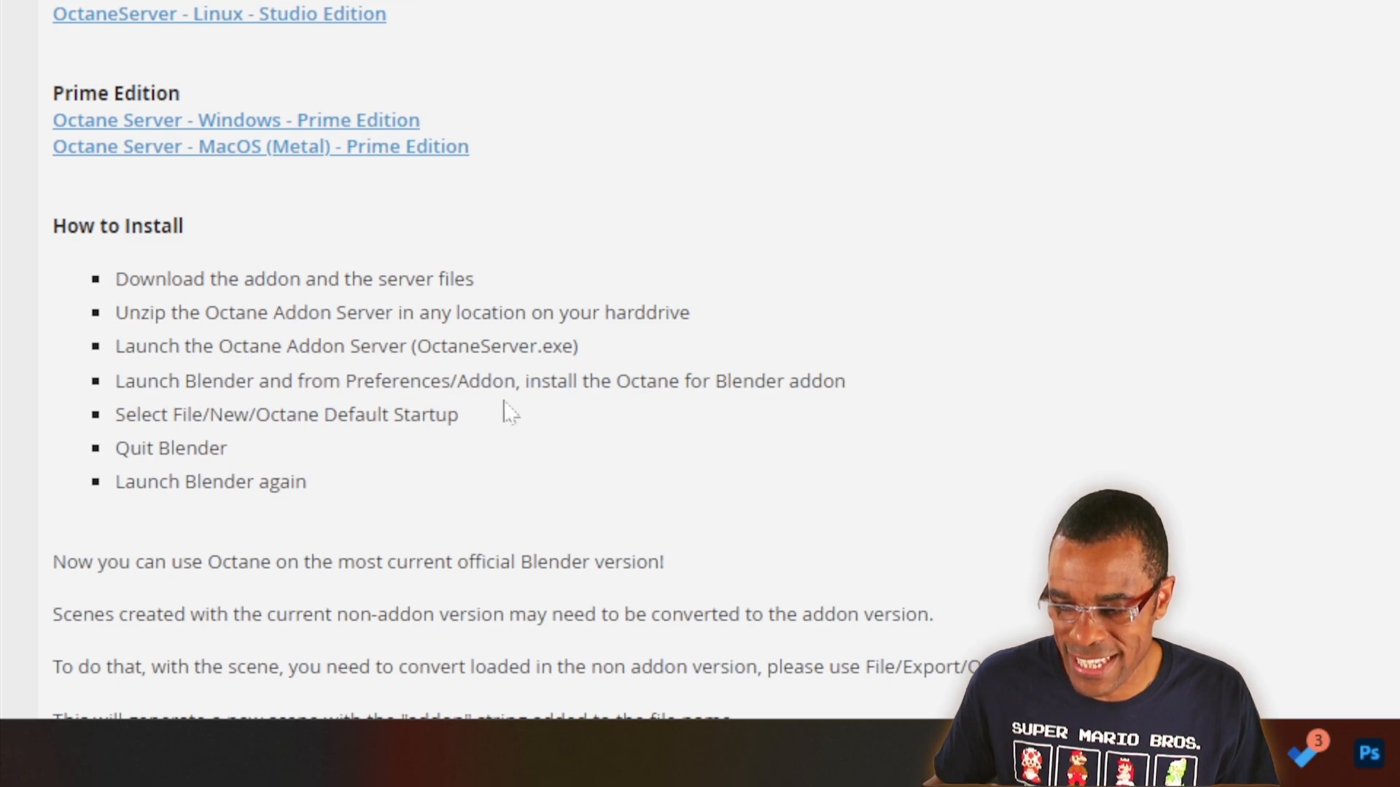
pyautogui.scroll(3)
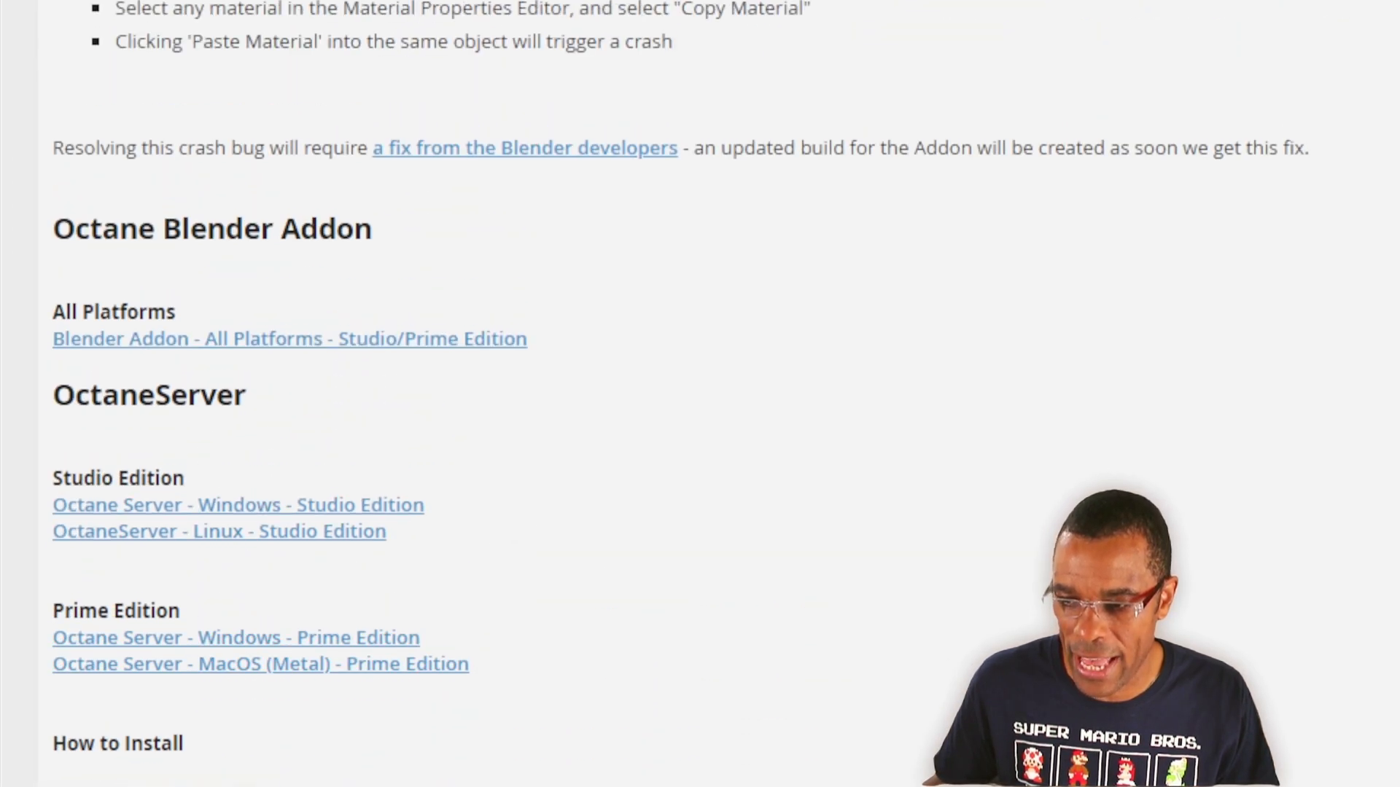
pyautogui.scroll(3)
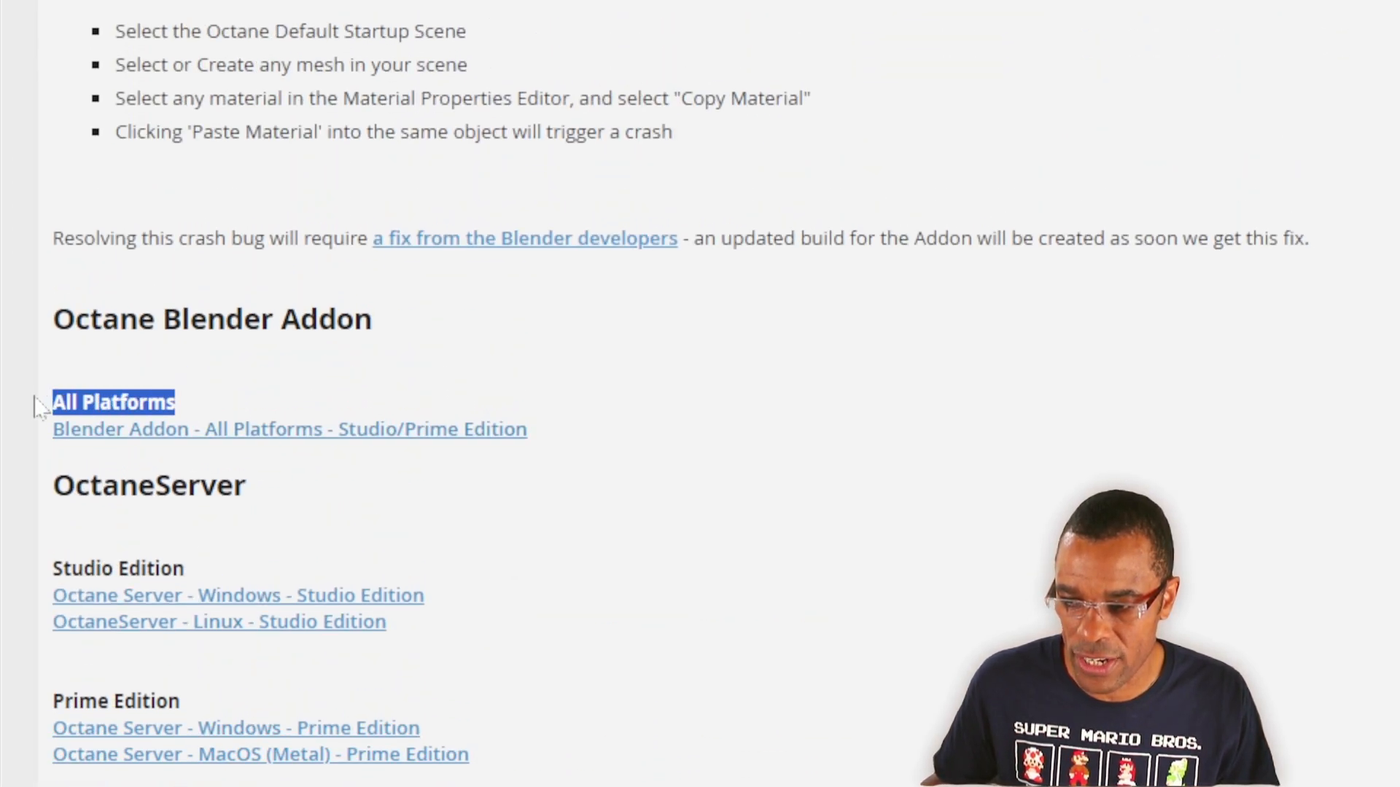
pyautogui.scroll(-3)
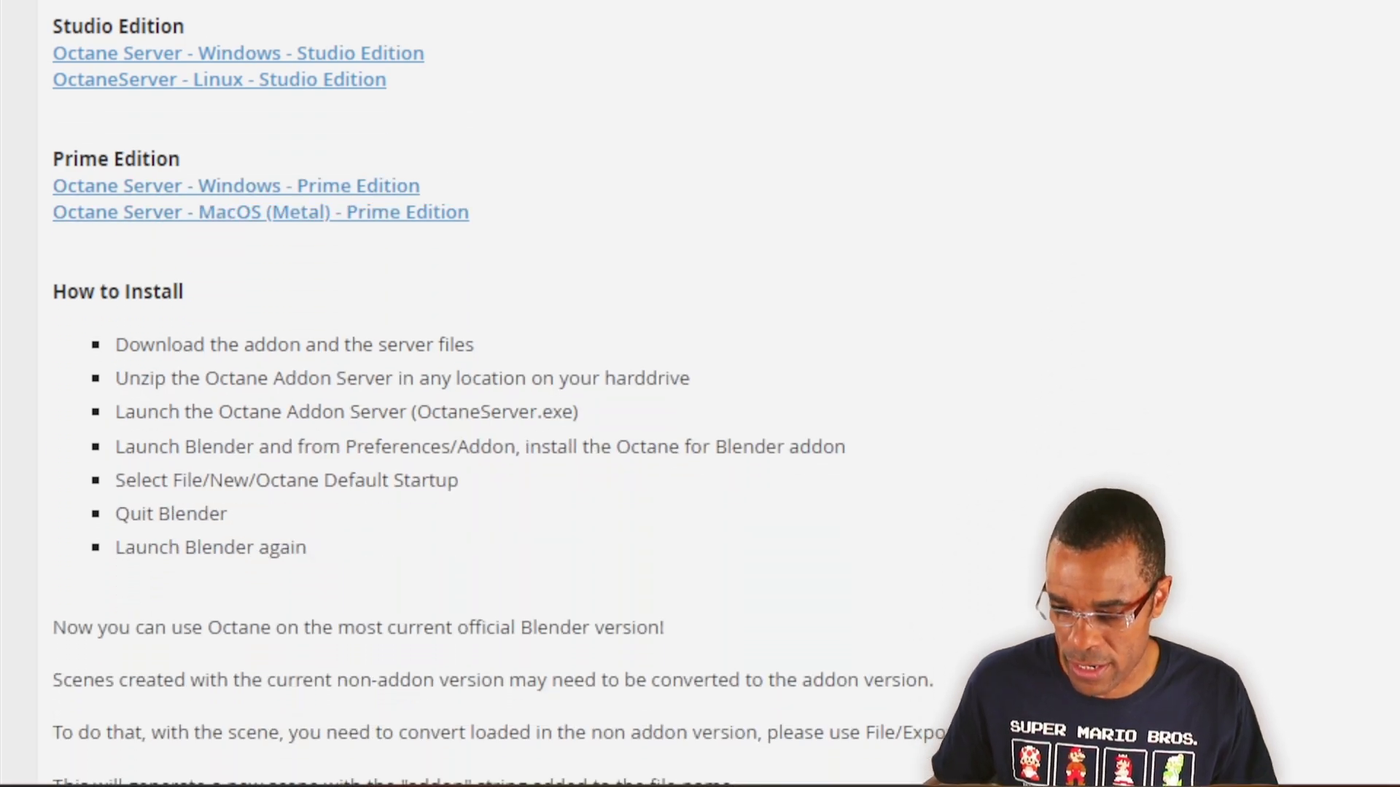
pyautogui.scroll(-3)
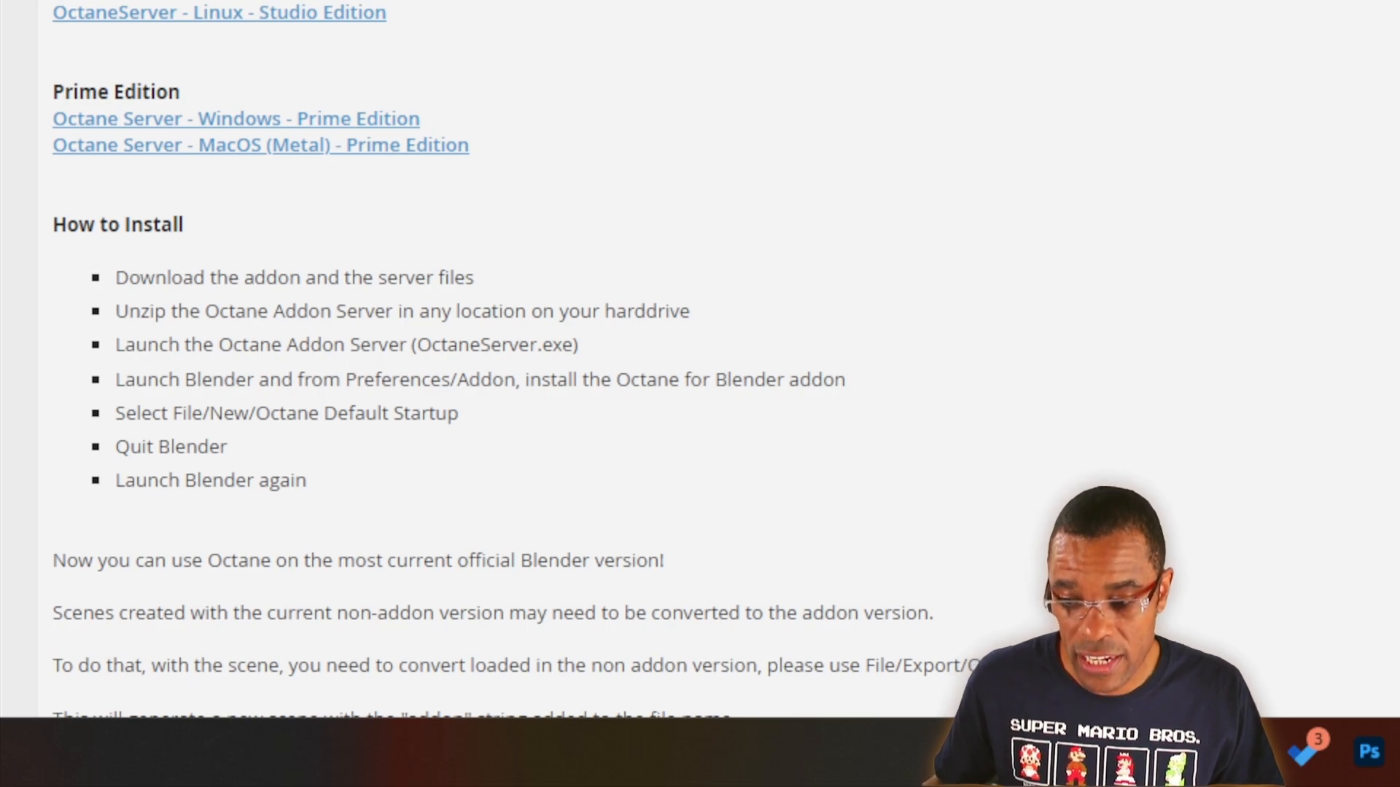
pyautogui.moveTo(277, 472)
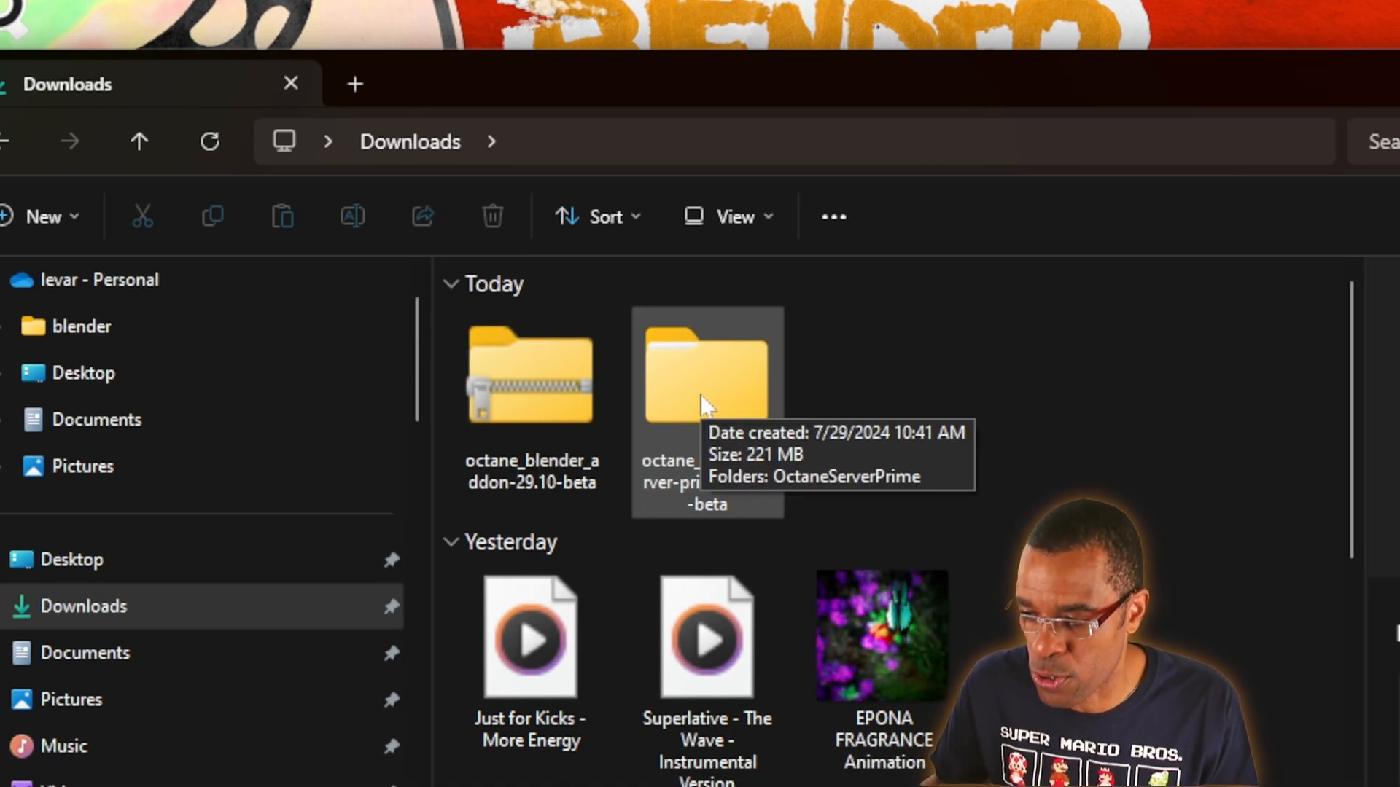
# Launch OctaneServer.exe from the OctaneServerPrime folder and dismiss the port 50051 error.
pyautogui.doubleClick(707, 374)
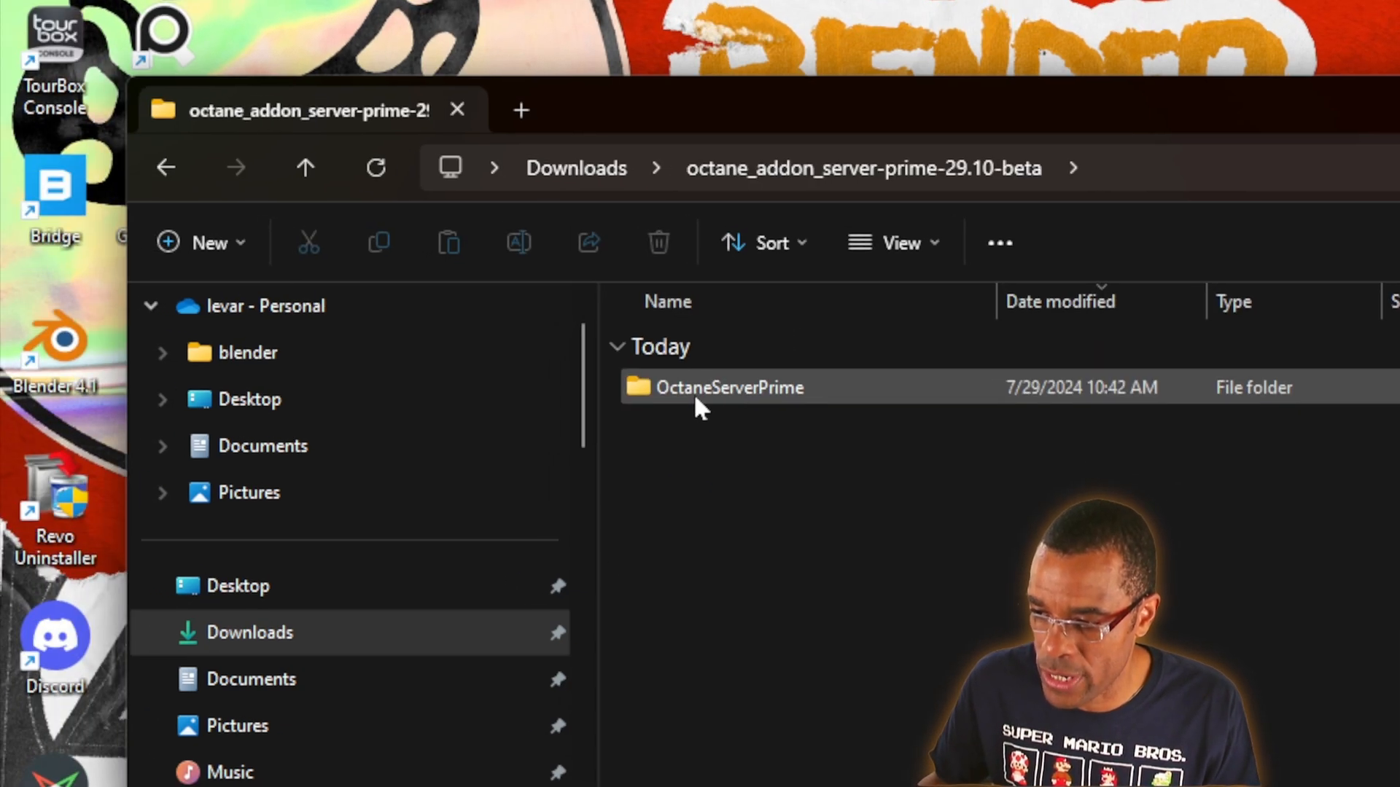
pyautogui.doubleClick(729, 387)
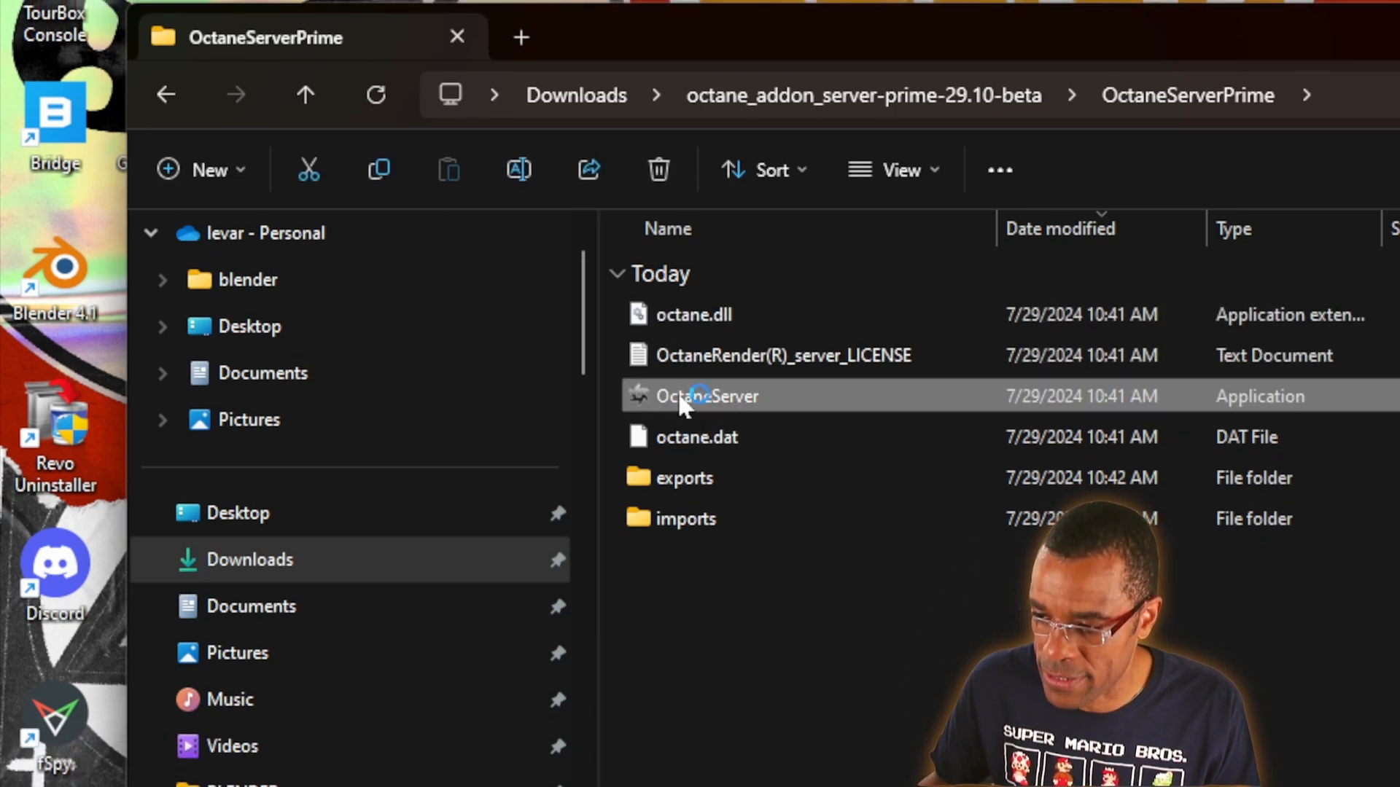
pyautogui.moveTo(699, 395)
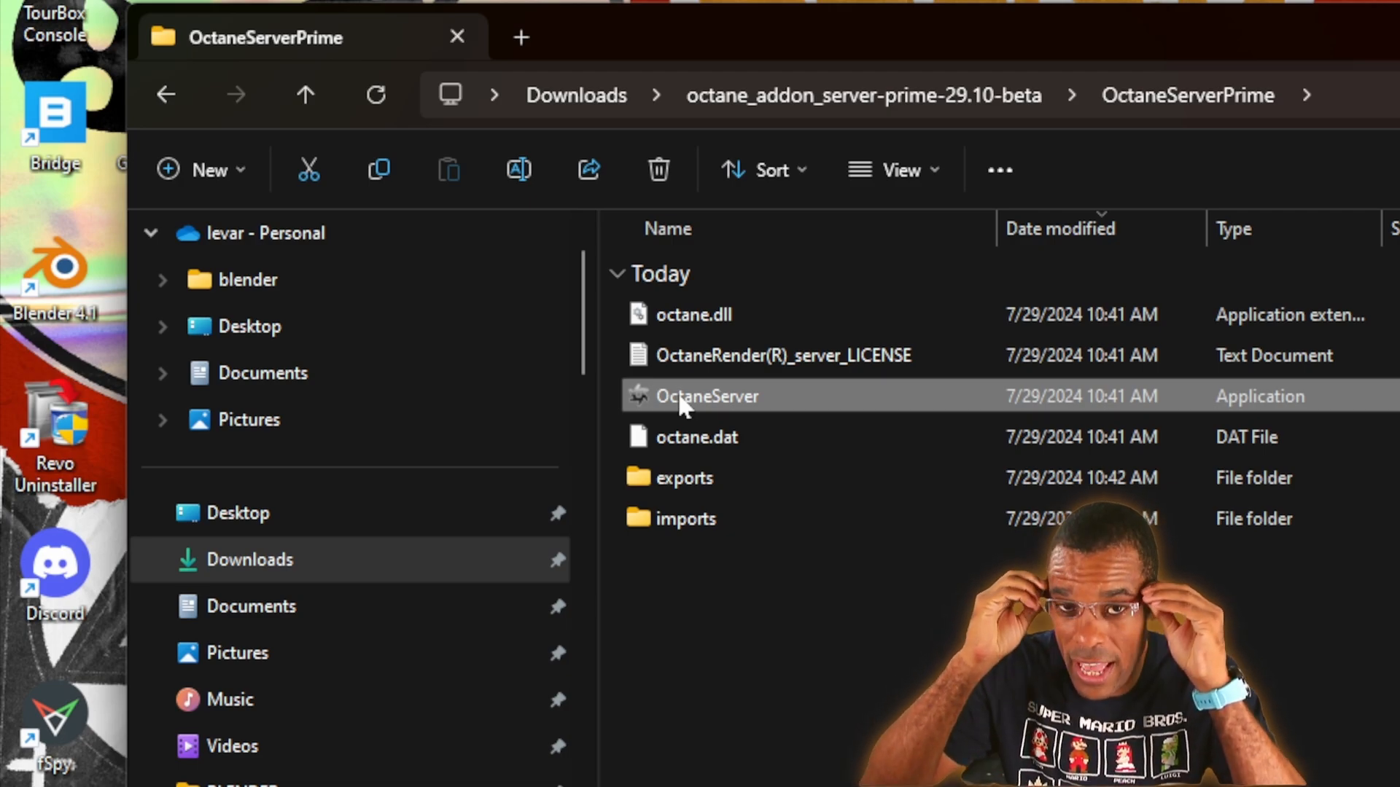
pyautogui.moveTo(706, 396)
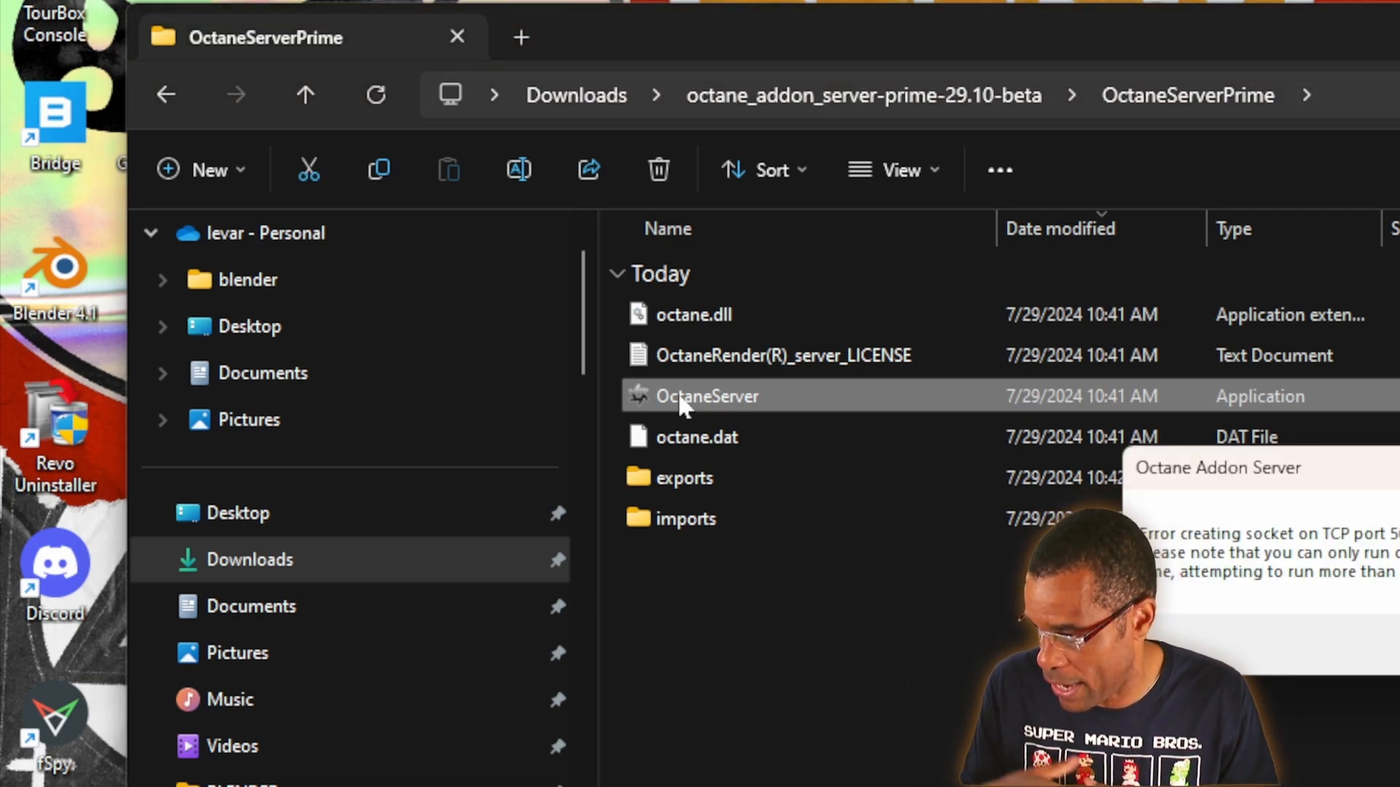
pyautogui.doubleClick(705, 395)
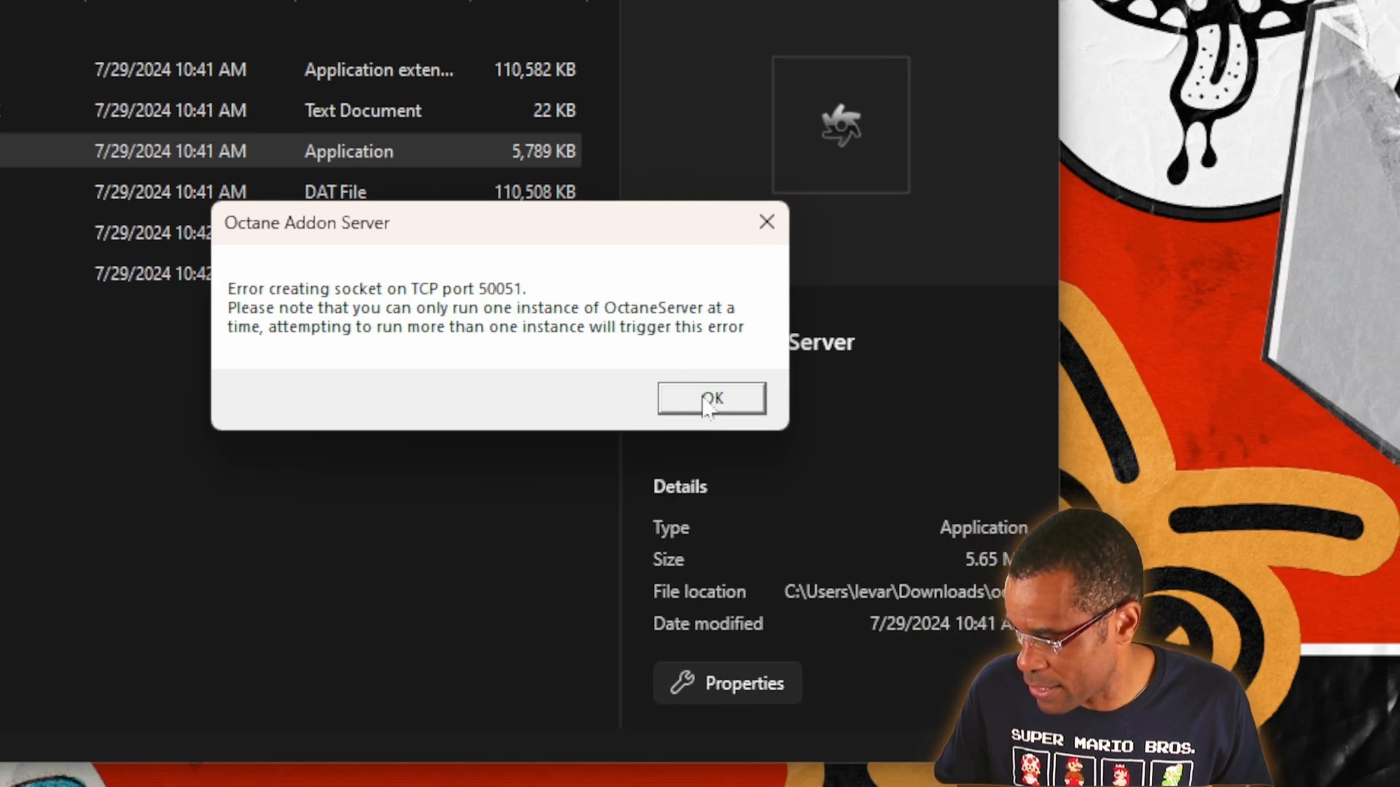
pyautogui.click(711, 398)
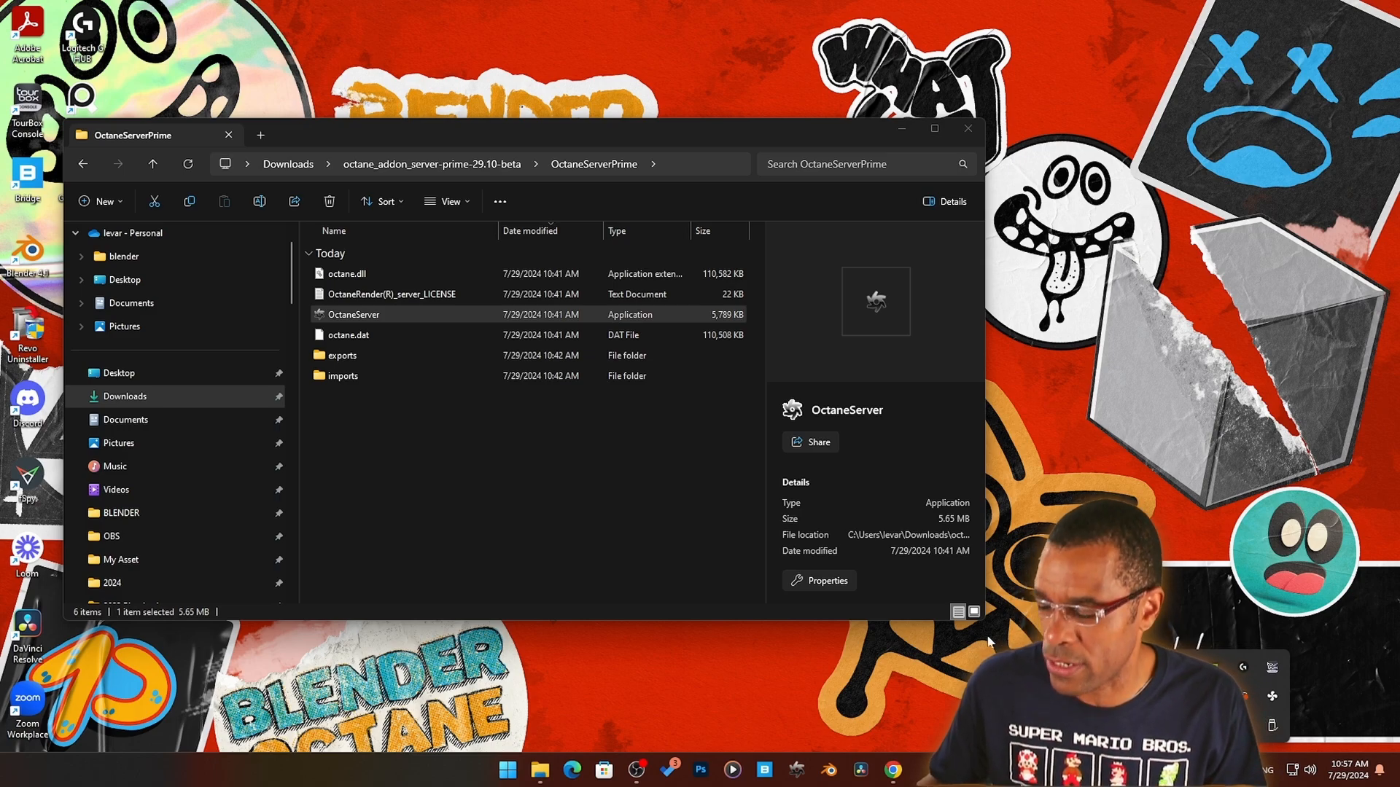
pyautogui.moveTo(975, 637)
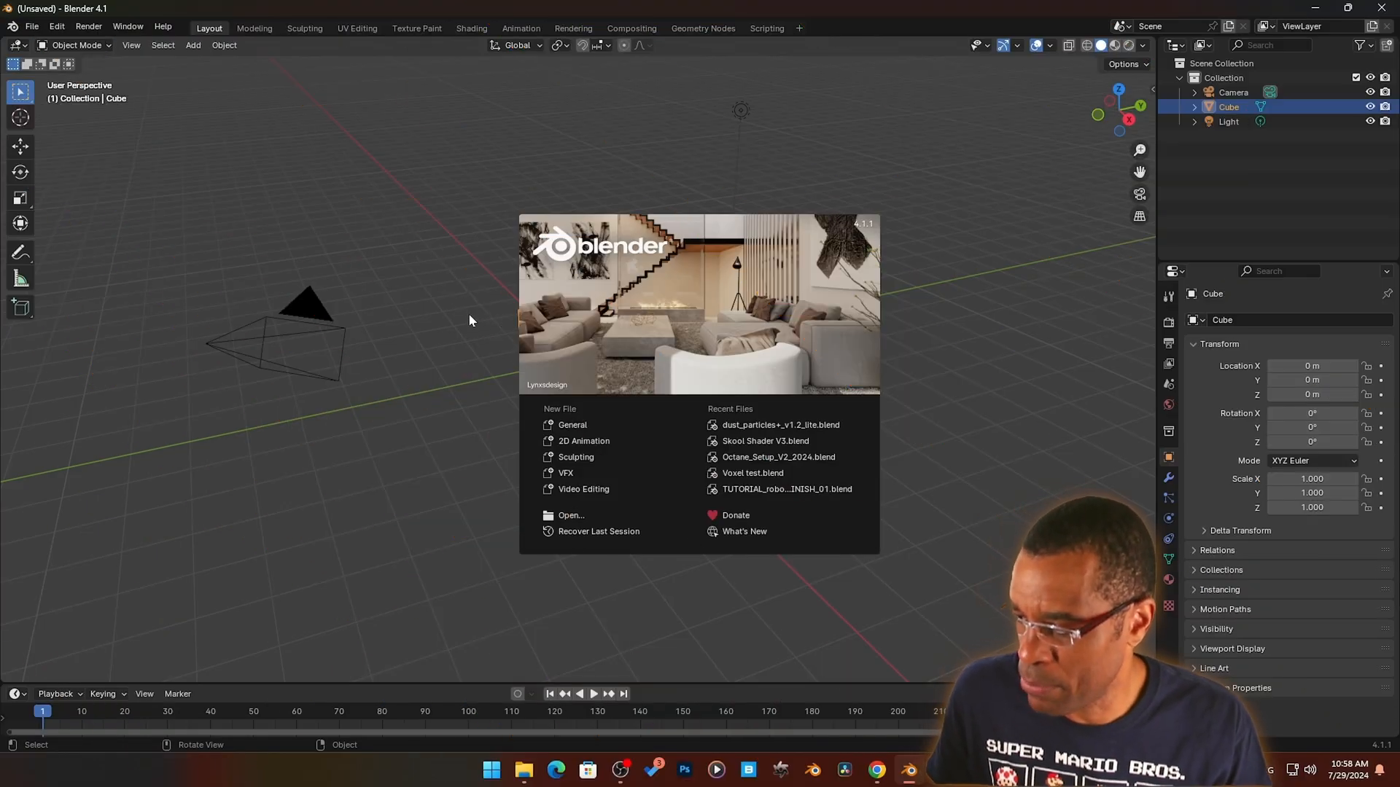
# Dismiss Blender's splash screen and bring up the Edit menu.
pyautogui.click(470, 319)
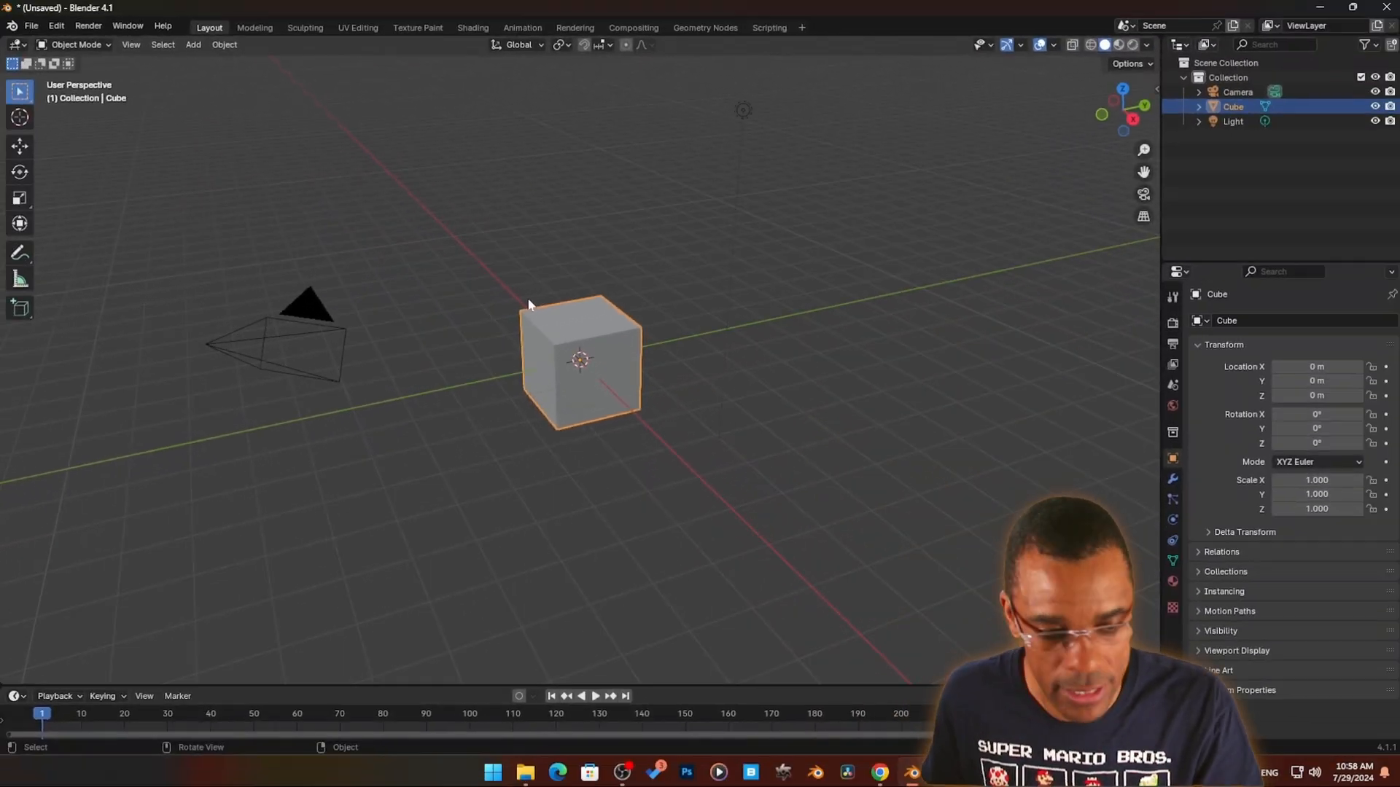
pyautogui.click(56, 26)
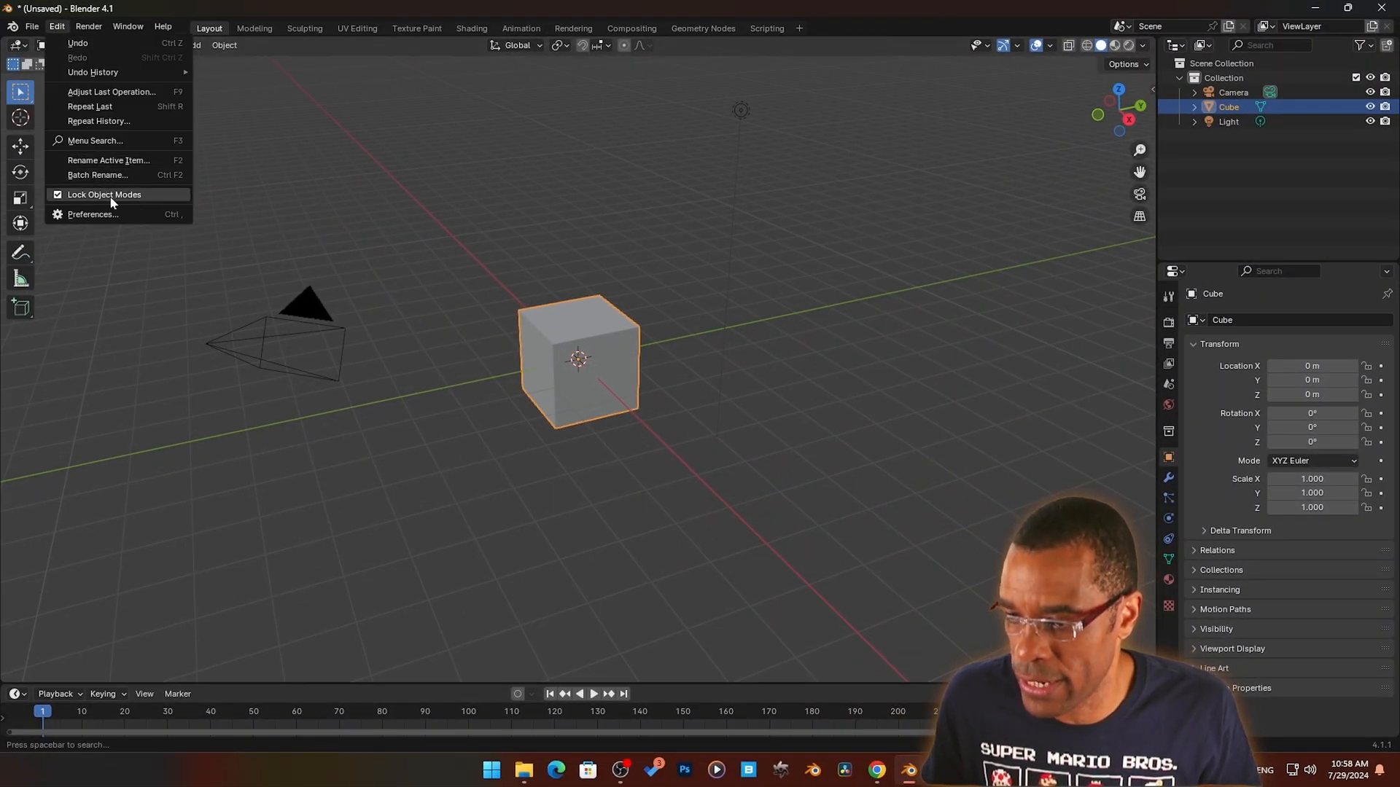
# Install octane_blender_addon-29.10-beta.zip via Preferences Add-ons and enable Render: OctaneBlender.
pyautogui.click(93, 213)
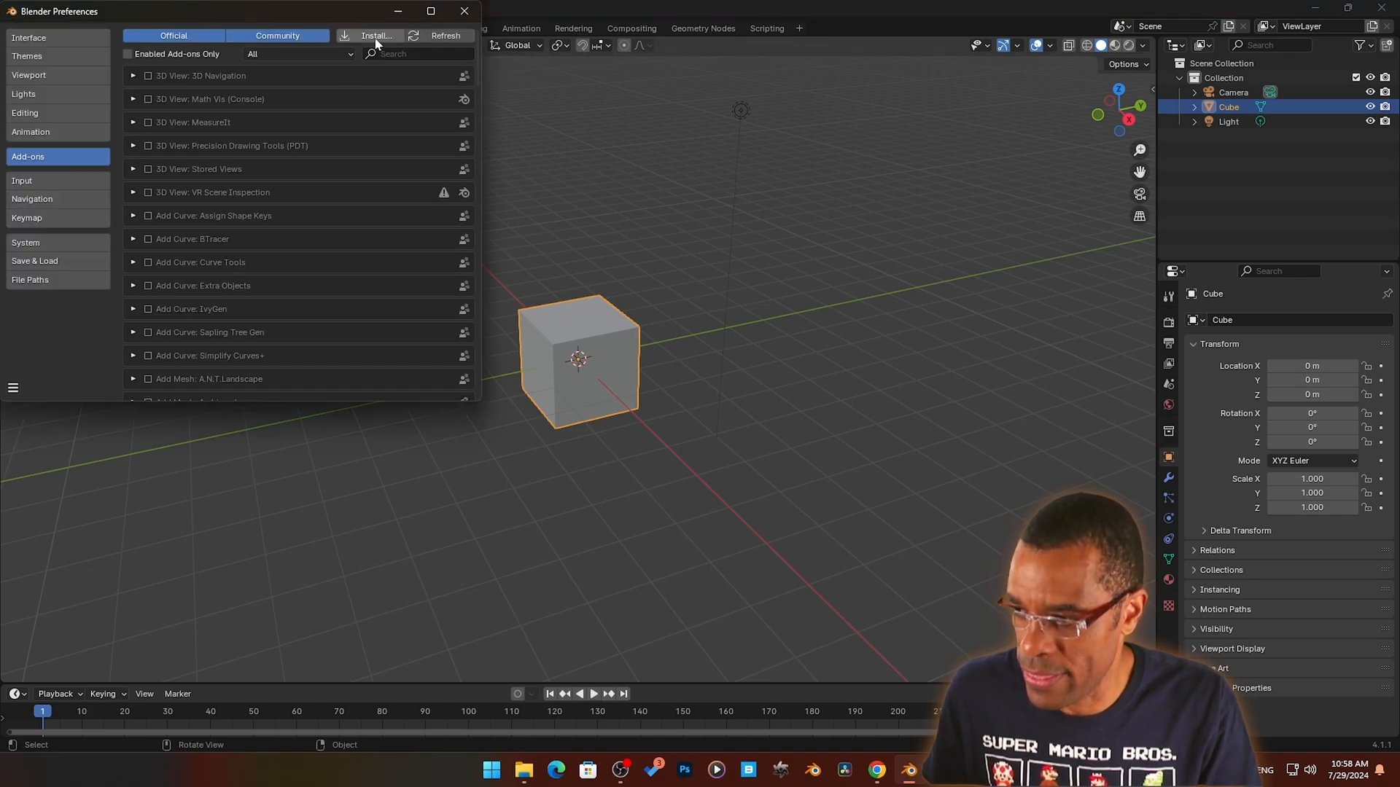
pyautogui.click(377, 36)
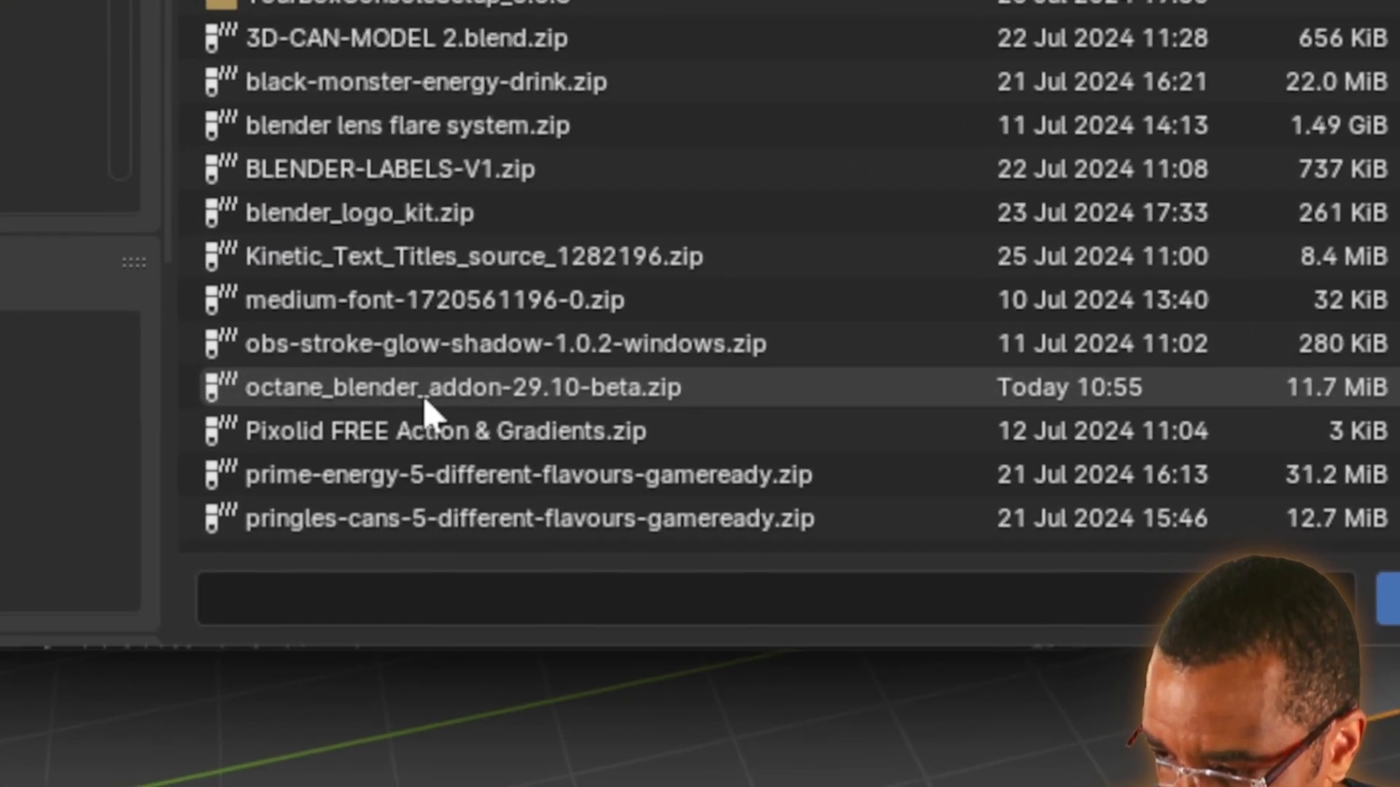
pyautogui.click(455, 386)
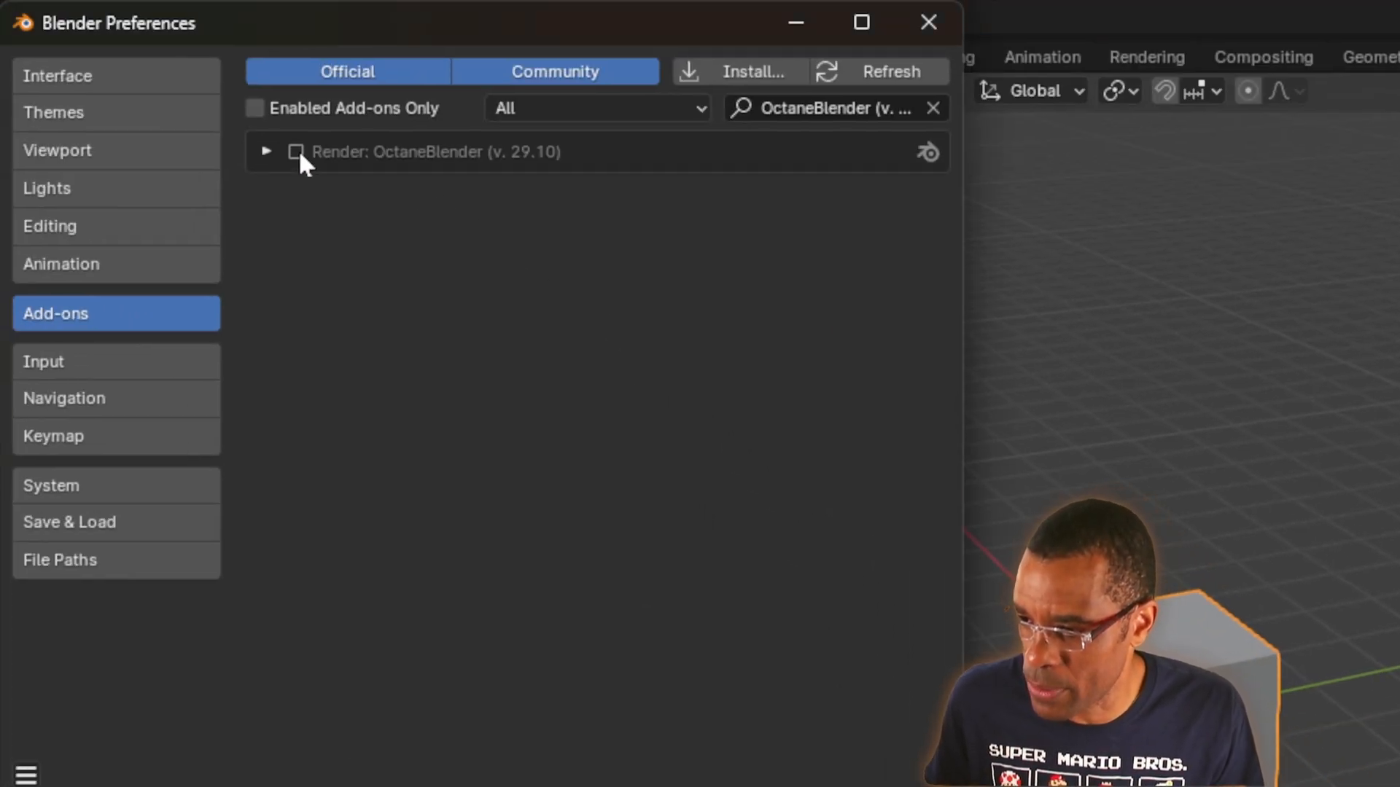
pyautogui.click(266, 152)
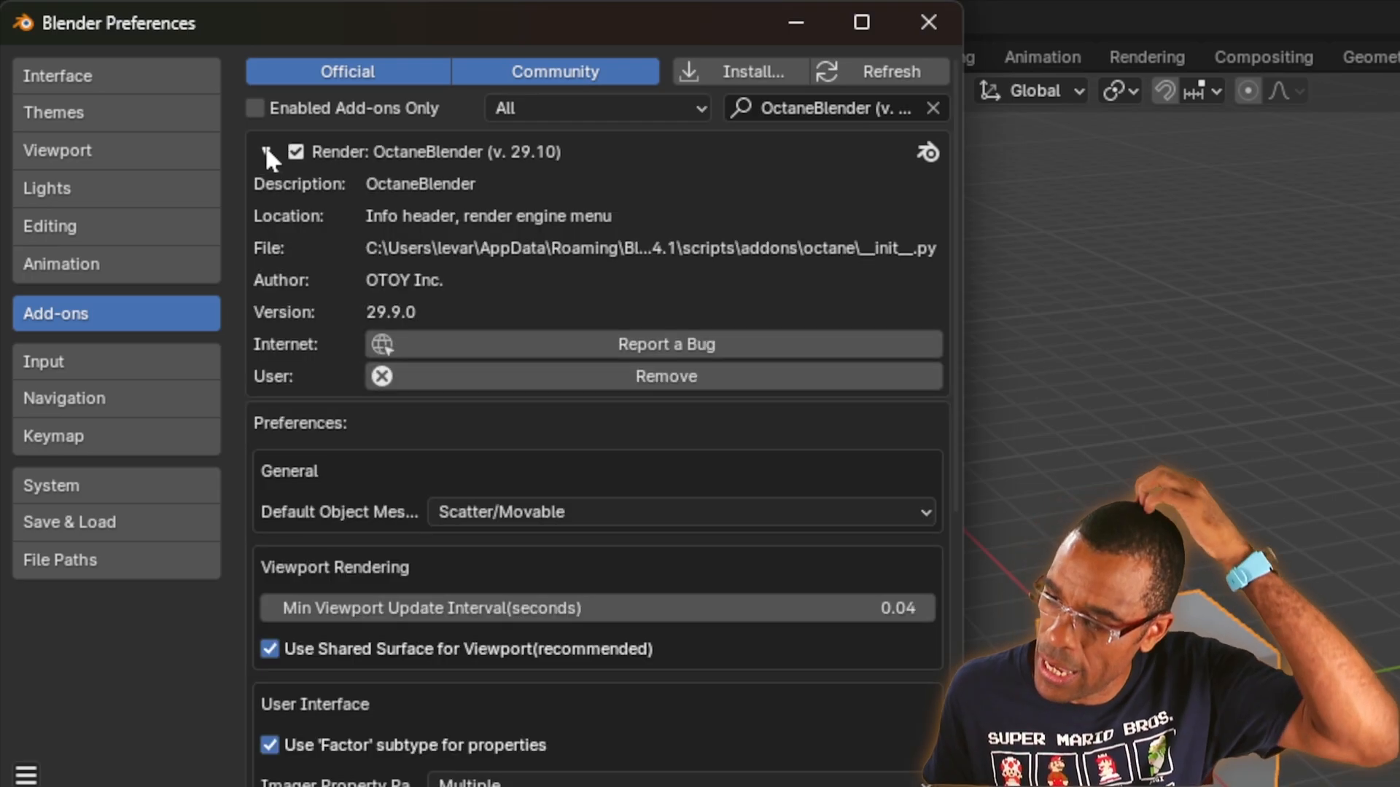
pyautogui.scroll(-3)
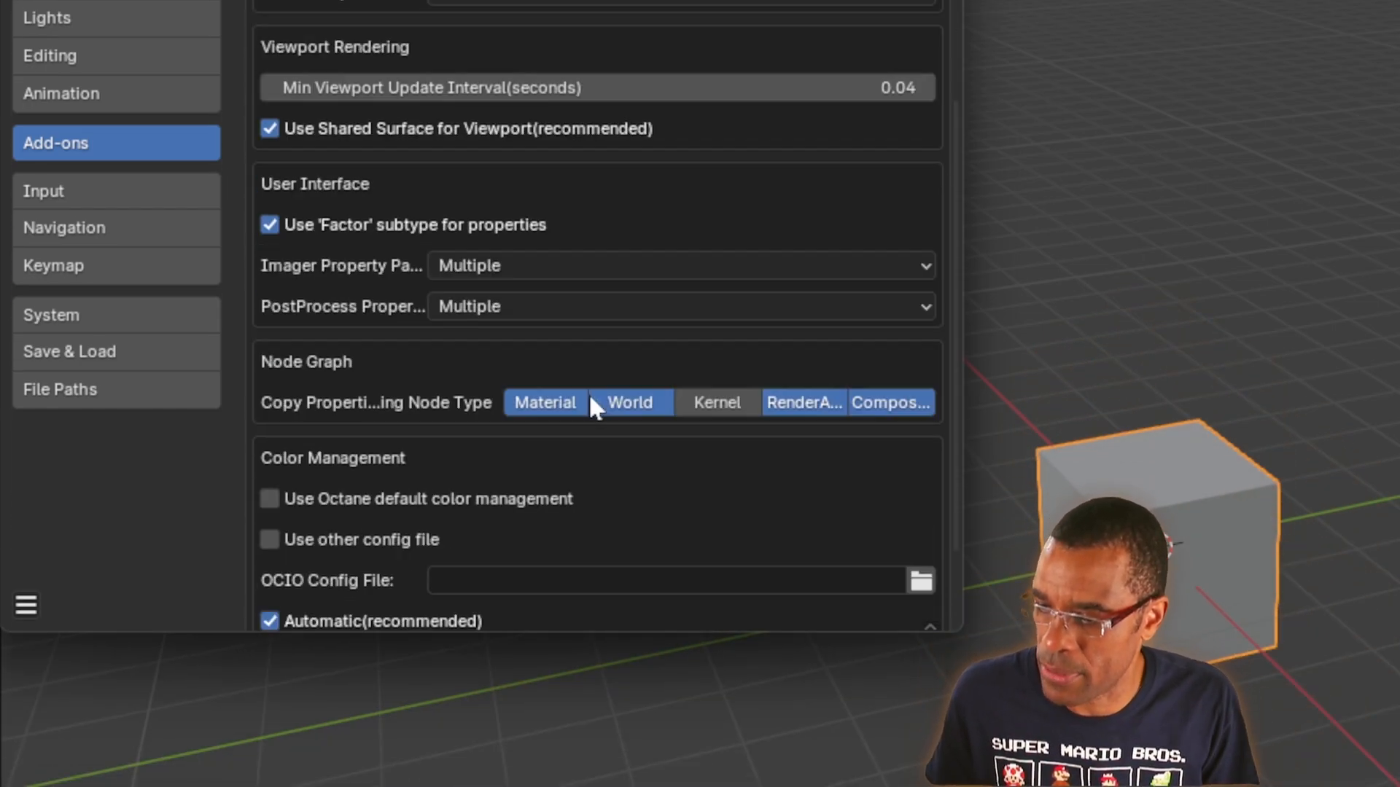
pyautogui.scroll(3)
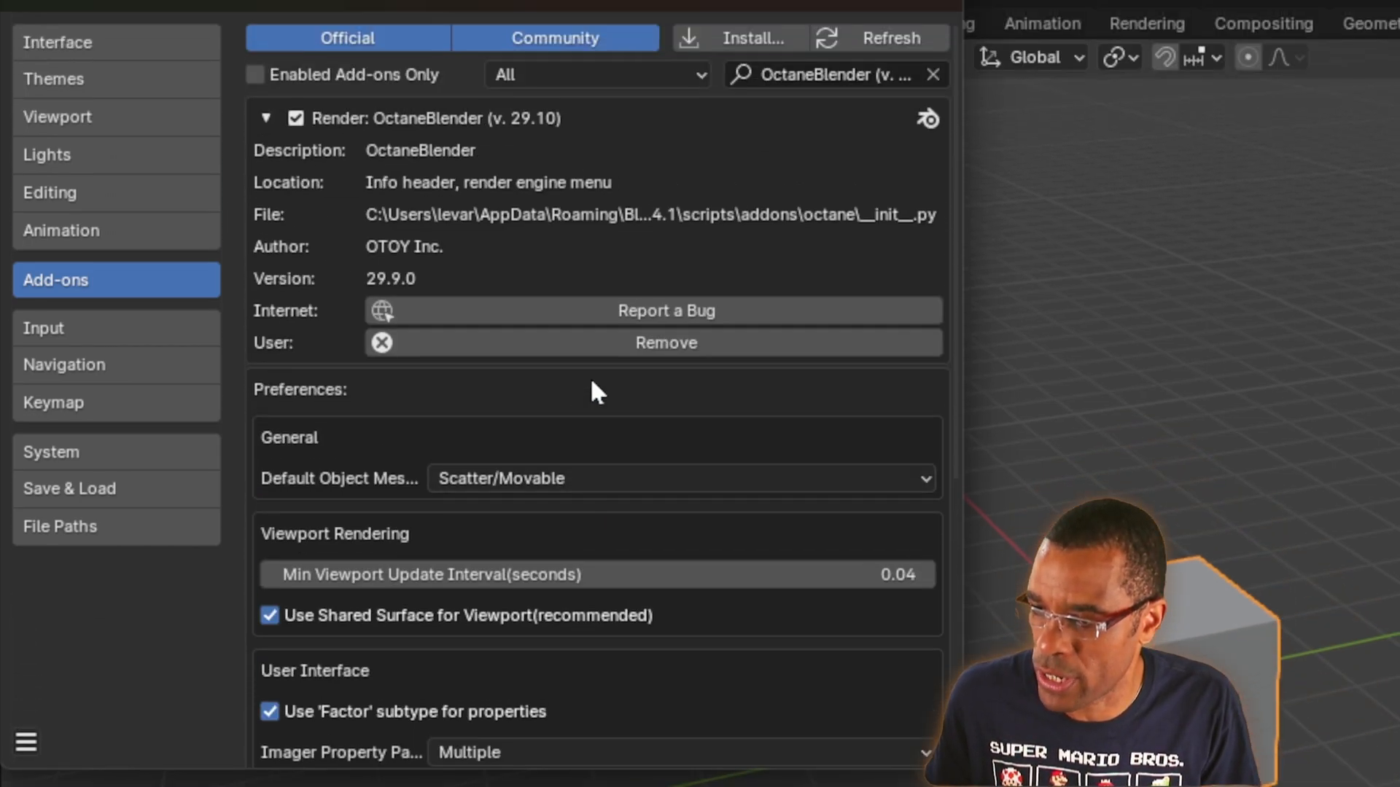
pyautogui.scroll(-3)
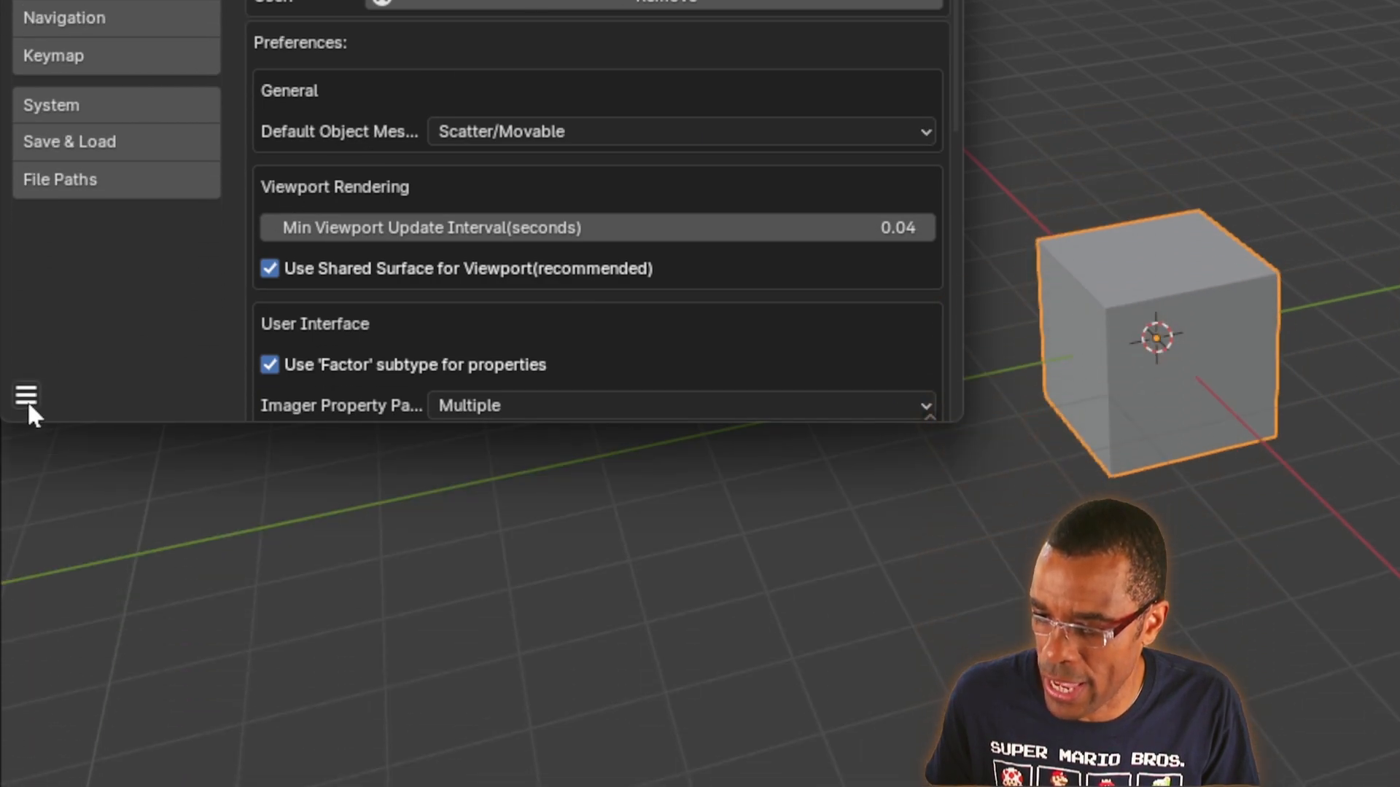
pyautogui.scroll(3)
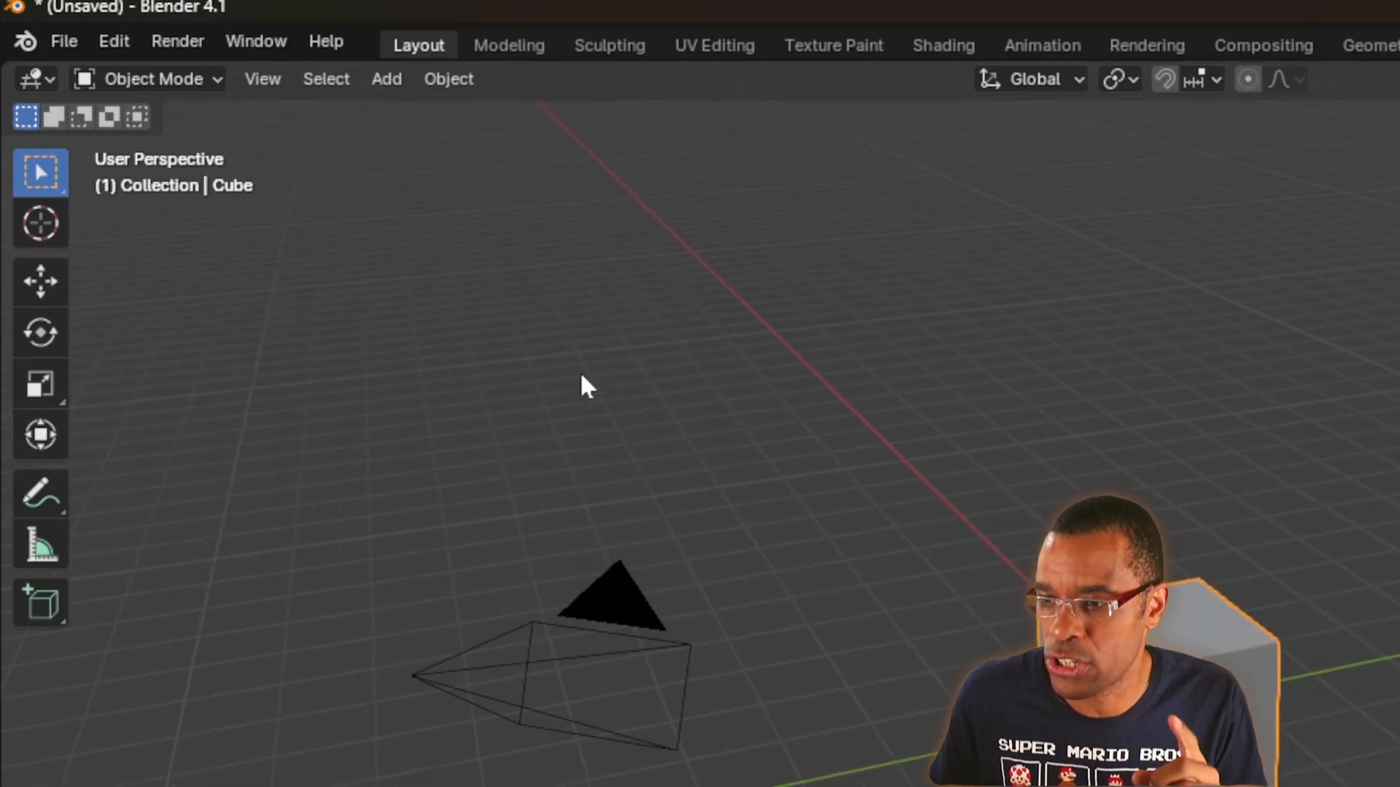
# Start a new scene from the Octane Default Startup template.
pyautogui.click(63, 41)
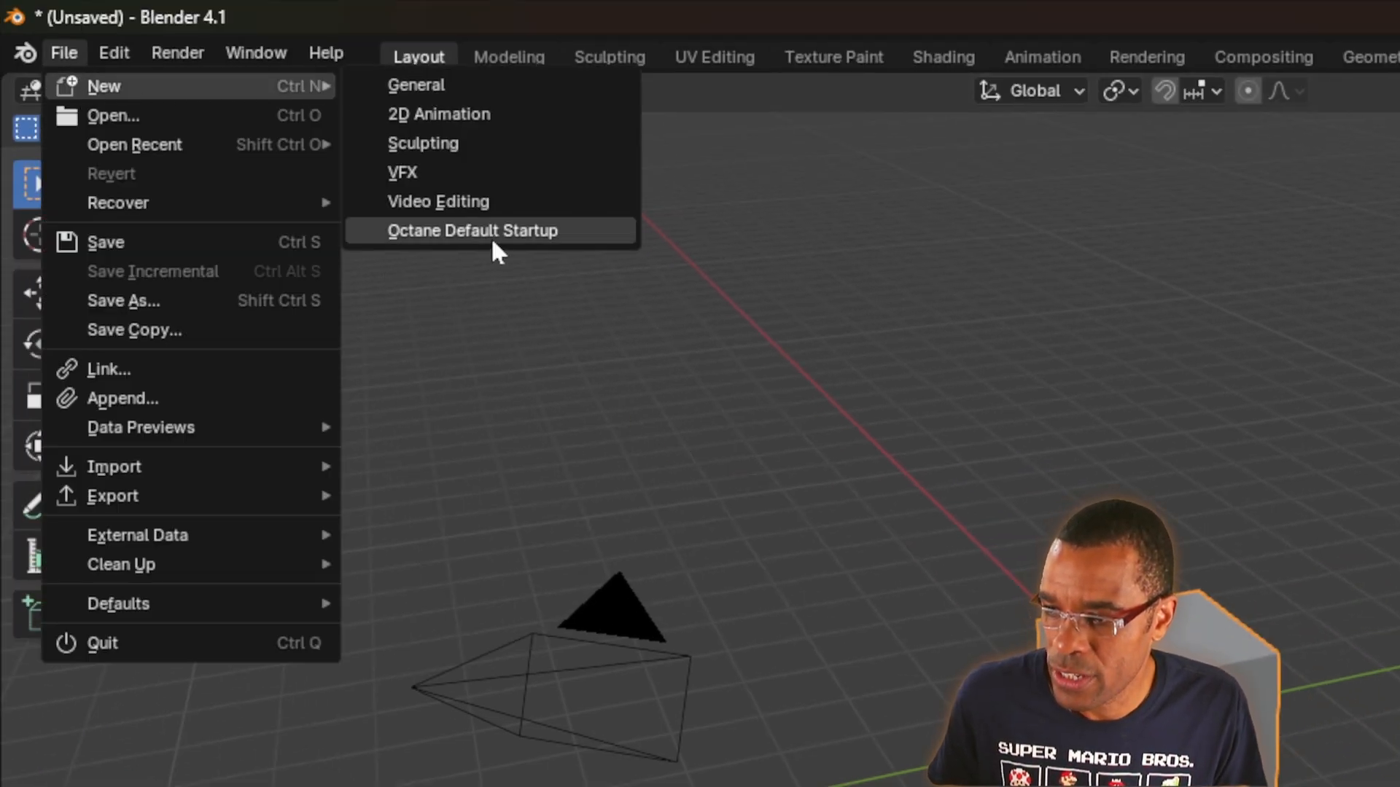
pyautogui.click(473, 230)
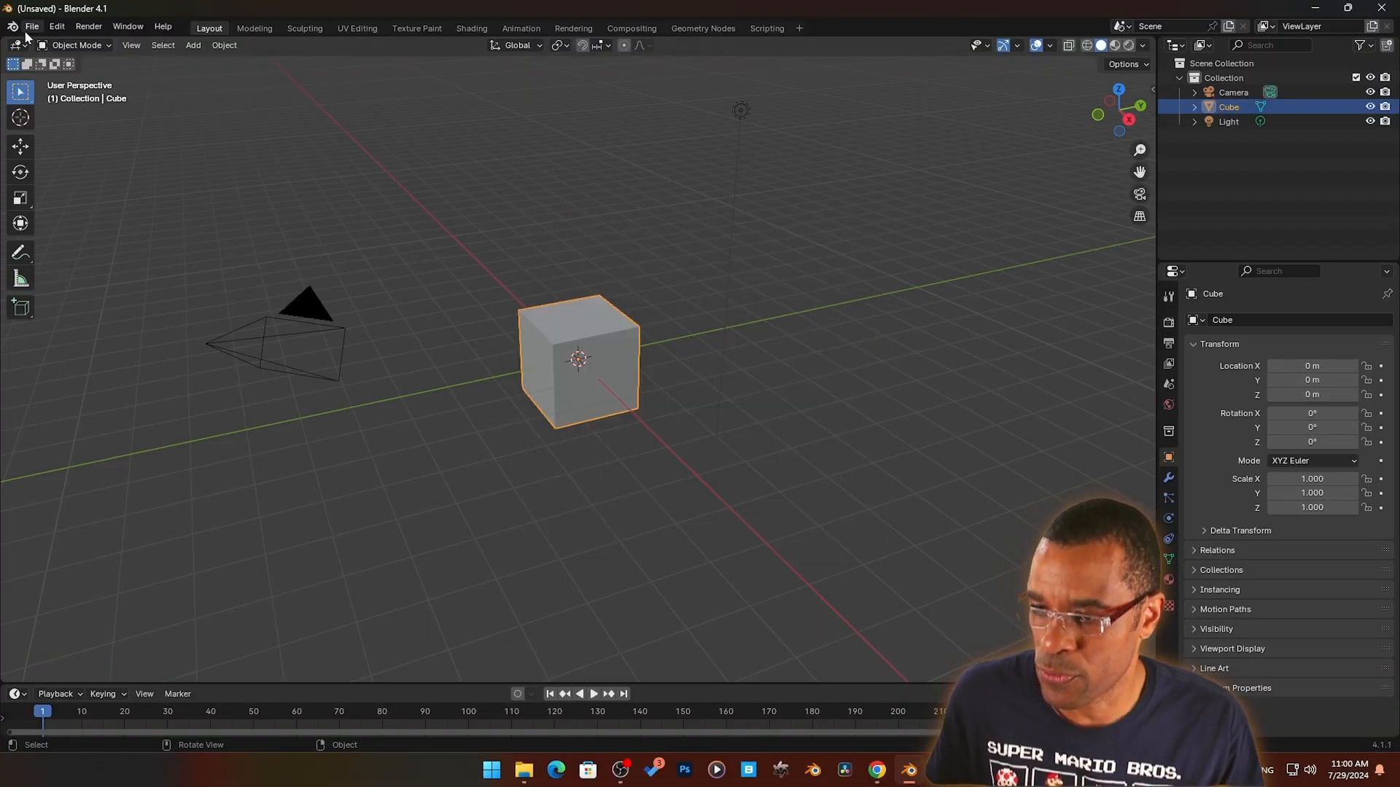
# Switch the viewport to Rendered shading for a live Octane preview of the cube.
pyautogui.click(31, 27)
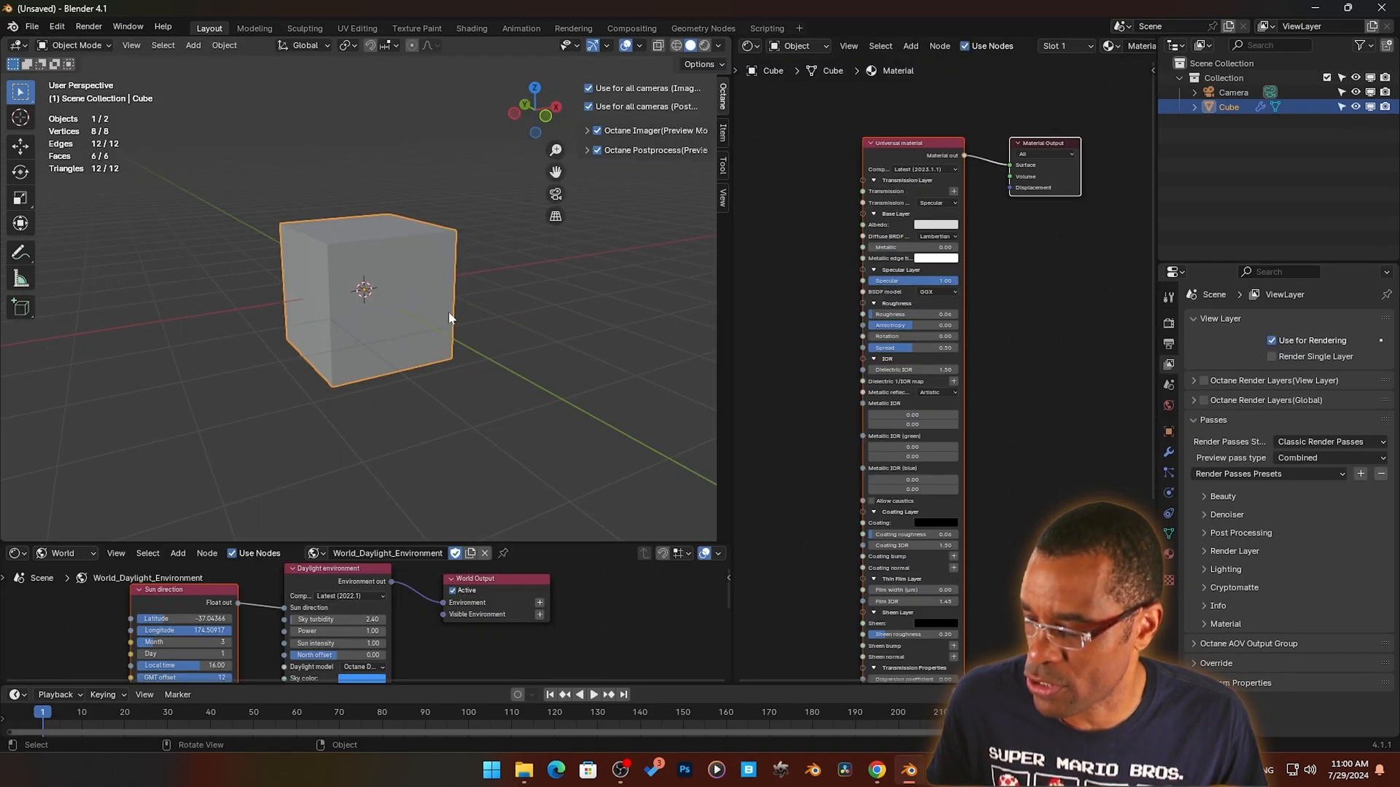
pyautogui.moveTo(702, 46)
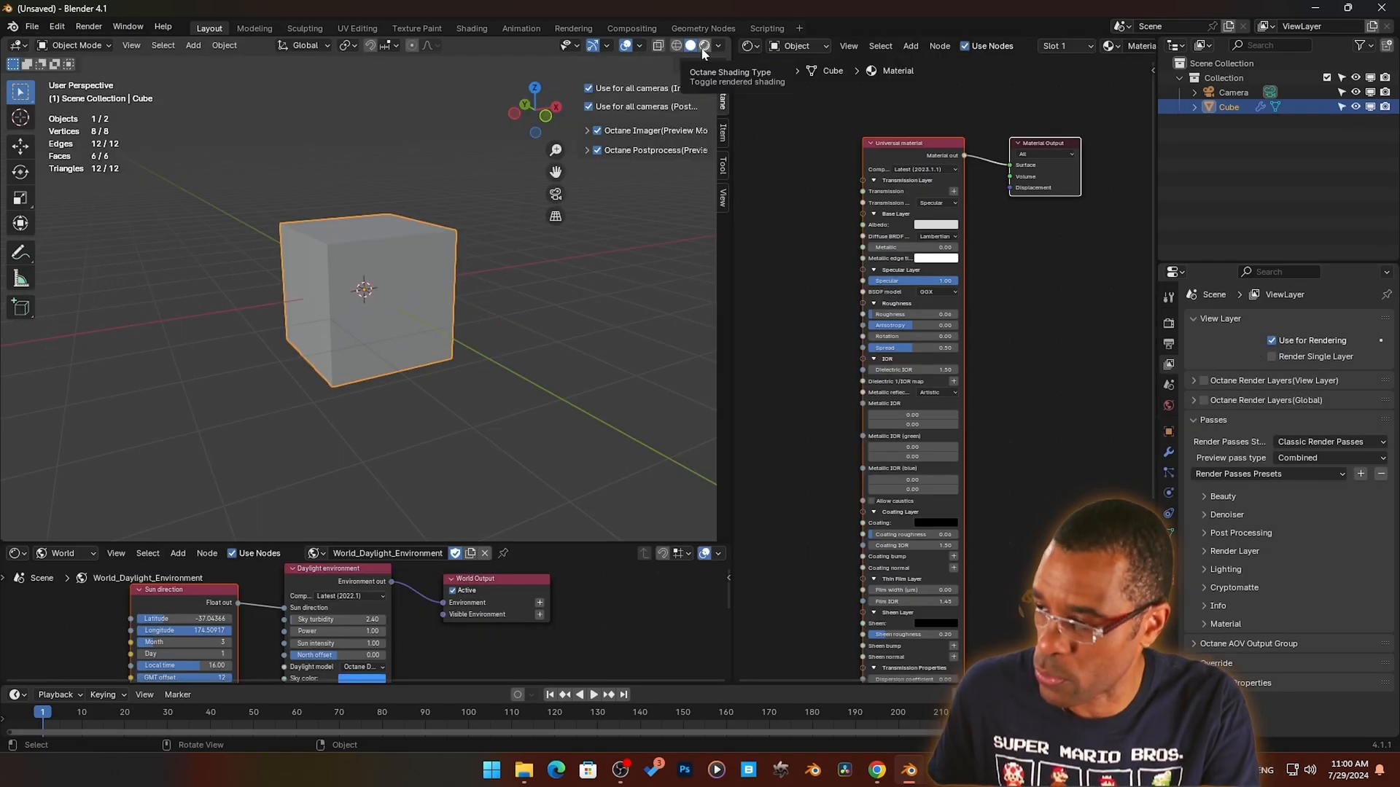
pyautogui.click(704, 46)
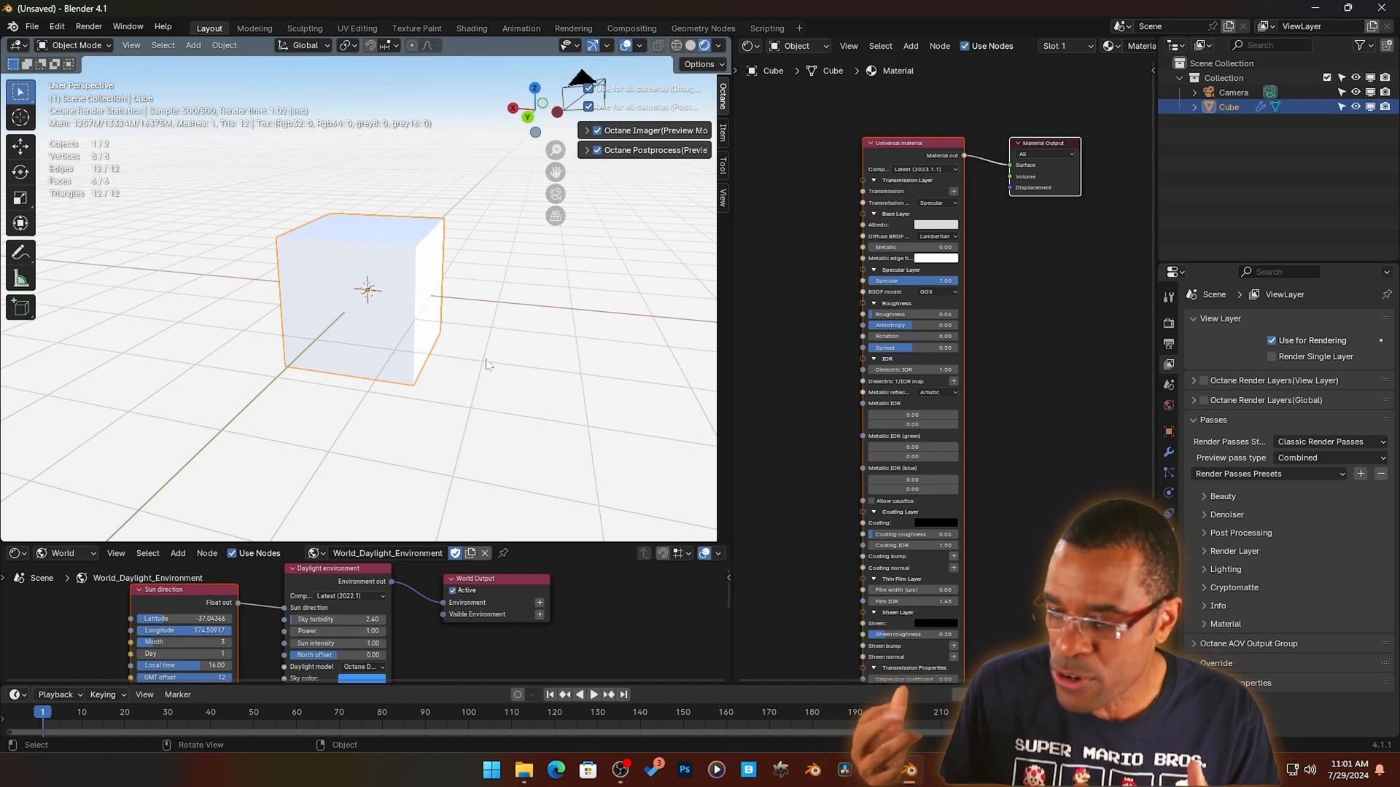
pyautogui.moveTo(491, 378)
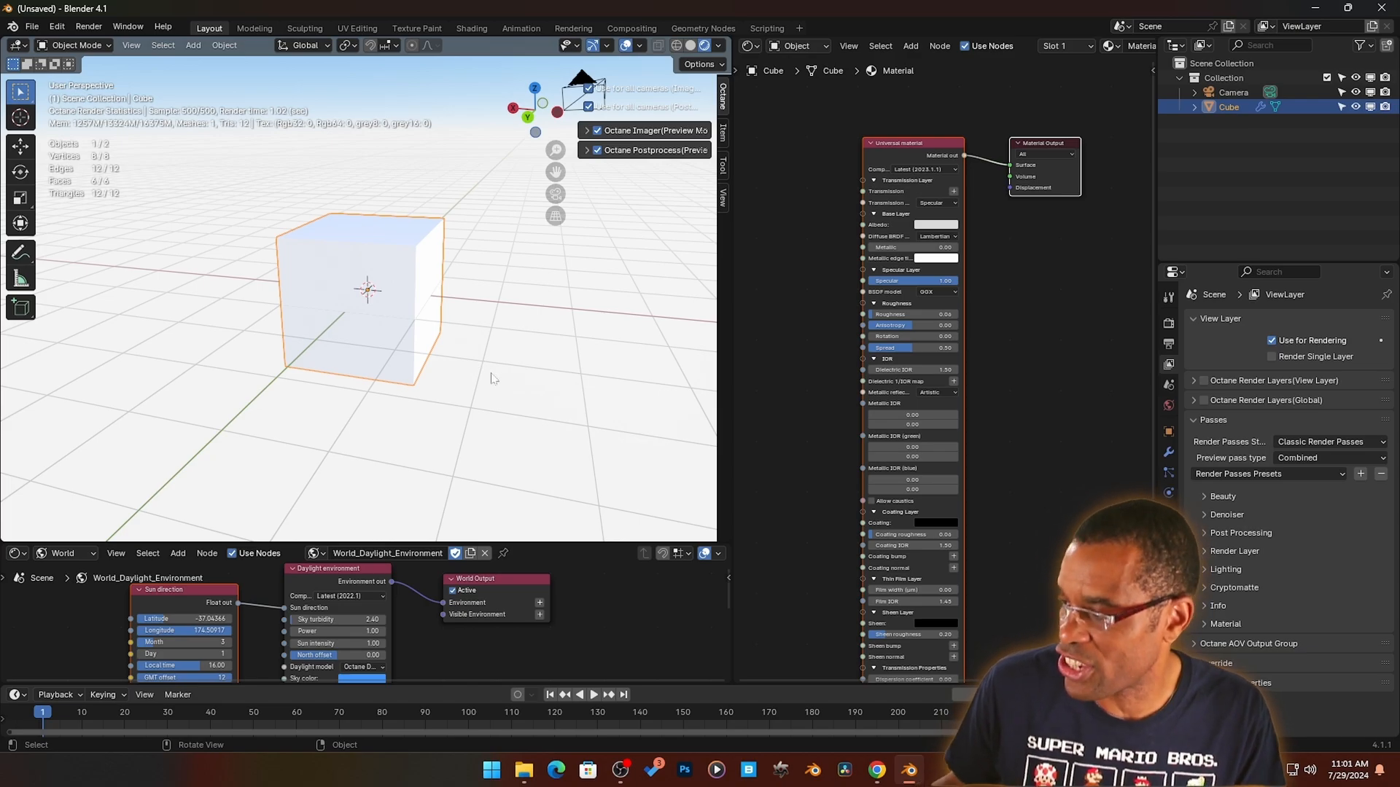
pyautogui.click(689, 45)
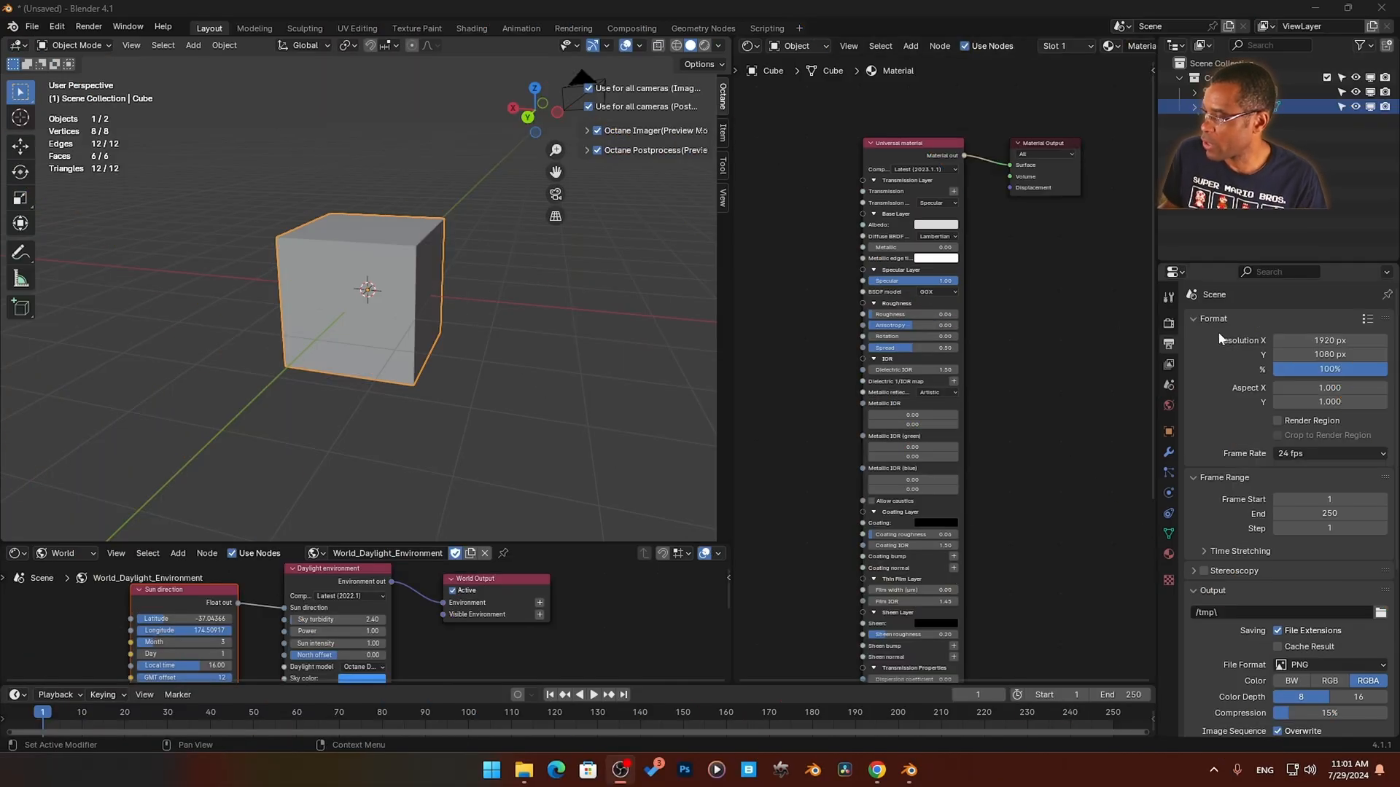
# In Render Properties, set the Octane kernel to the Path tracing kernel.
pyautogui.click(1168, 298)
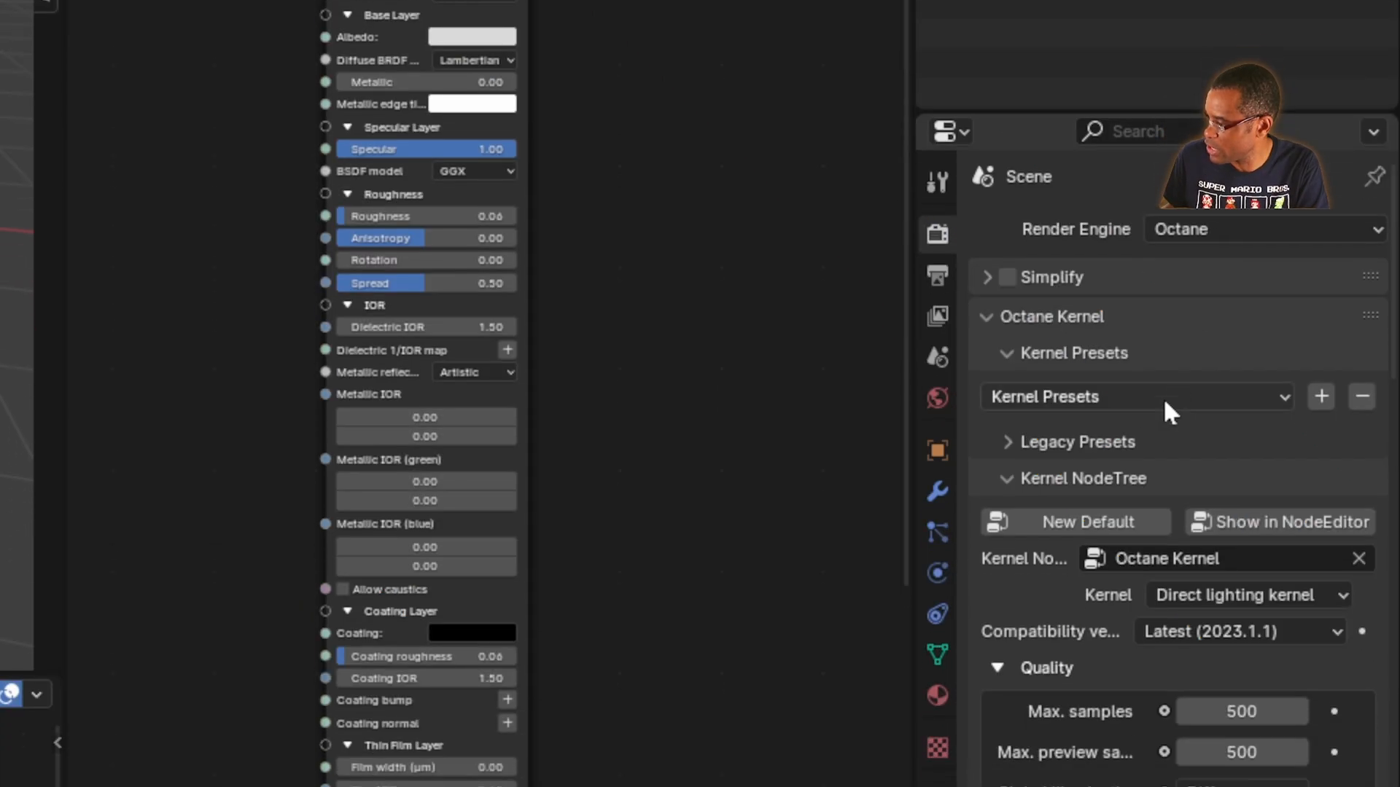
pyautogui.scroll(-3)
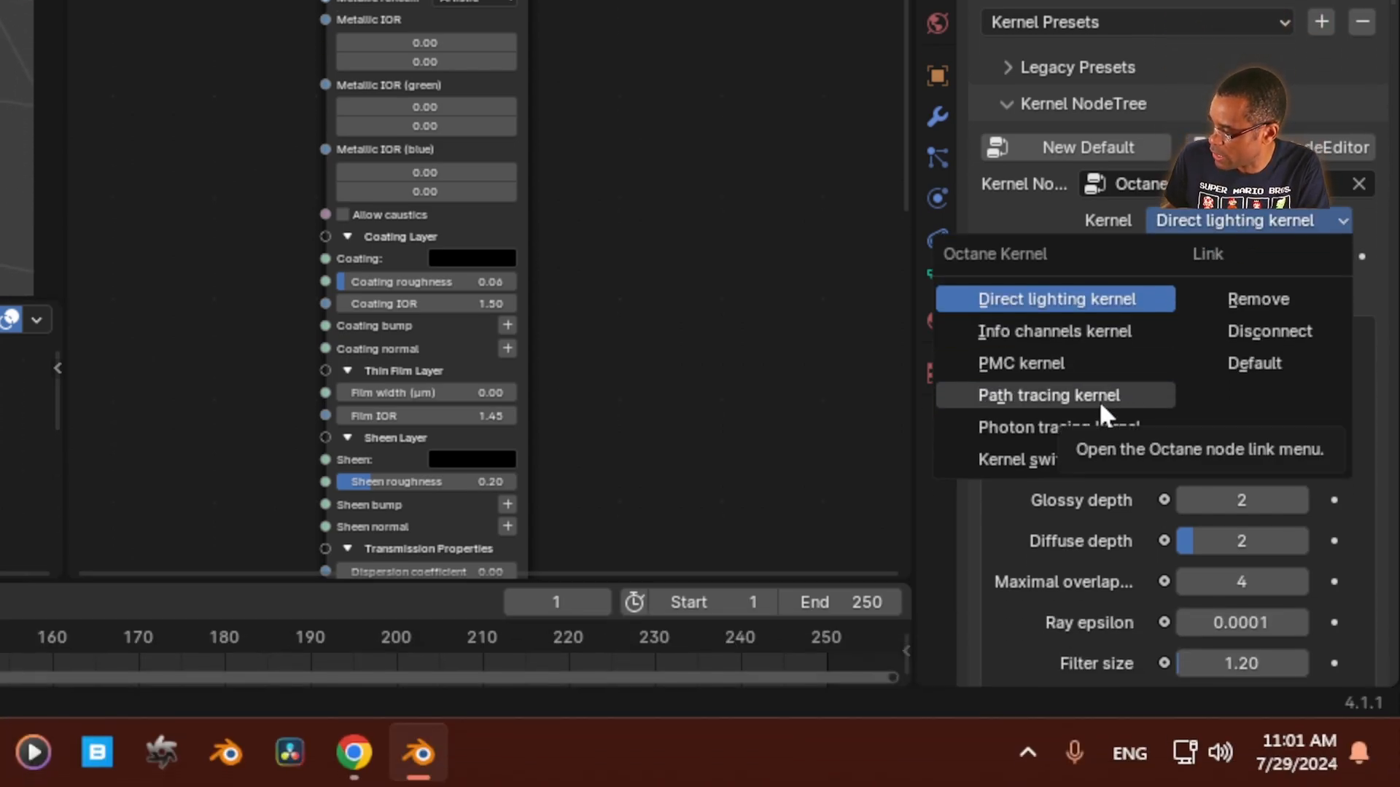
pyautogui.click(1049, 394)
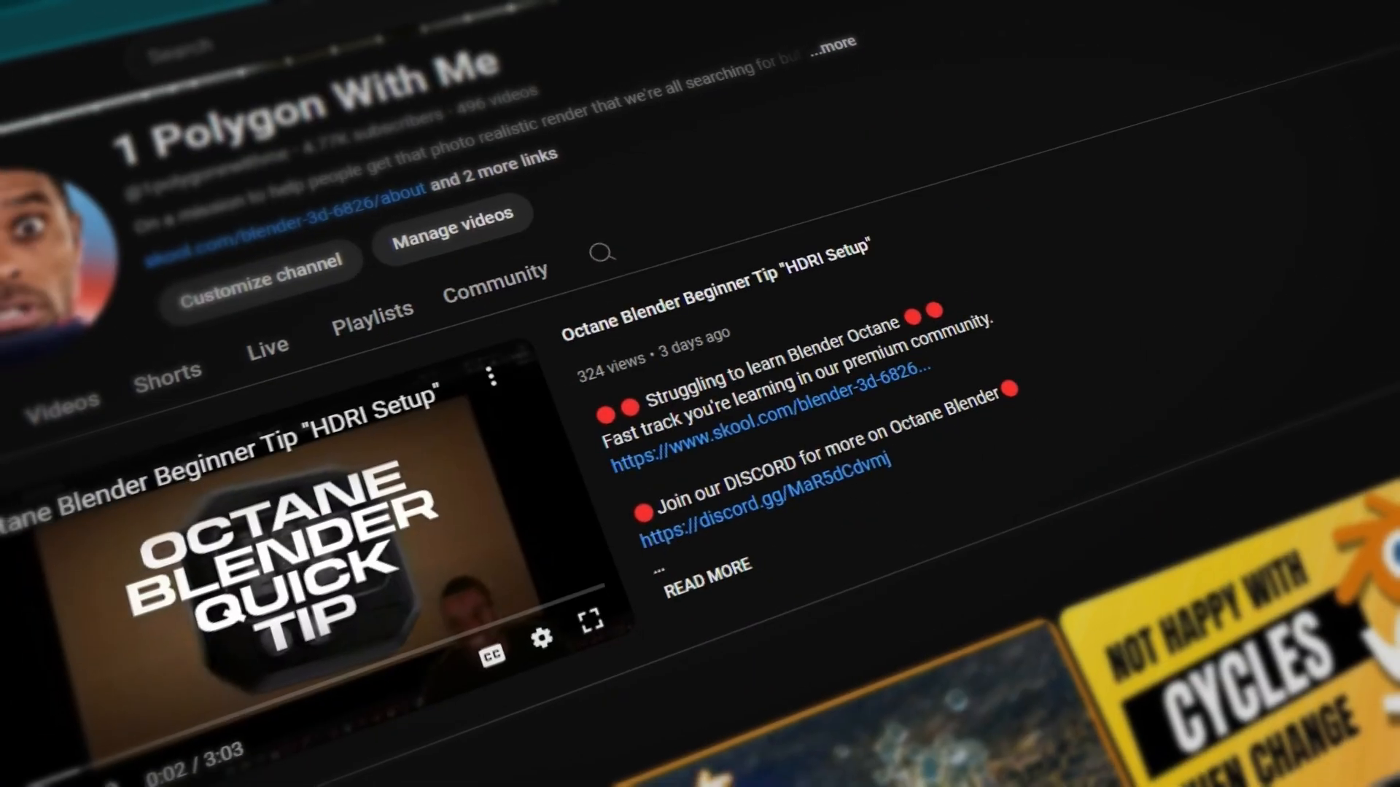
pyautogui.click(417, 752)
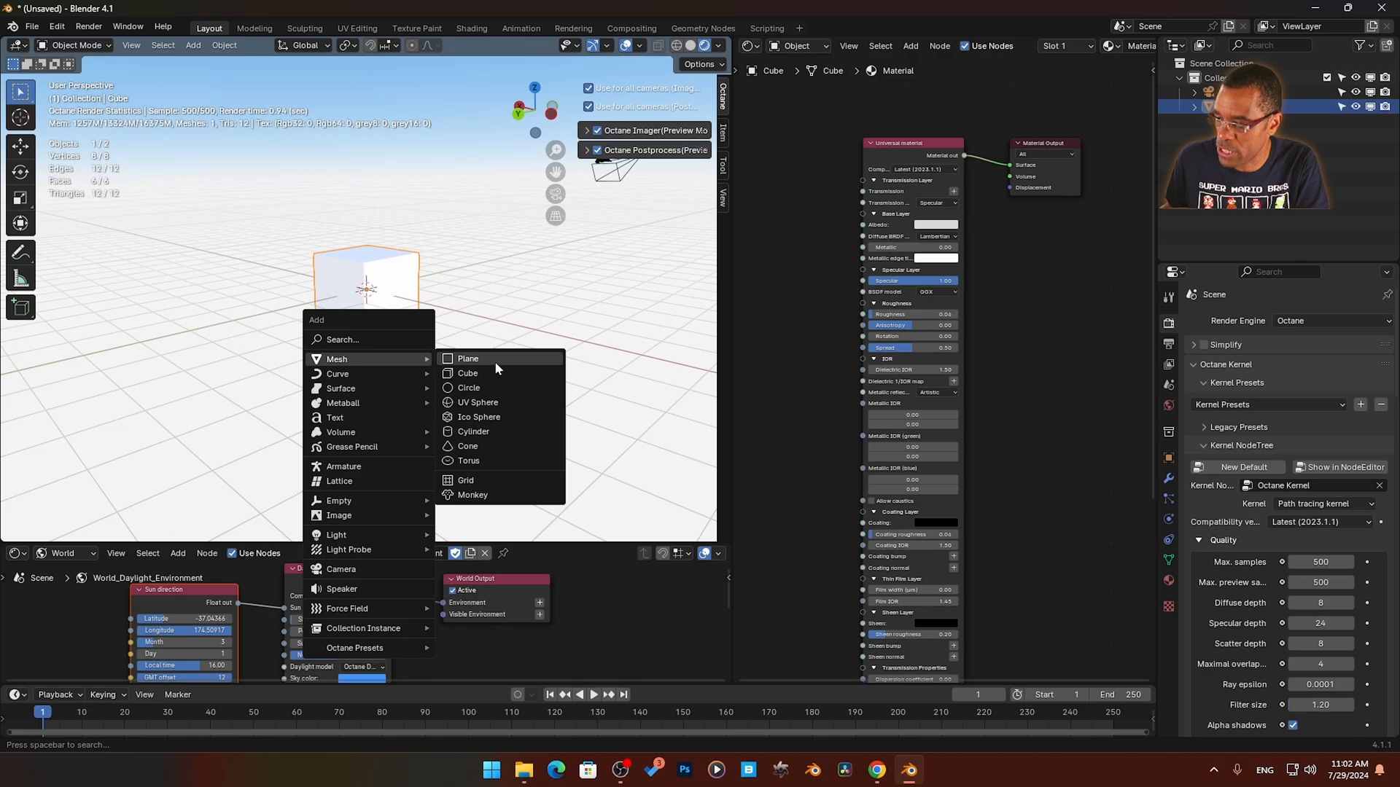
# Add a ground plane under the cube and set the daylight model to Nishita.
pyautogui.click(468, 358)
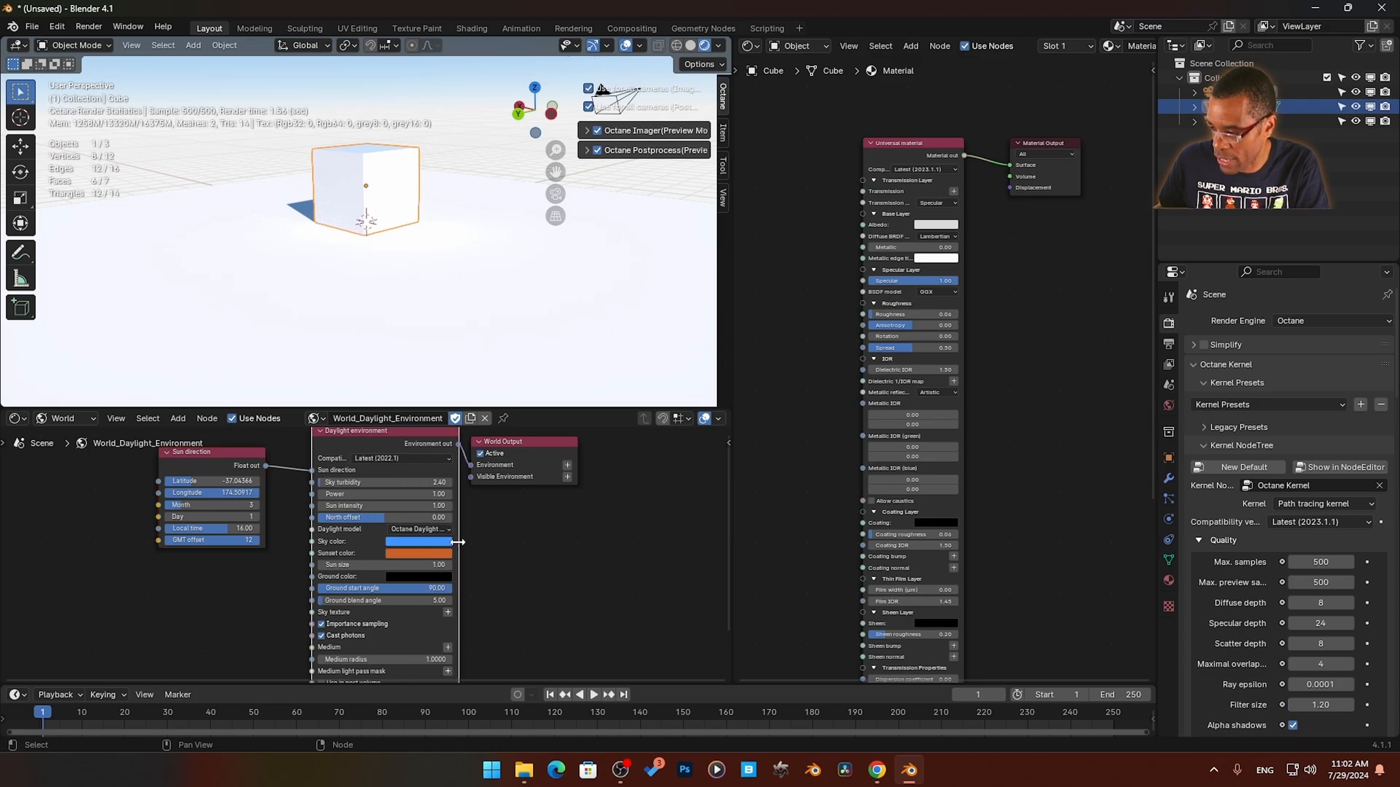
pyautogui.click(420, 528)
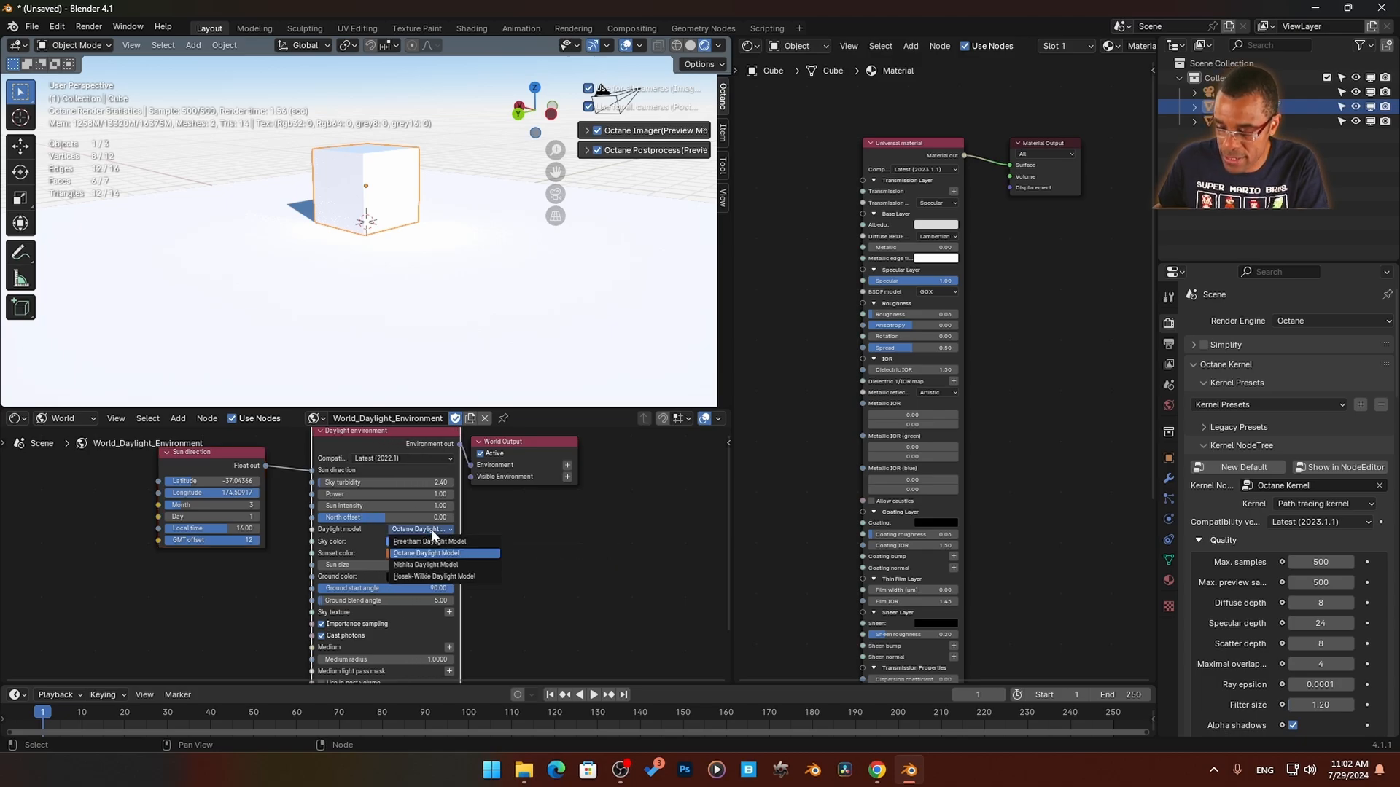
pyautogui.click(424, 564)
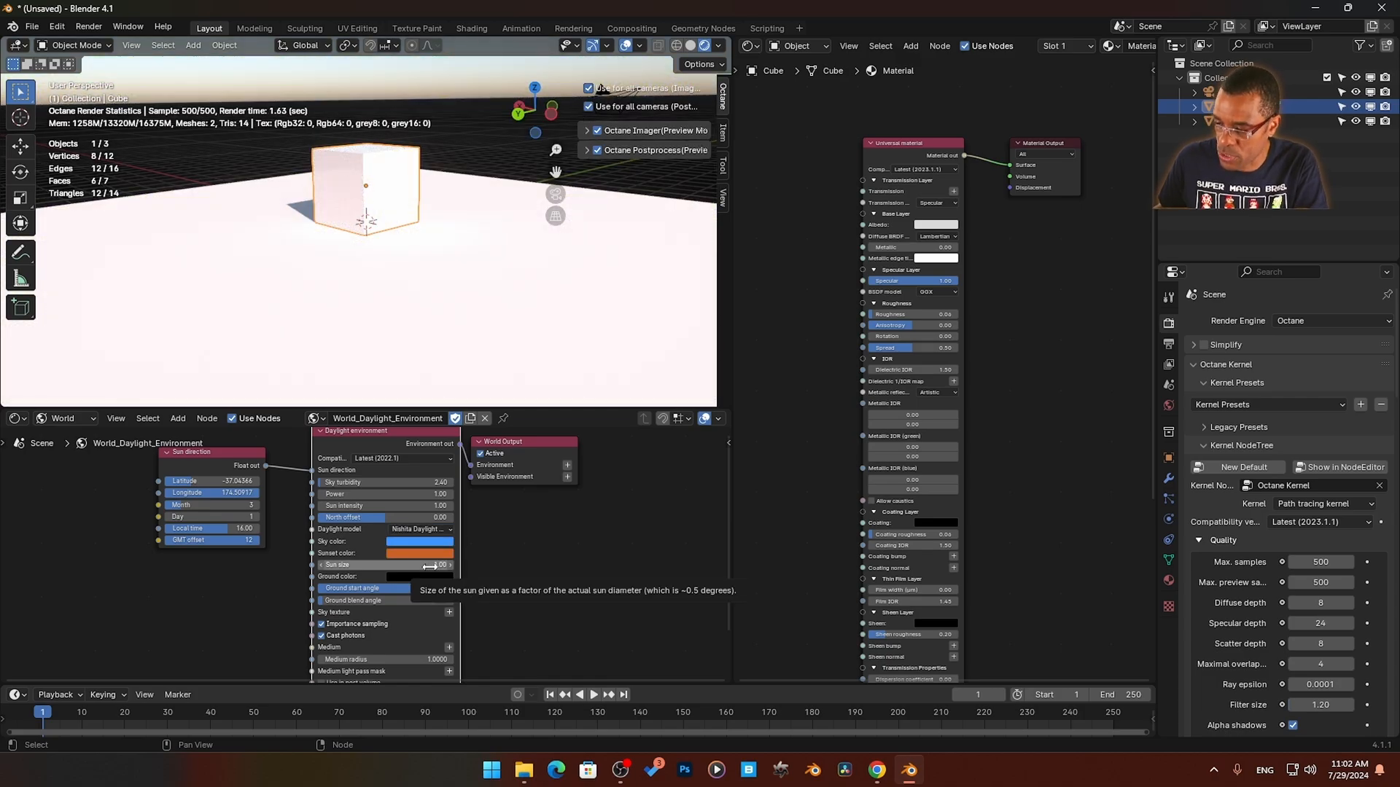
pyautogui.click(406, 529)
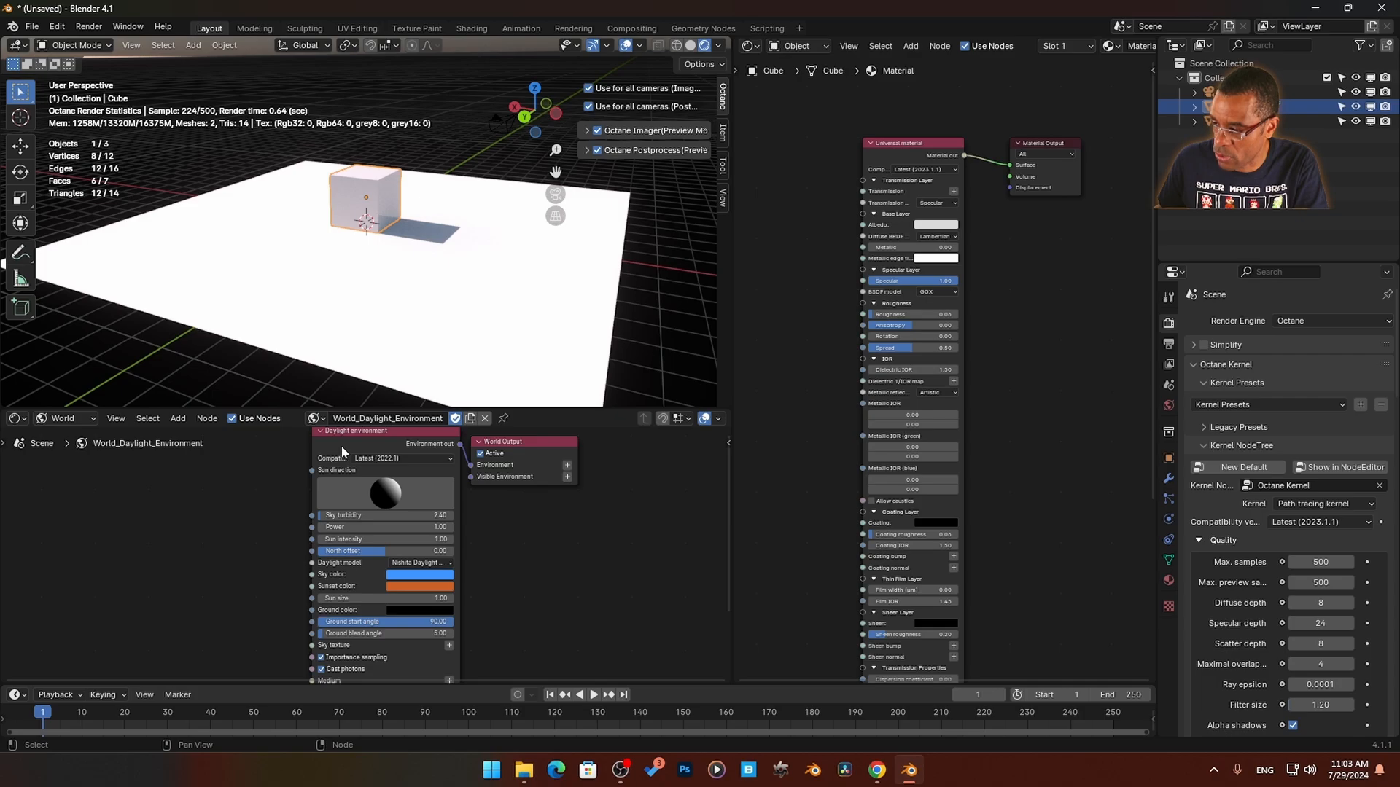
# Feed the world's texture environment from an RGB image node with spherical projection and load the HDRI.
pyautogui.click(485, 419)
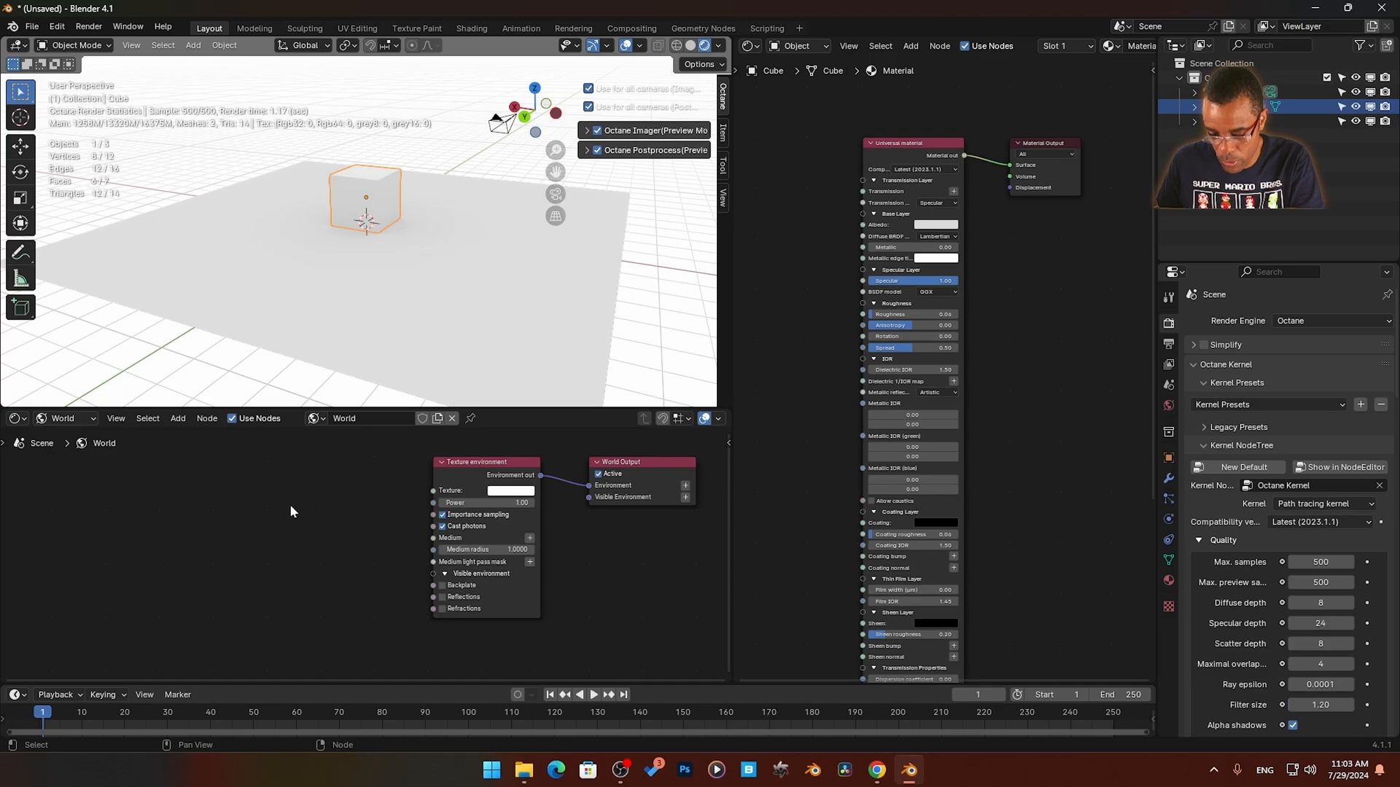
pyautogui.write('rg')
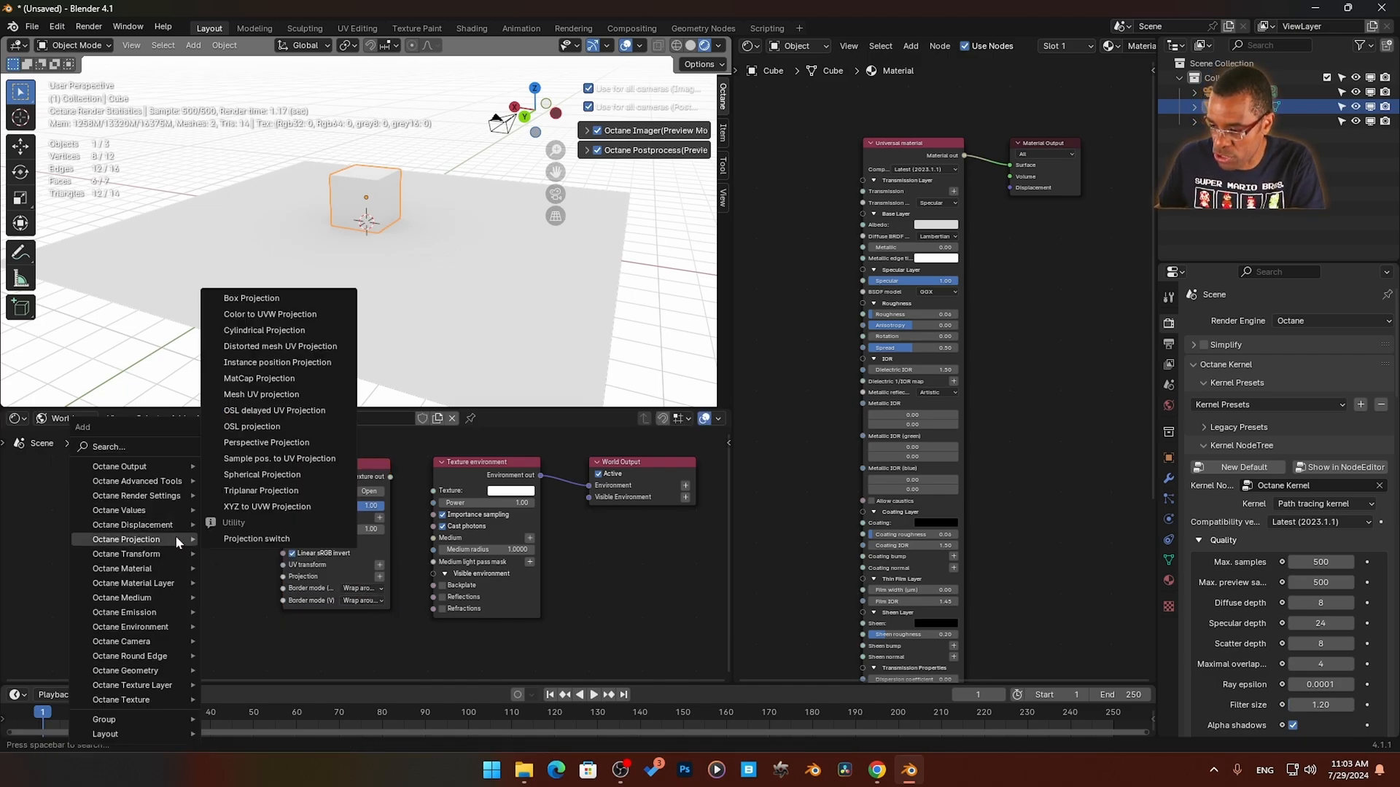
pyautogui.moveTo(278, 362)
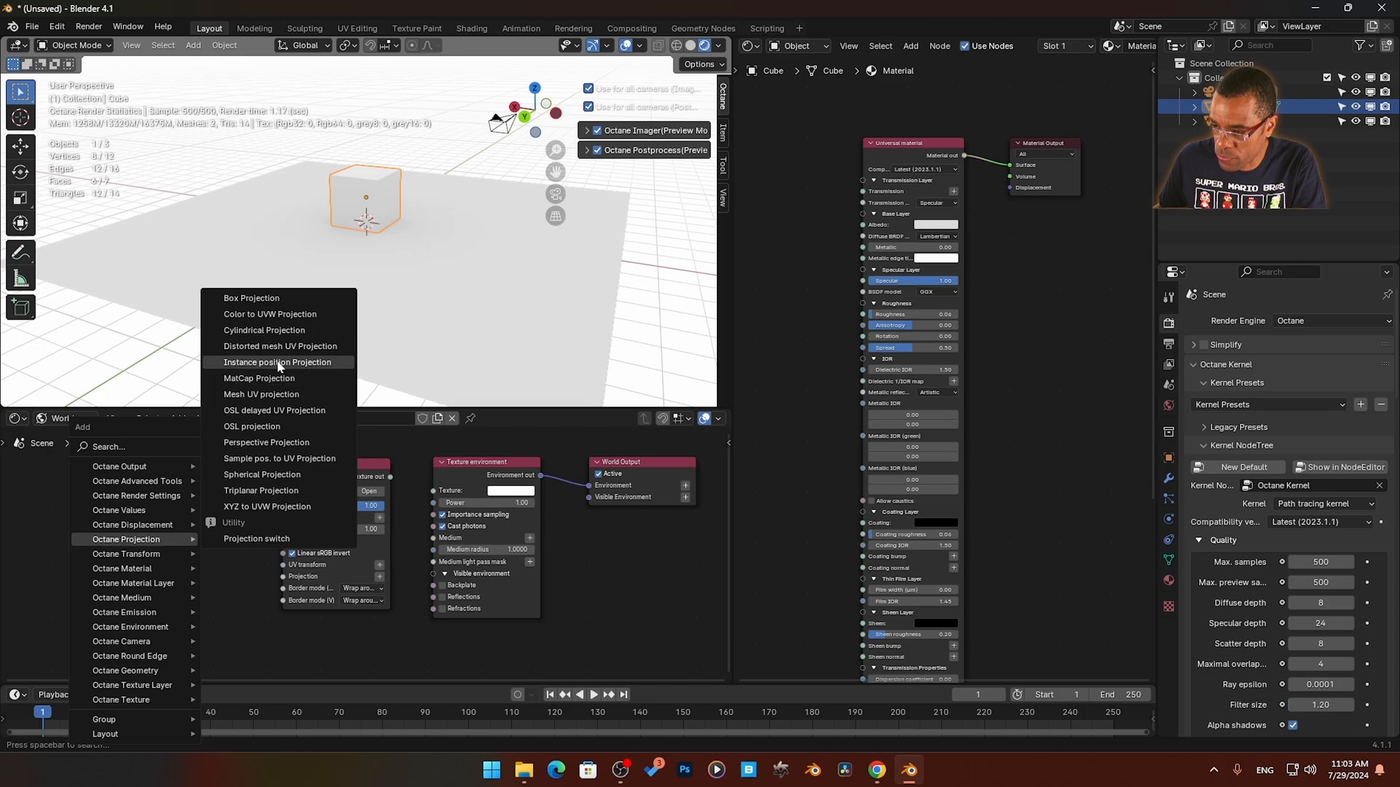
pyautogui.click(262, 474)
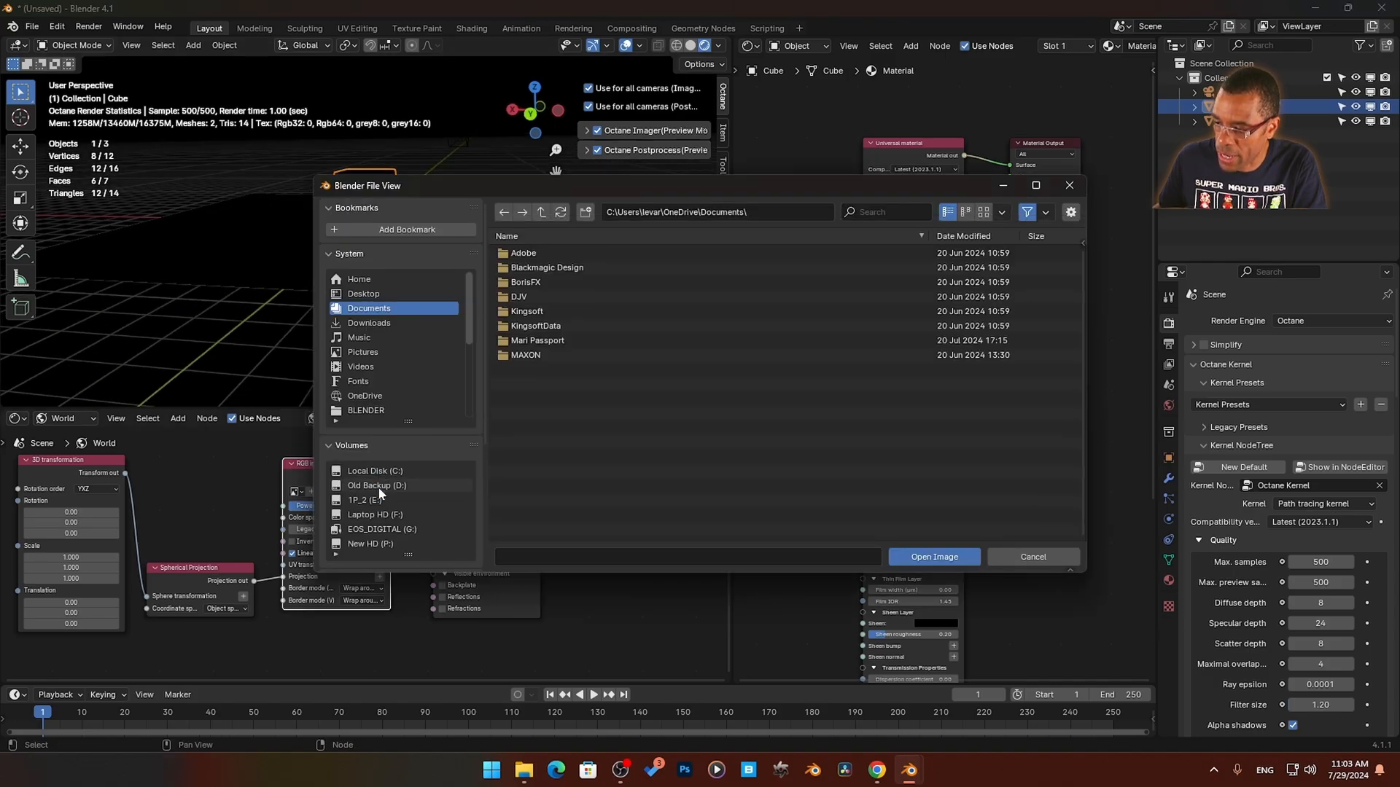
pyautogui.click(933, 557)
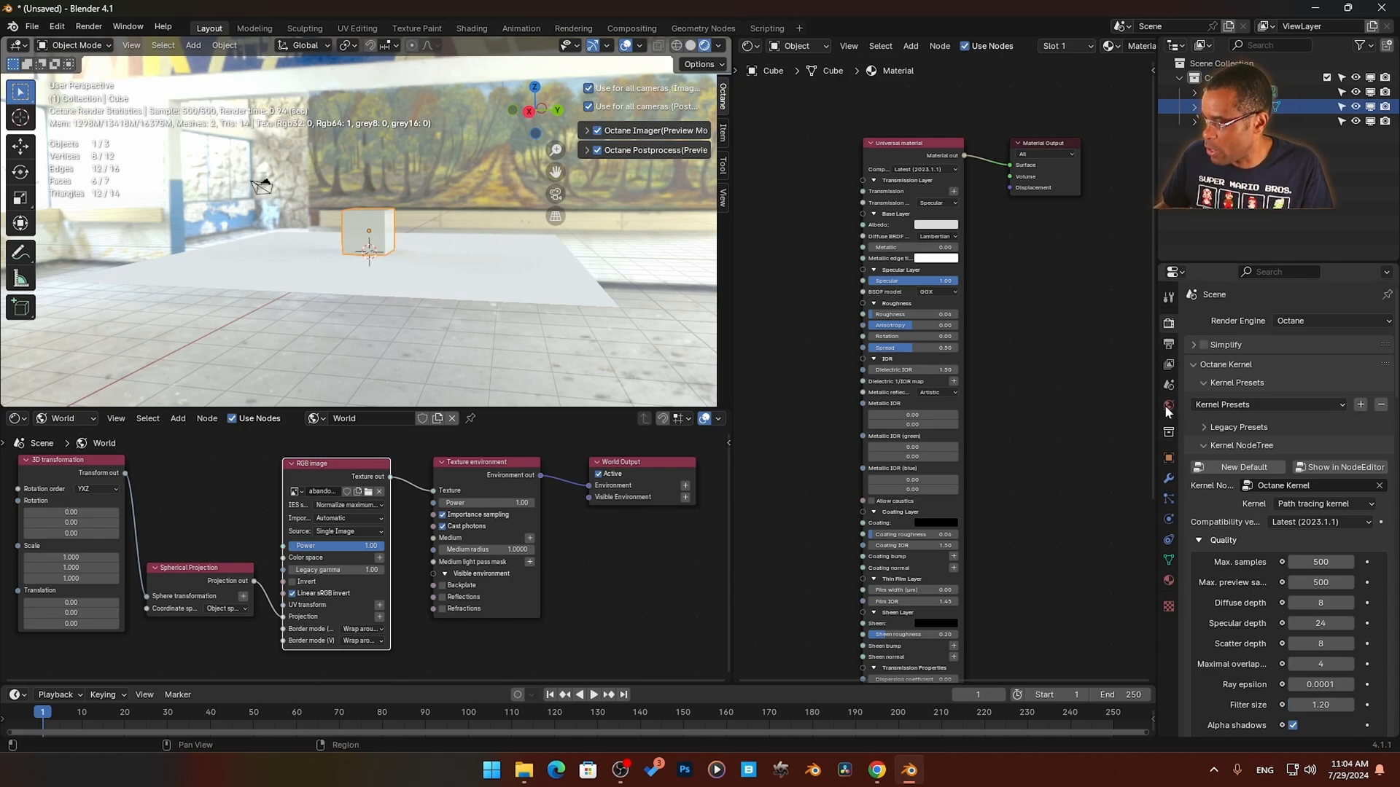
pyautogui.scroll(-3)
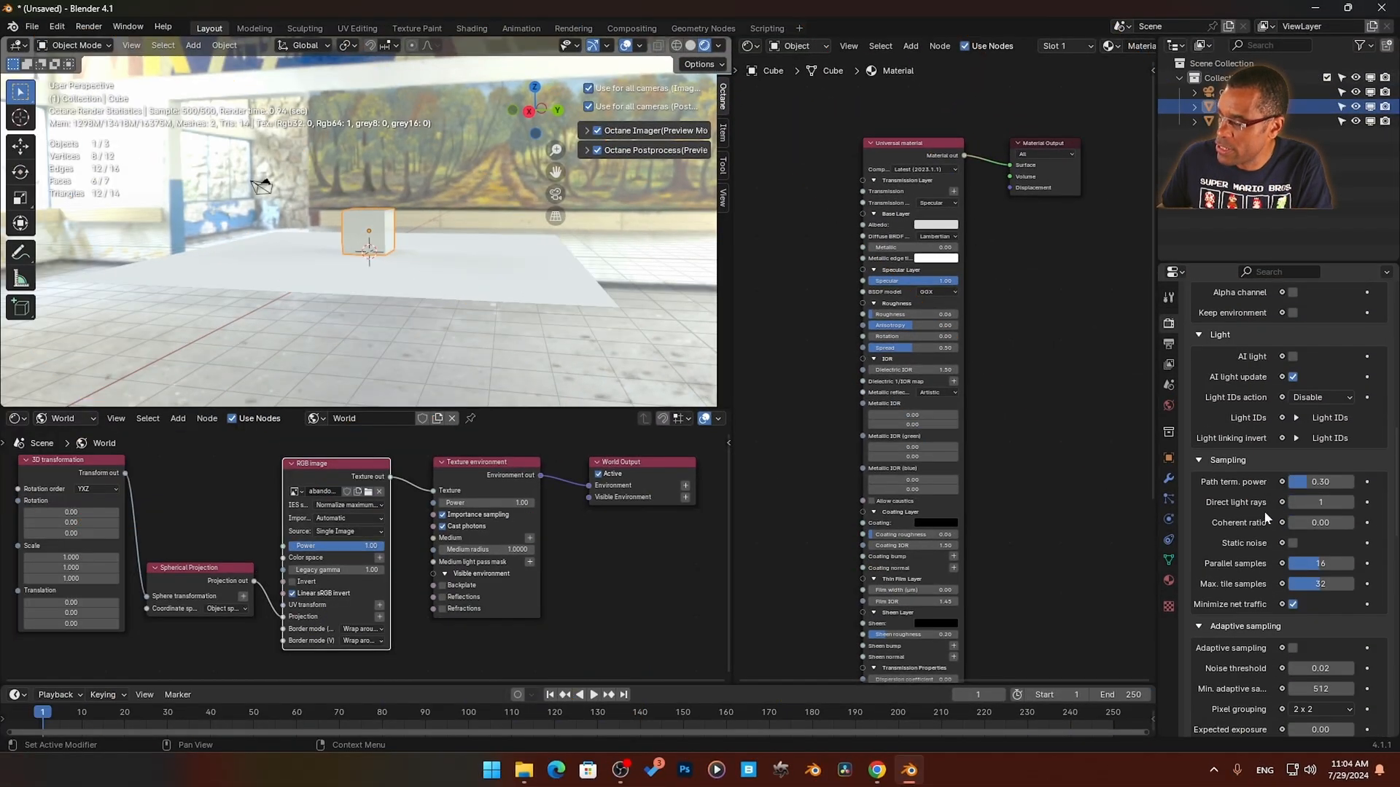
pyautogui.scroll(3)
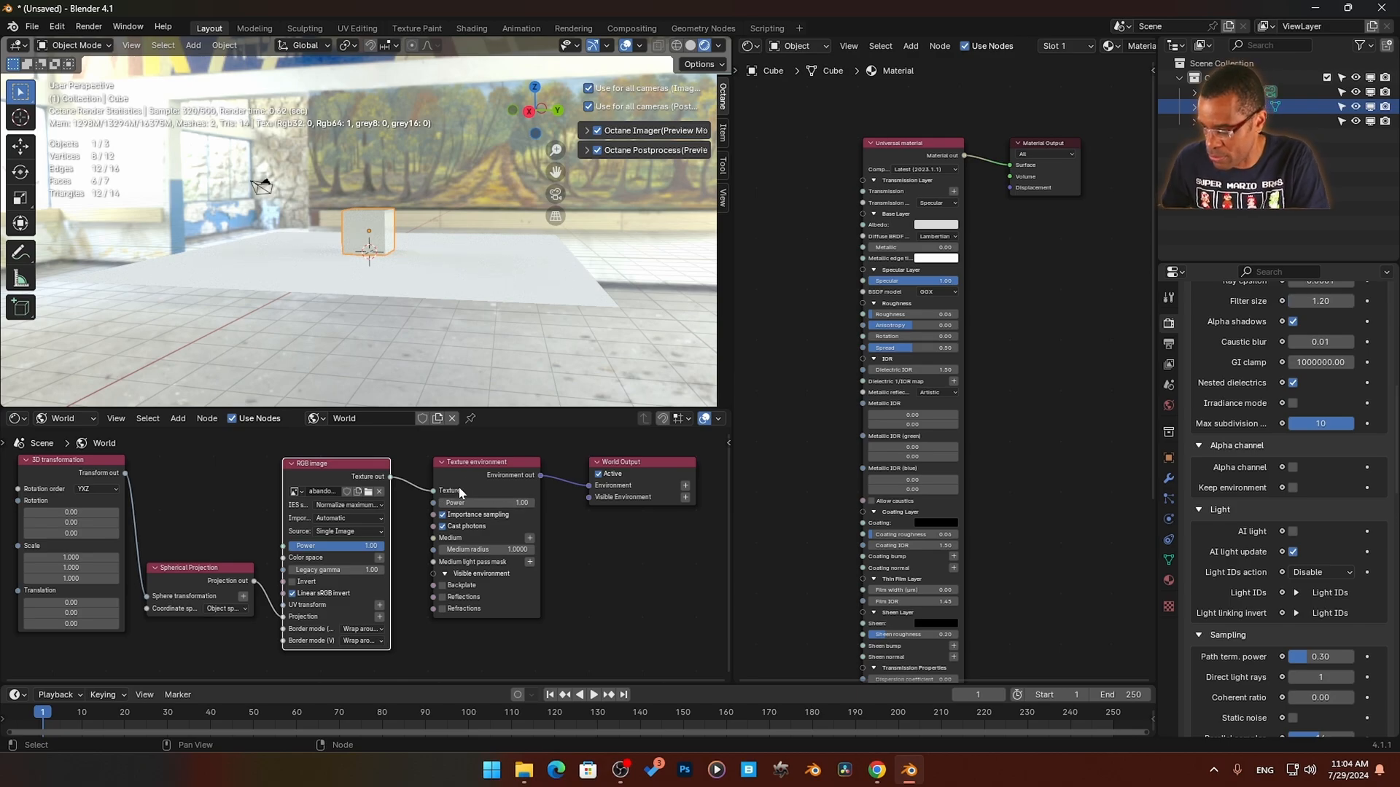
# Show the Octane imager in camera view and set exposure to about 0.92.
pyautogui.click(588, 130)
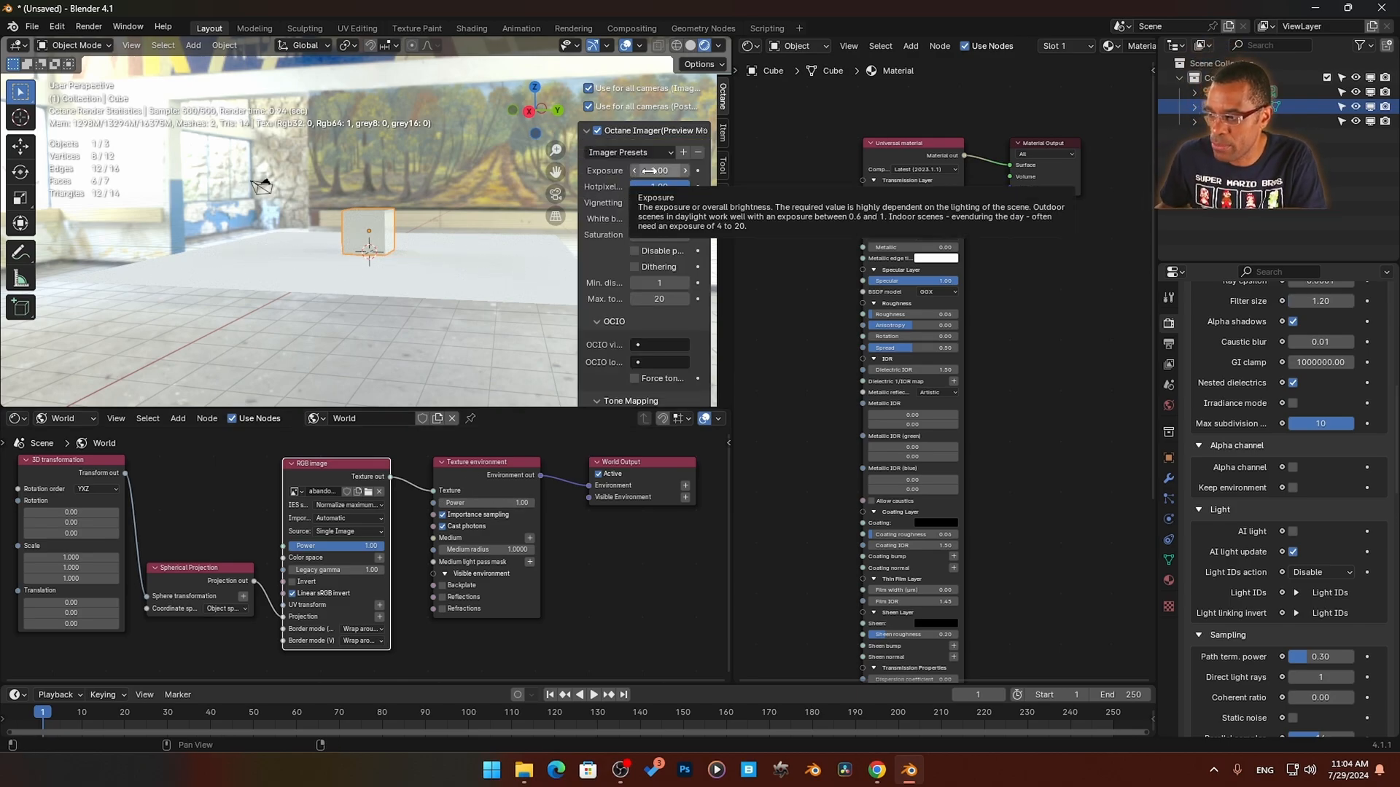
pyautogui.click(685, 171)
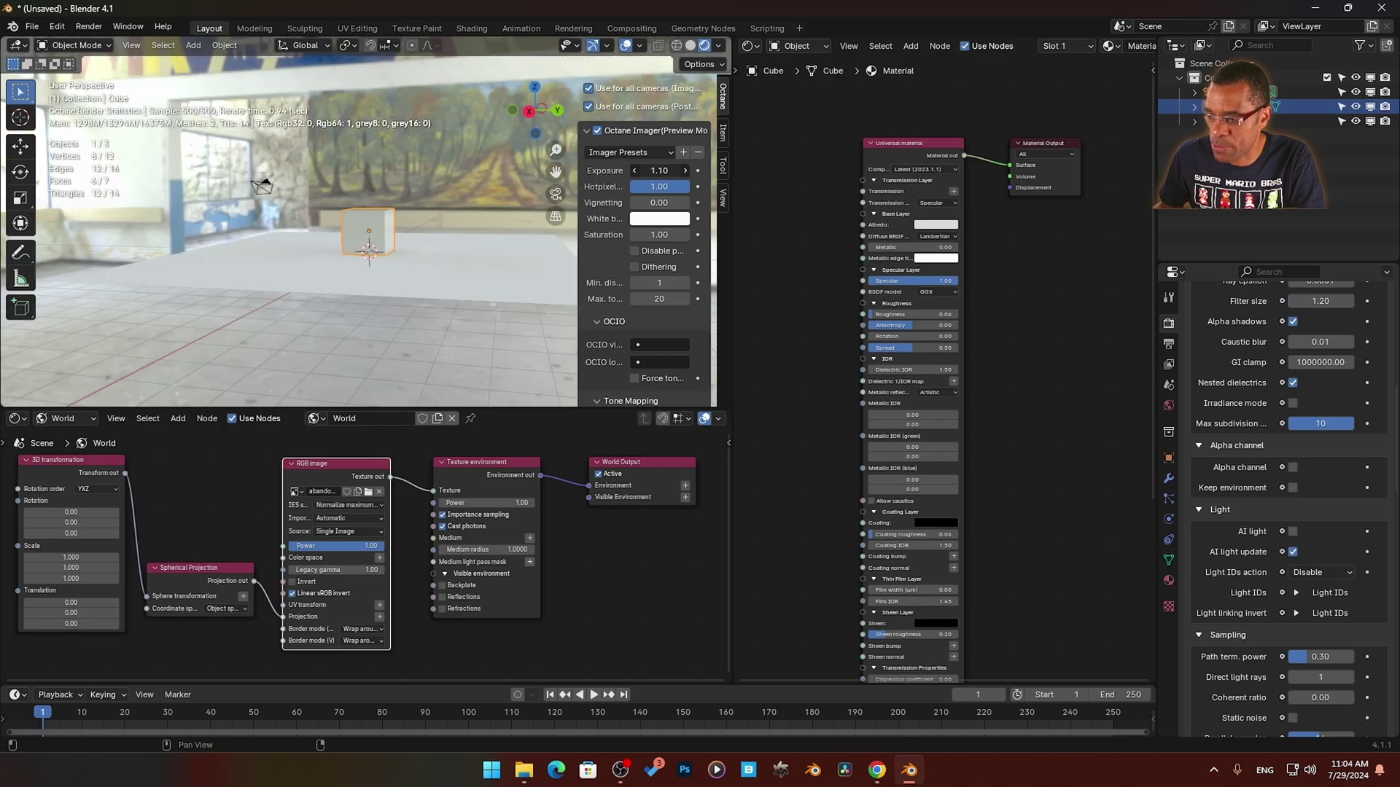
pyautogui.click(659, 171)
pyautogui.write('0.1')
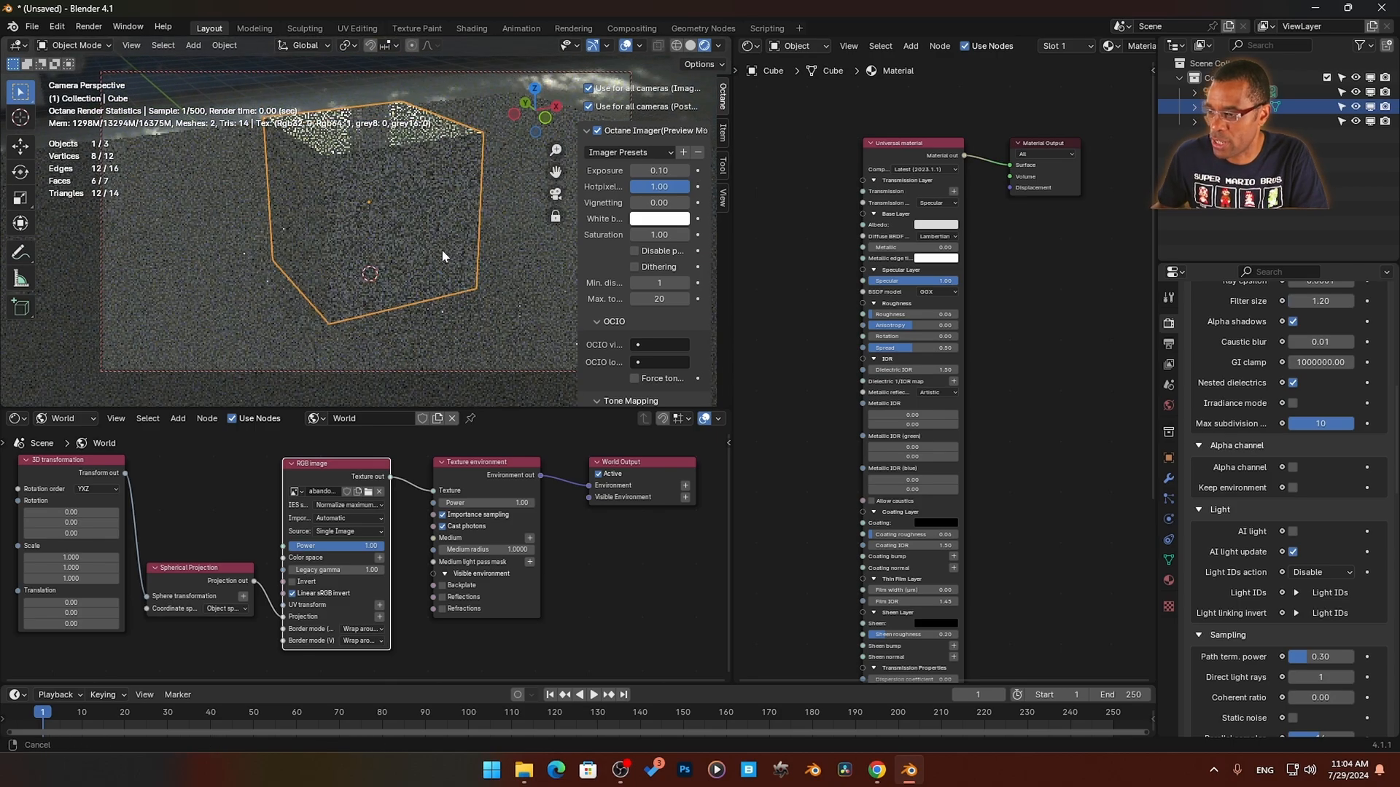
pyautogui.press('q')
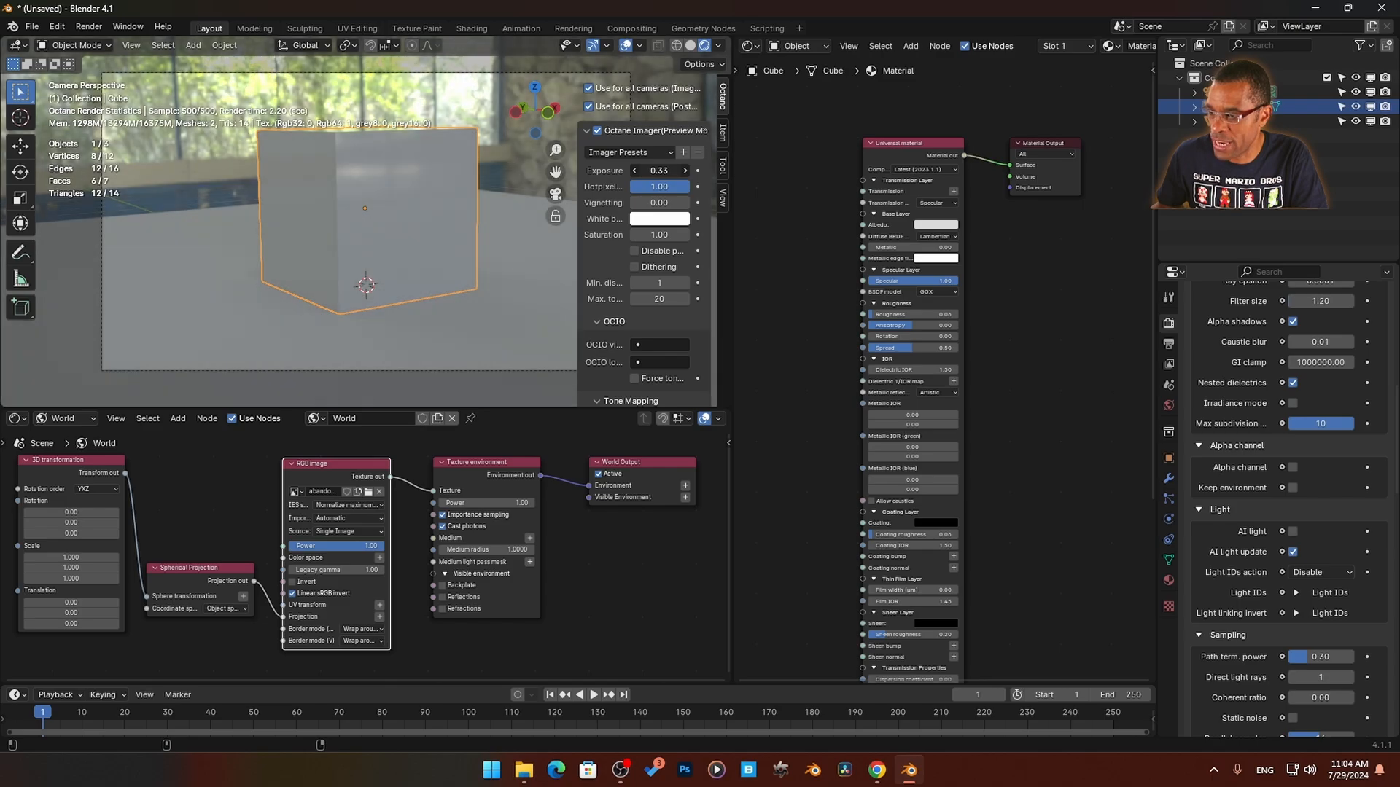
pyautogui.moveTo(659, 171); pyautogui.dragTo(679, 170)
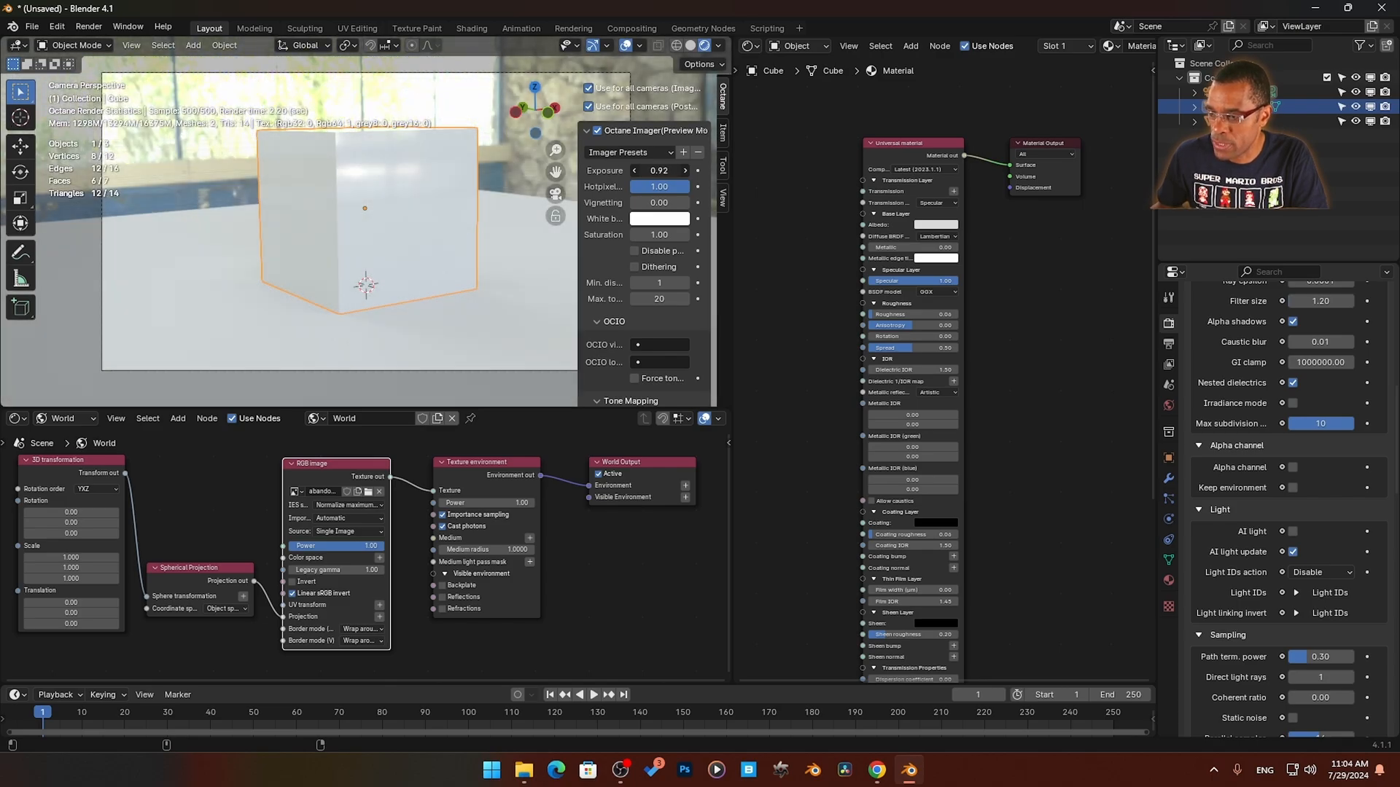
pyautogui.click(657, 171)
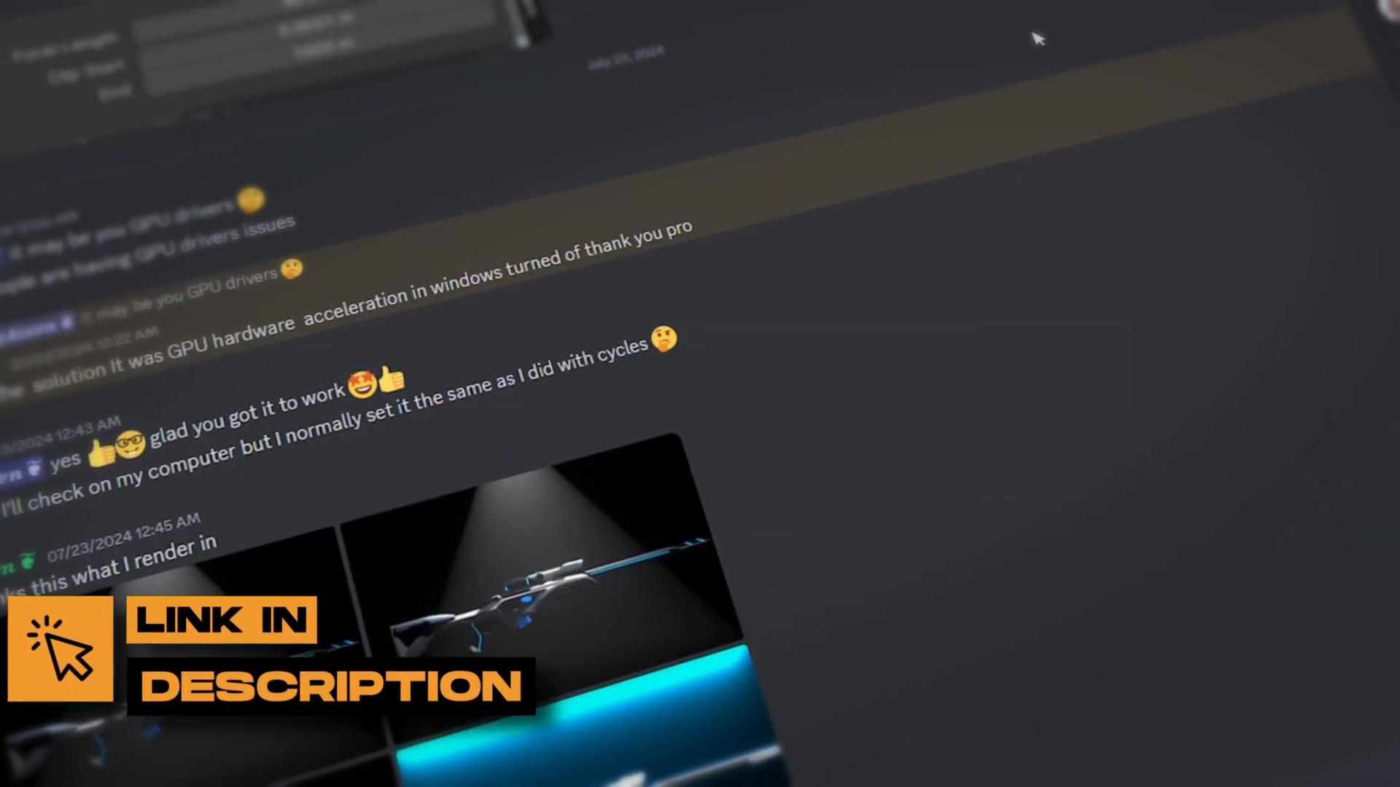
pyautogui.scroll(-3)
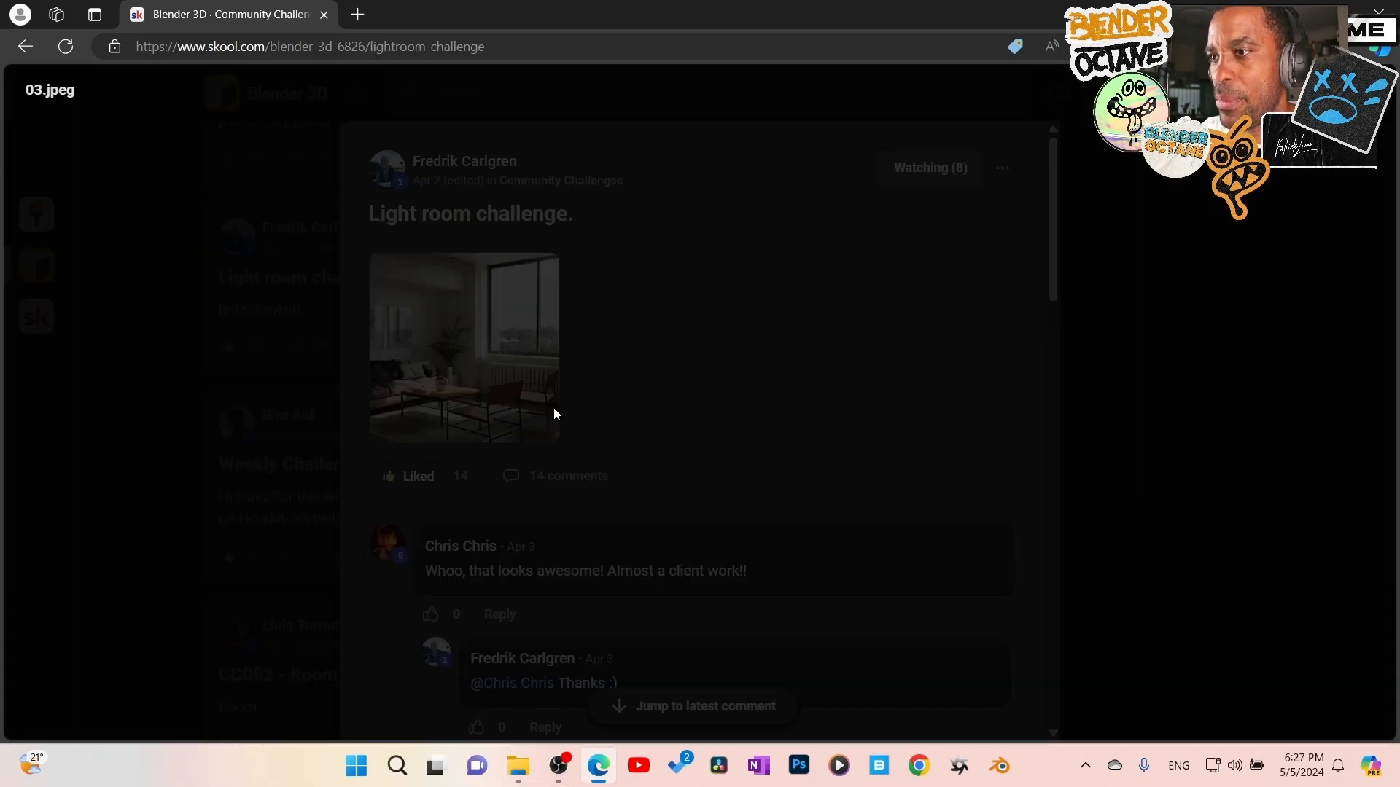
# Enlarge the Light room challenge post's interior render to full size.
pyautogui.click(463, 347)
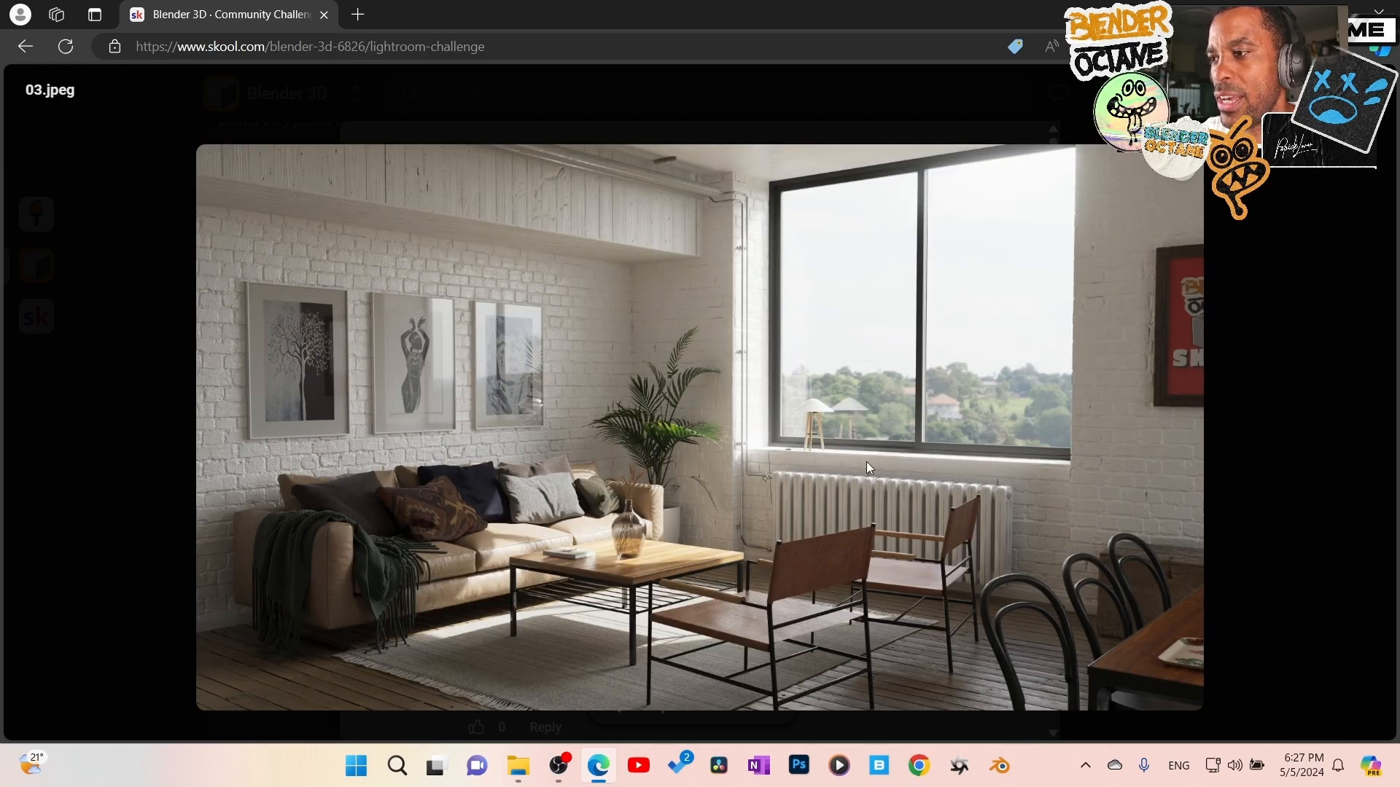
pyautogui.moveTo(1044, 377)
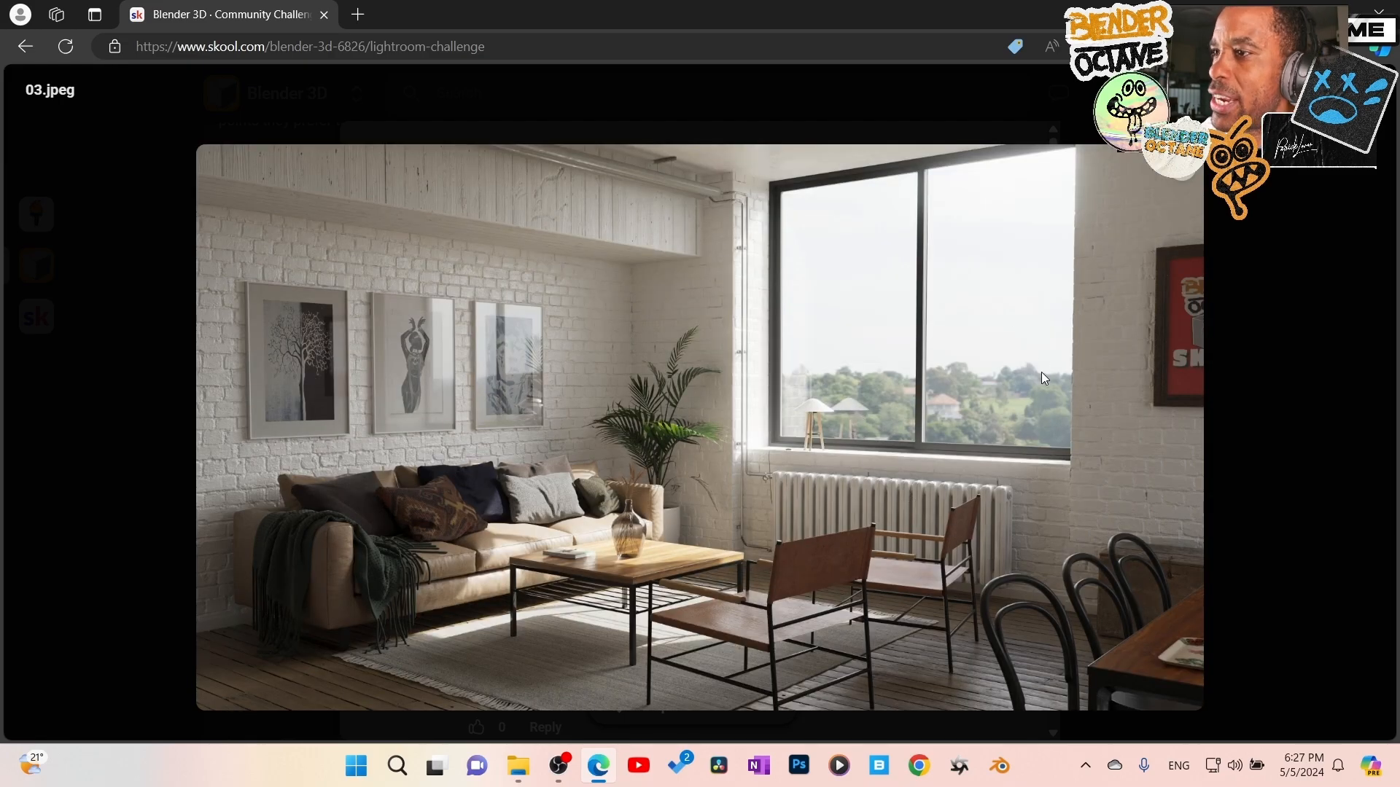